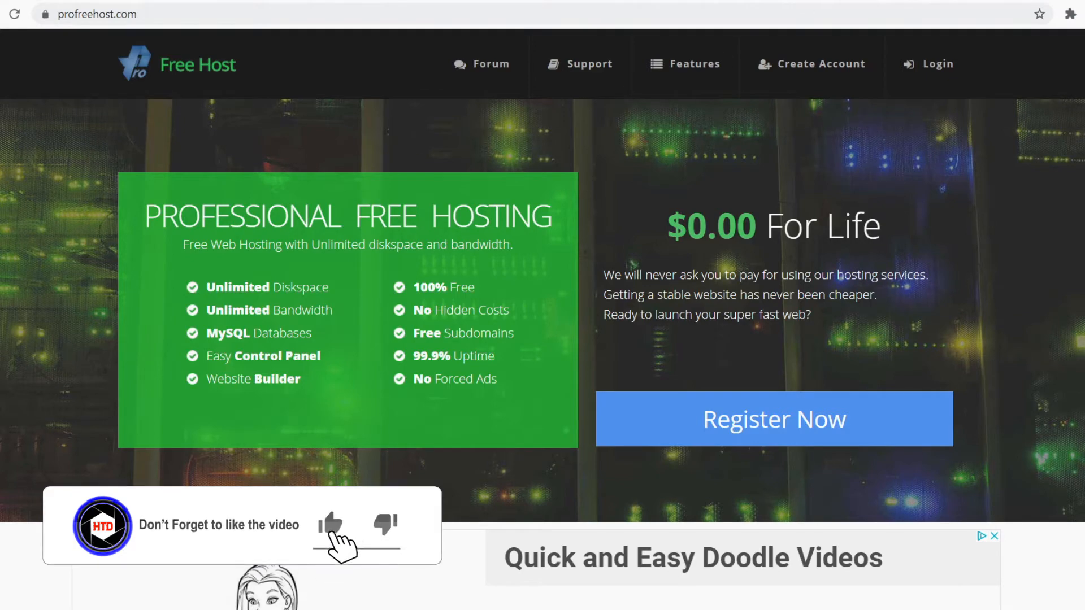
- Close the Google vignette ad and scroll ProFreeHost's specifications, quota and technologies tables
{"action": "left_click", "coordinate": [332, 524]}
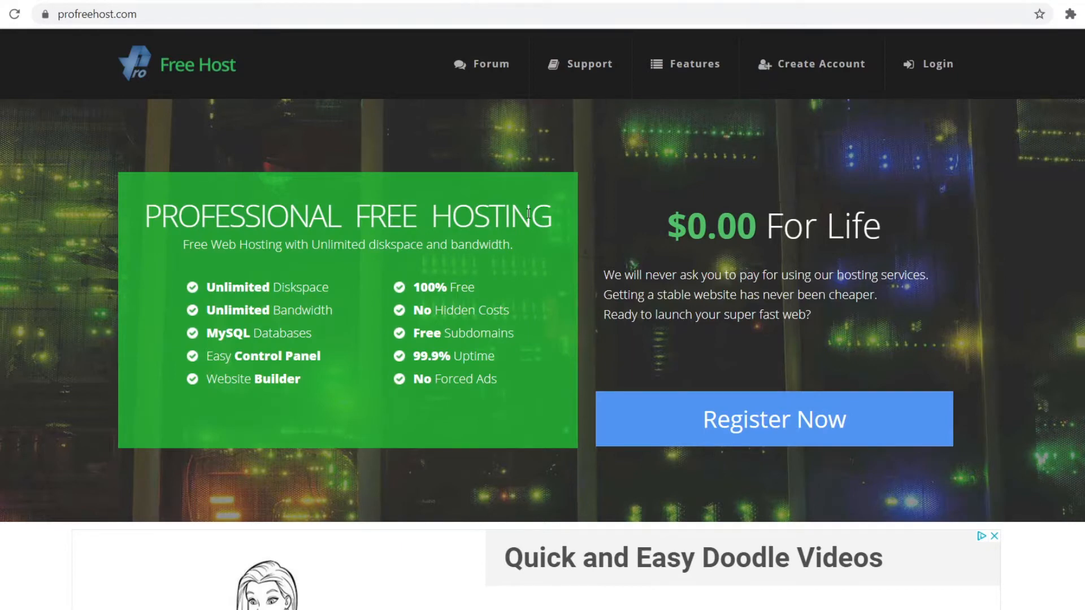
{"action": "left_click", "coordinate": [773, 419]}
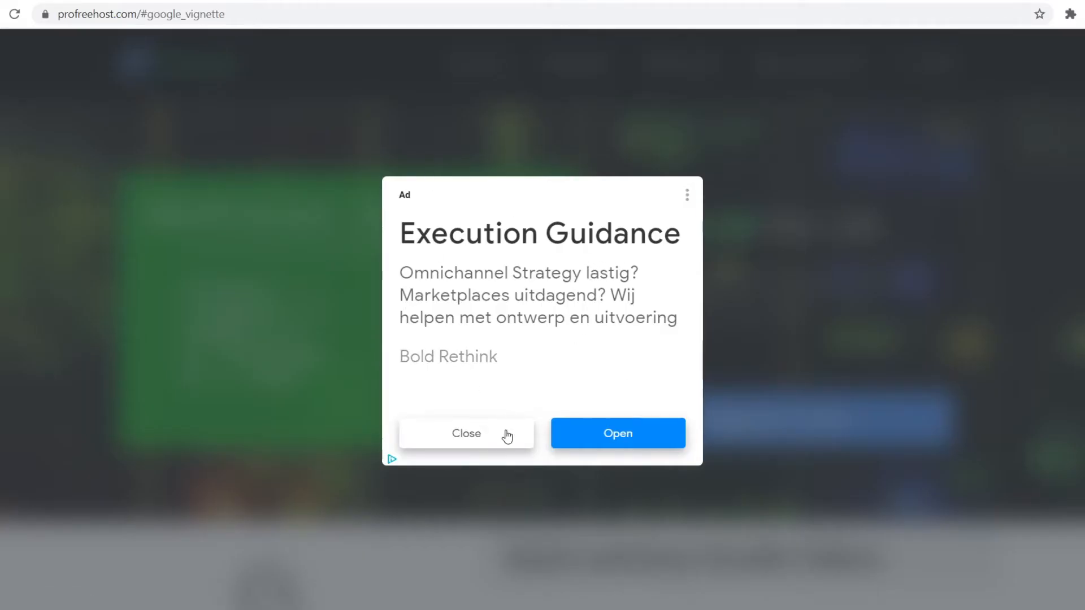
{"action": "left_click", "coordinate": [465, 433]}
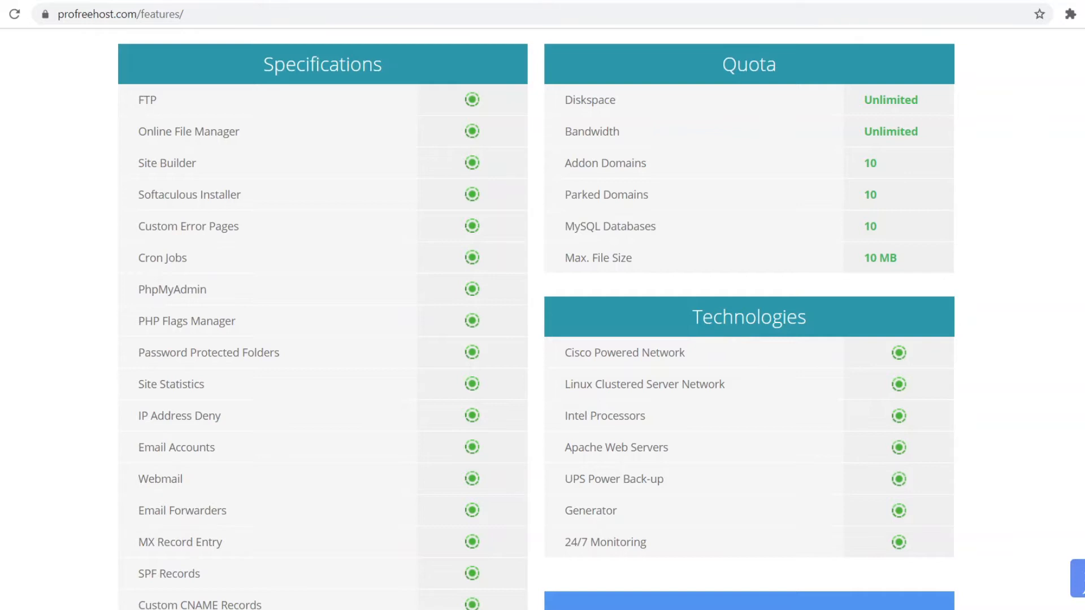
{"action": "mouse_move", "coordinate": [567, 137]}
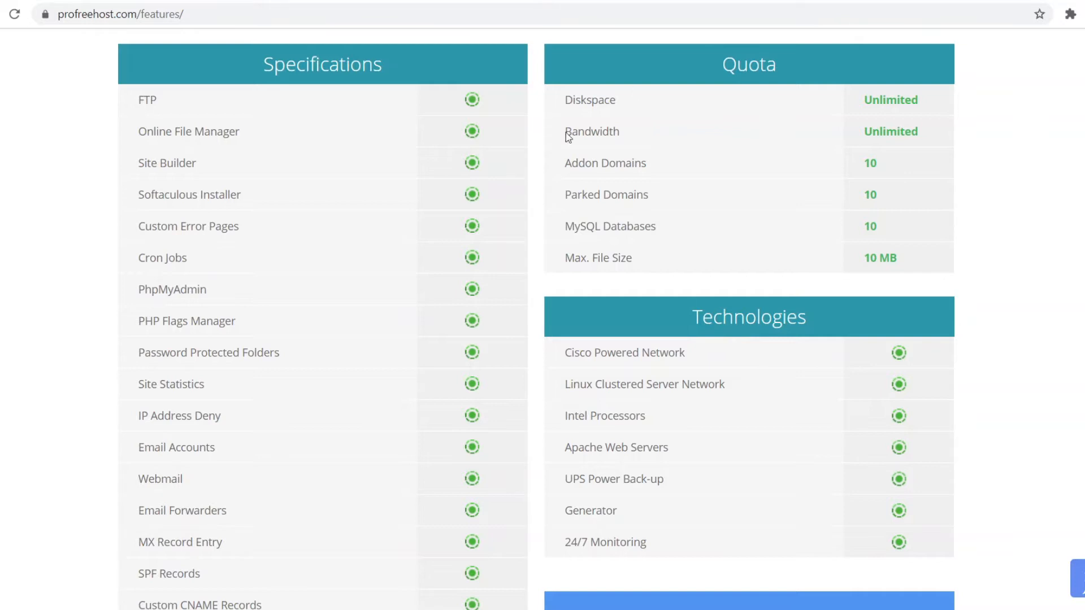
{"action": "mouse_move", "coordinate": [280, 133]}
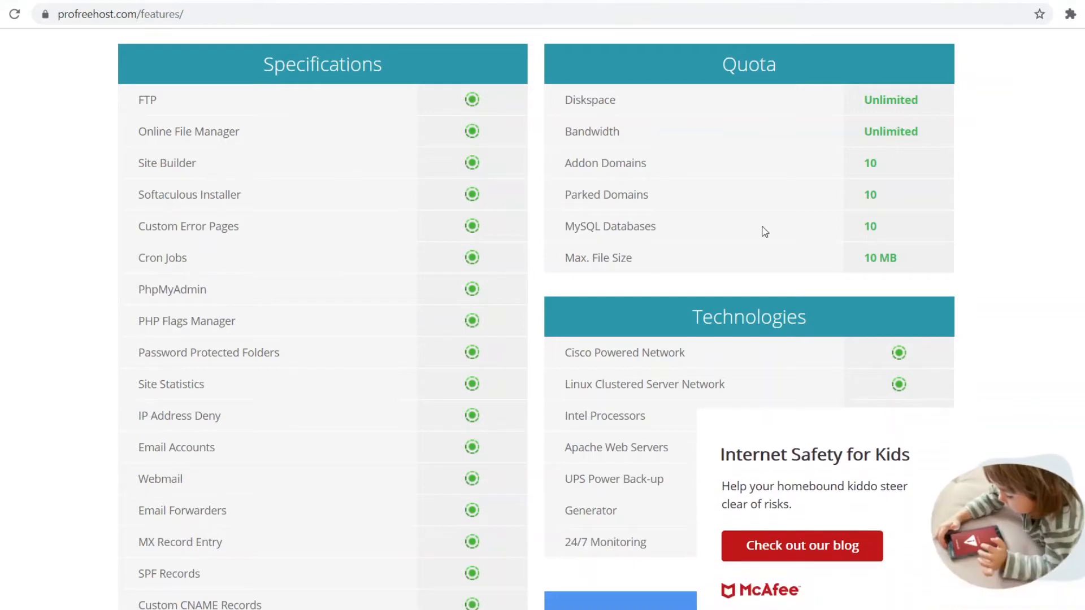
{"action": "mouse_move", "coordinate": [242, 204]}
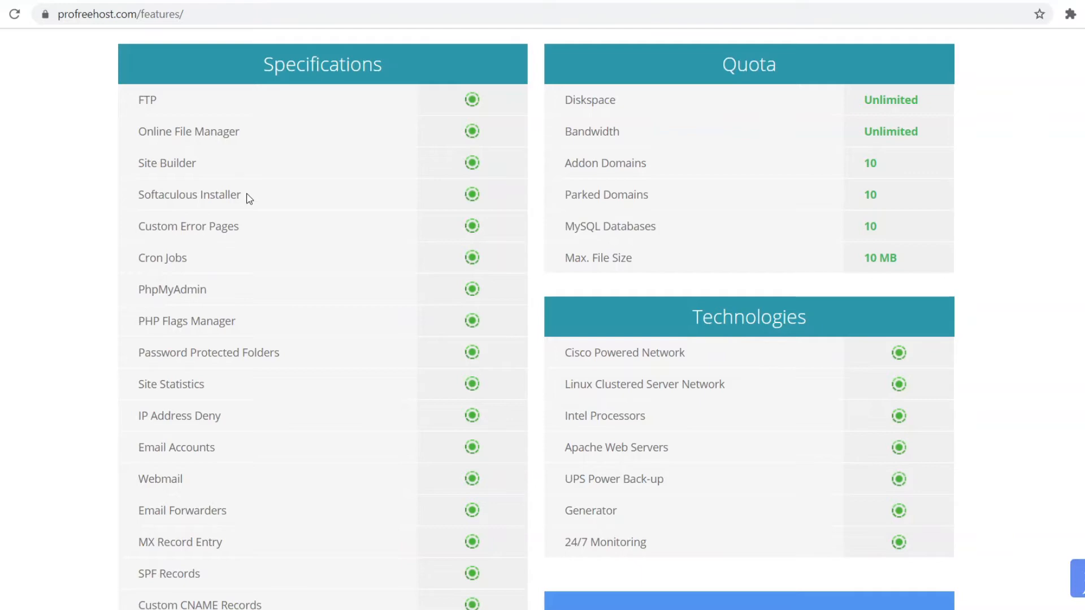
{"action": "mouse_move", "coordinate": [196, 242]}
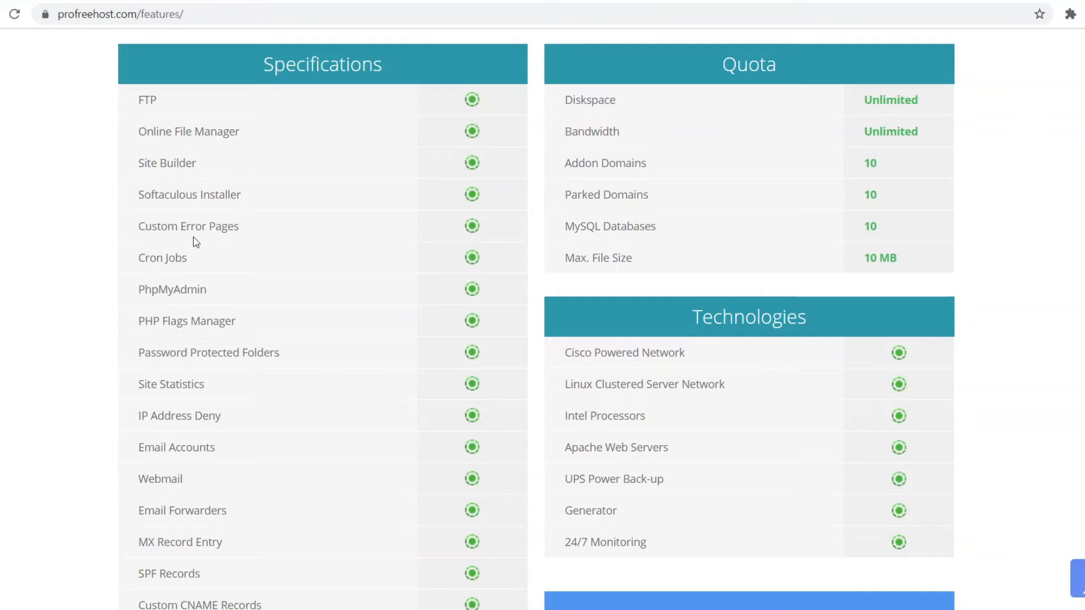
{"action": "scroll", "scroll_direction": "down", "scroll_amount": 3}
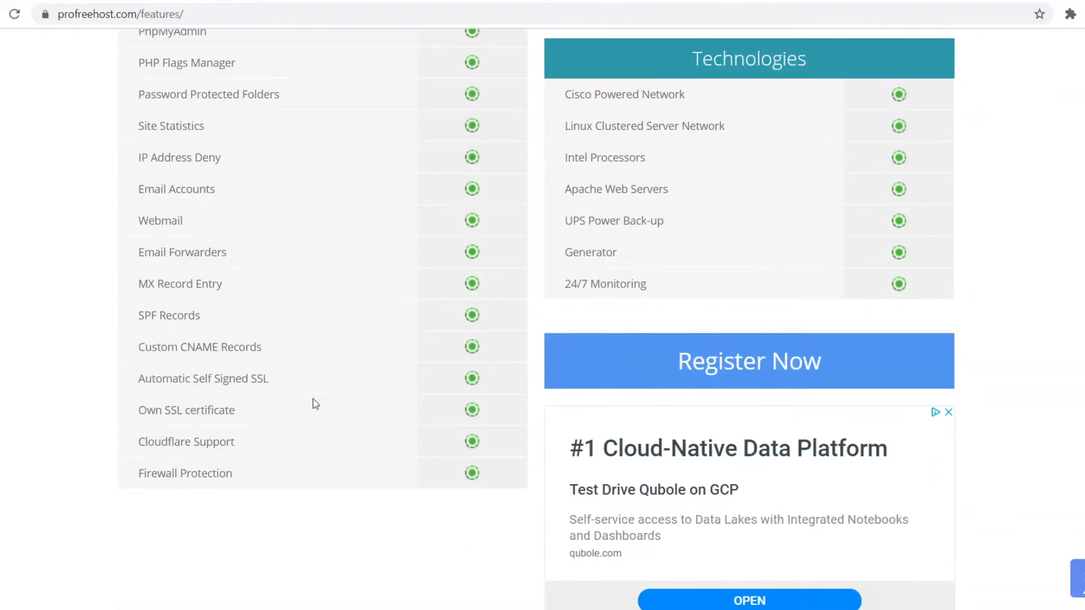
{"action": "mouse_move", "coordinate": [162, 158]}
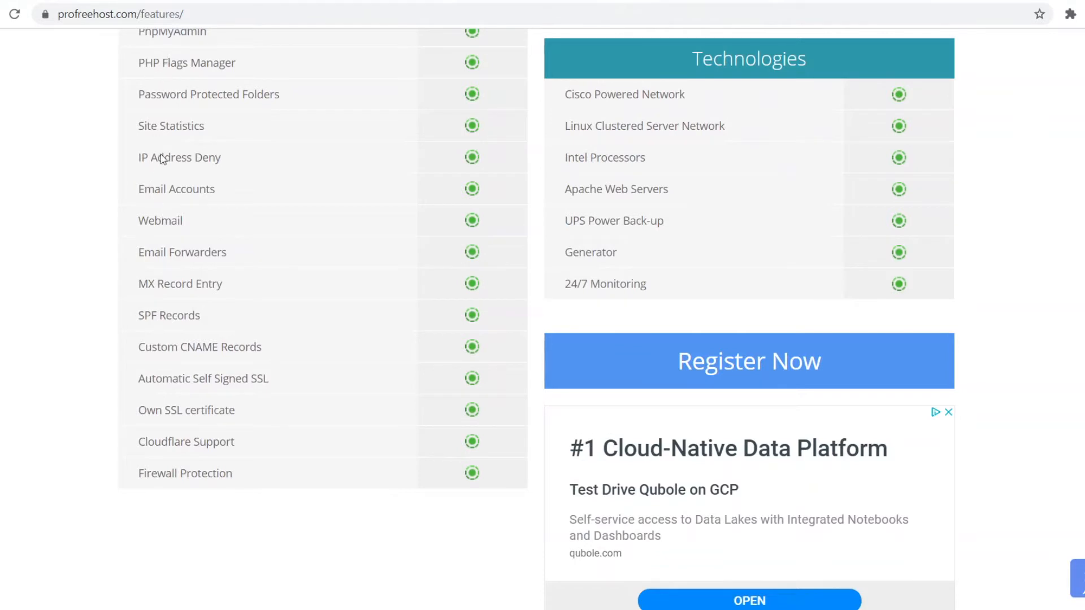
{"action": "mouse_move", "coordinate": [449, 414]}
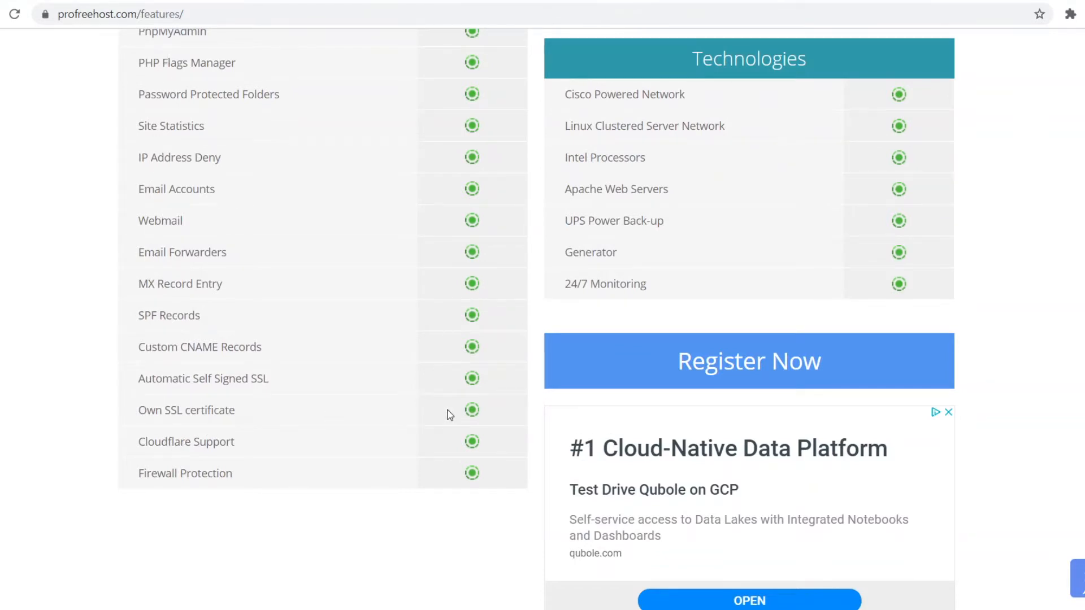
{"action": "scroll", "scroll_direction": "up", "scroll_amount": 3}
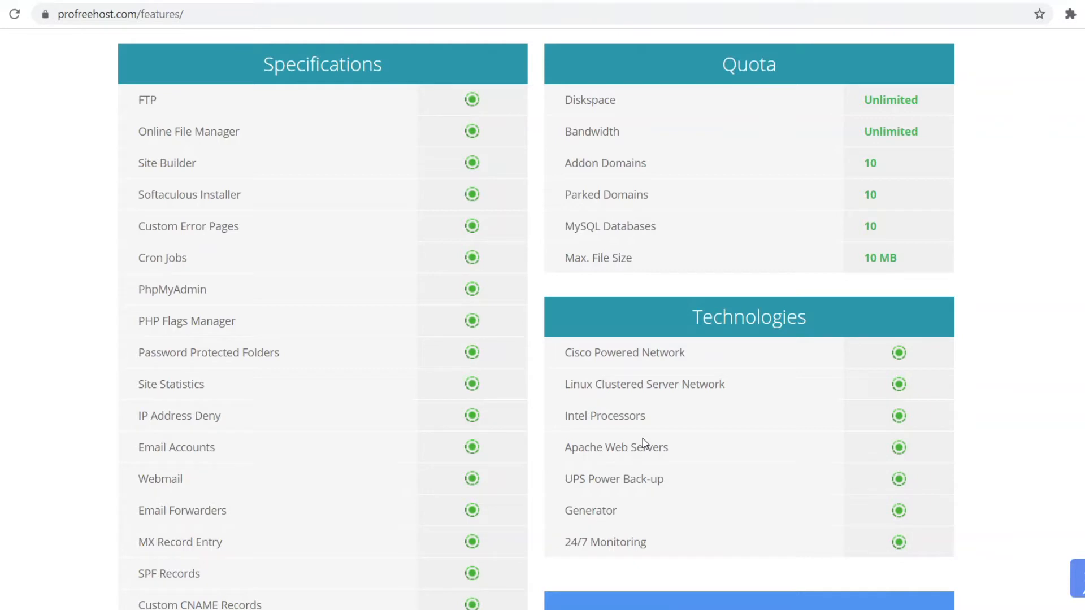
{"action": "scroll", "scroll_direction": "up", "scroll_amount": 3}
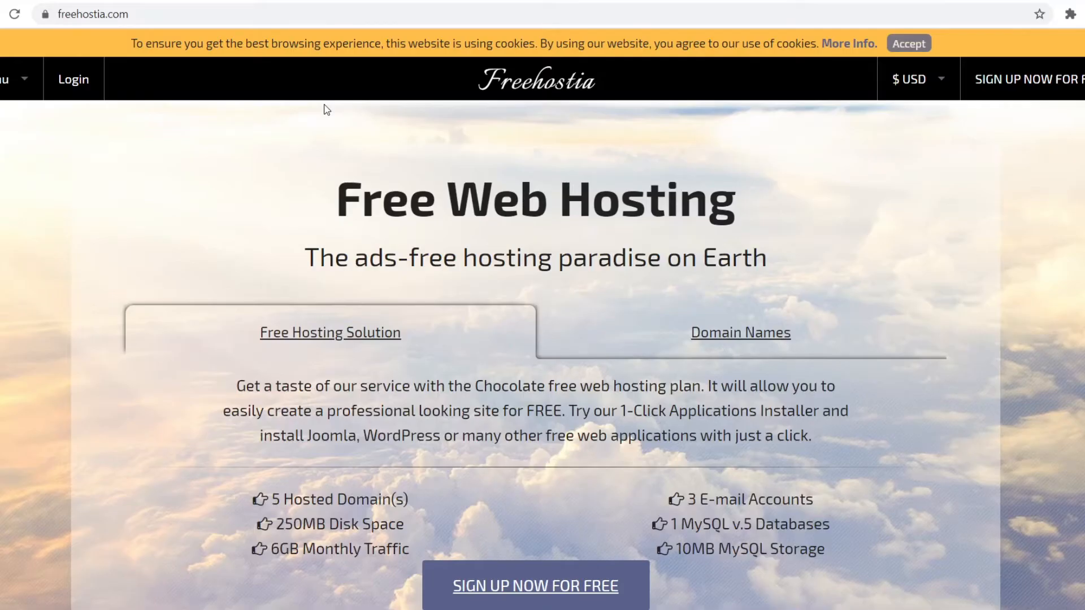
{"action": "mouse_move", "coordinate": [448, 357]}
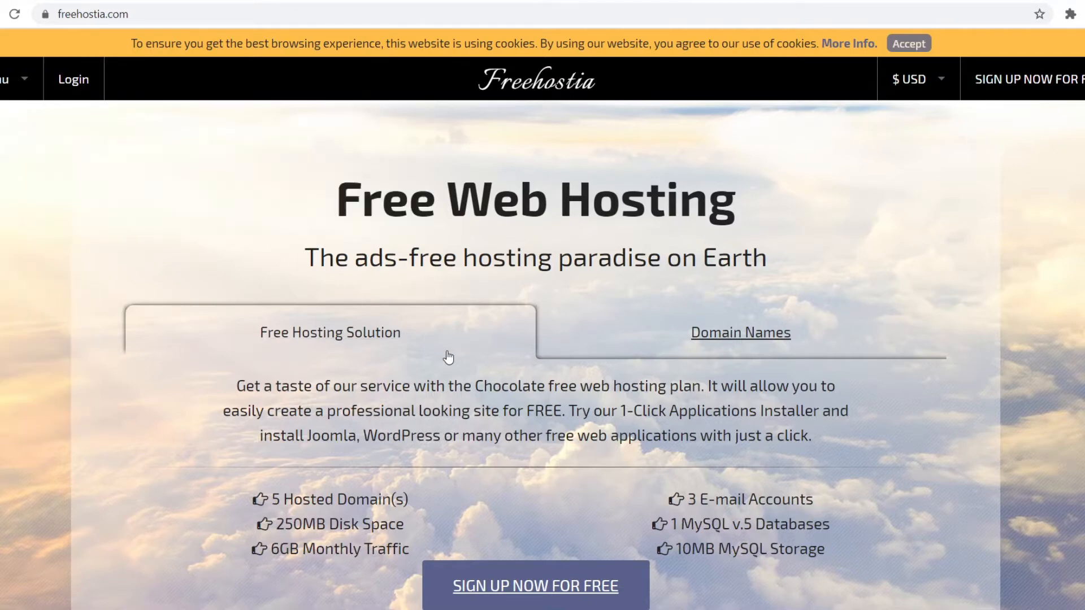
{"action": "mouse_move", "coordinate": [342, 345]}
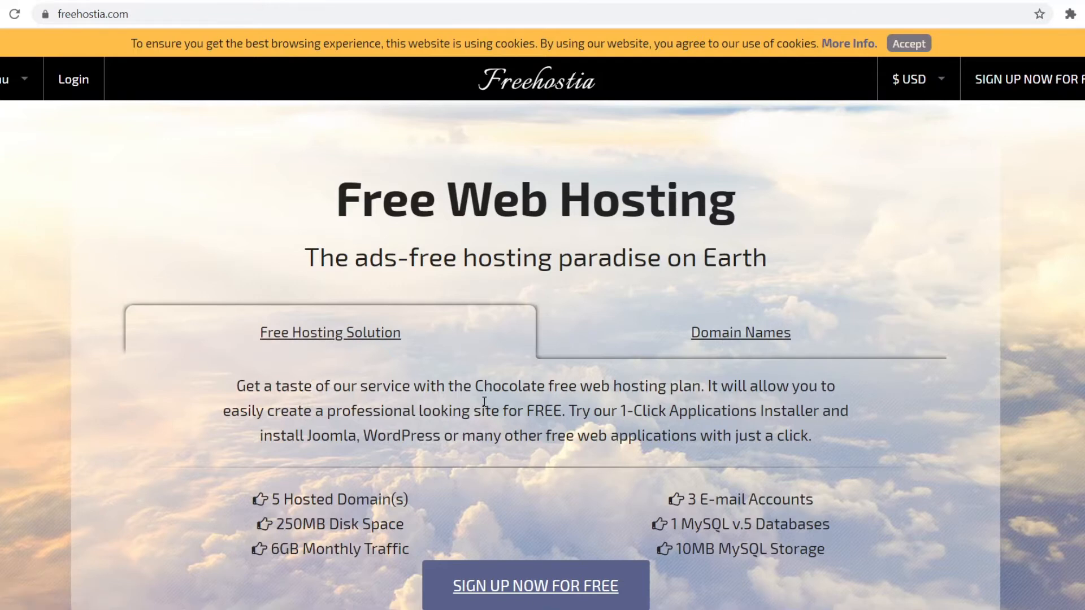
- Scroll Freehostia's homepage through the plan details and more powerful server offers
{"action": "scroll", "scroll_direction": "down", "scroll_amount": 3}
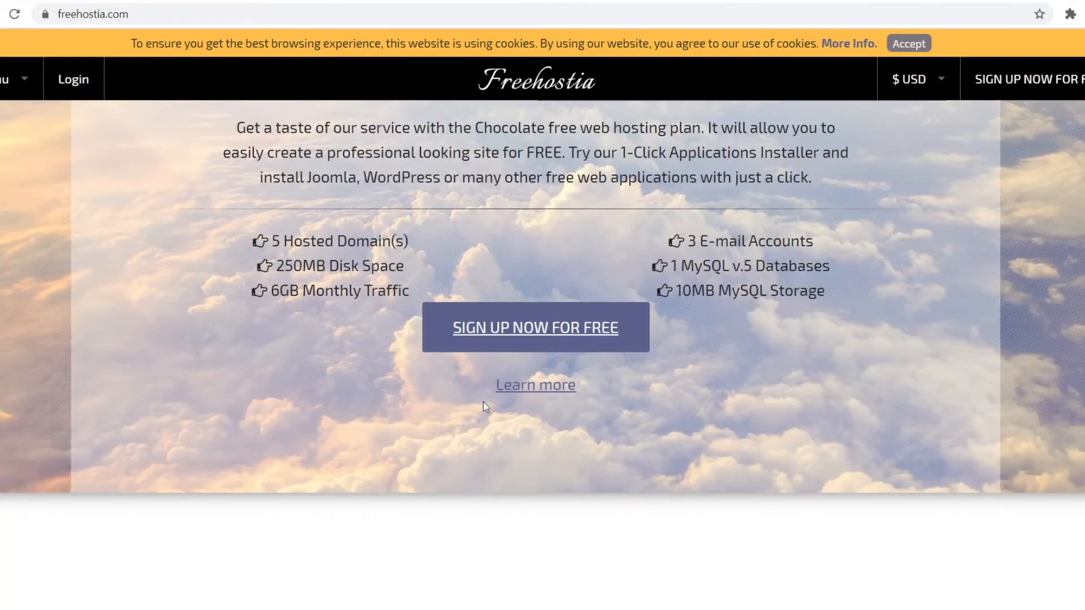
{"action": "mouse_move", "coordinate": [547, 342]}
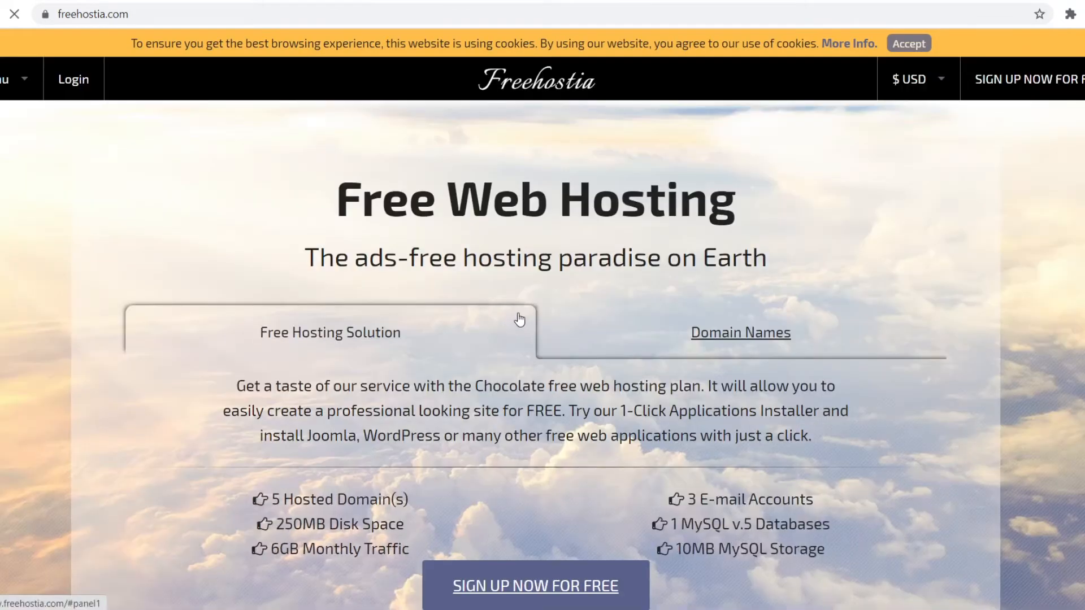
{"action": "scroll", "scroll_direction": "down", "scroll_amount": 3}
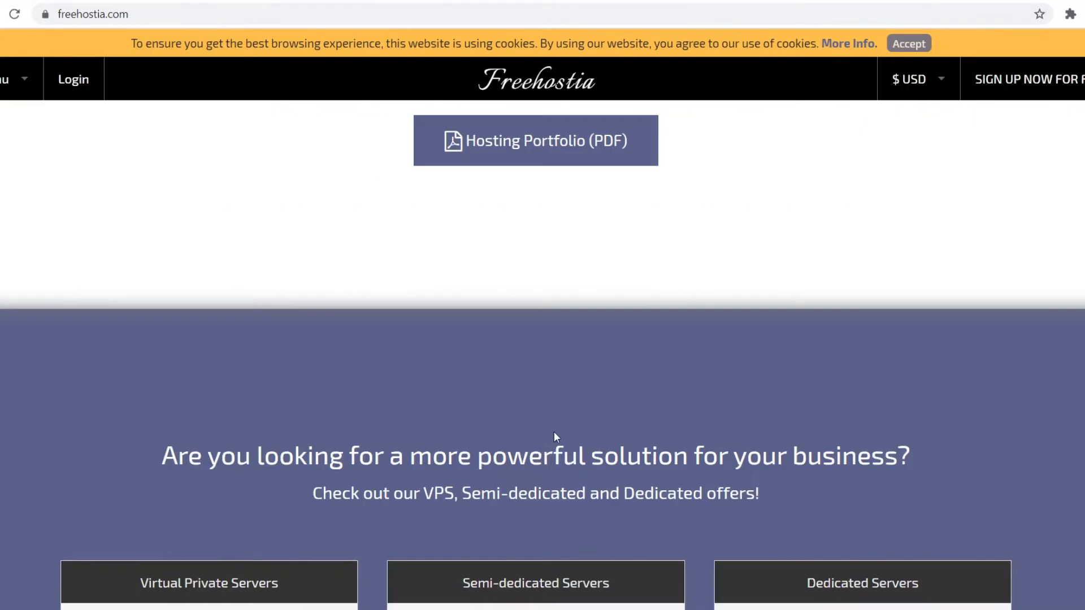
{"action": "scroll", "scroll_direction": "down", "scroll_amount": 3}
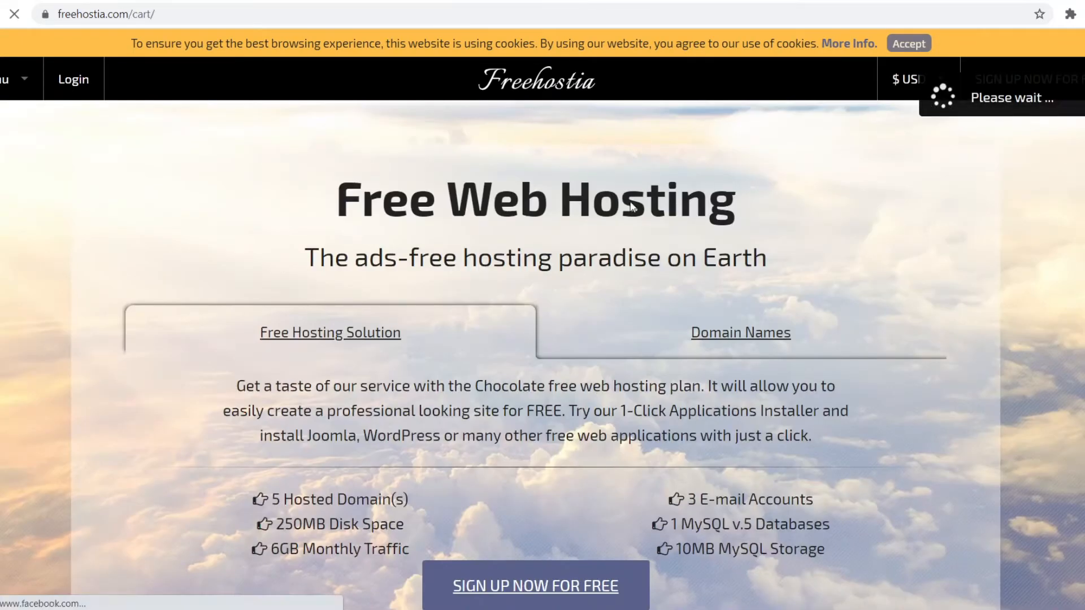
- Review the cart's Products step with the free Chocolate plan at $0.00
{"action": "left_click", "coordinate": [536, 586]}
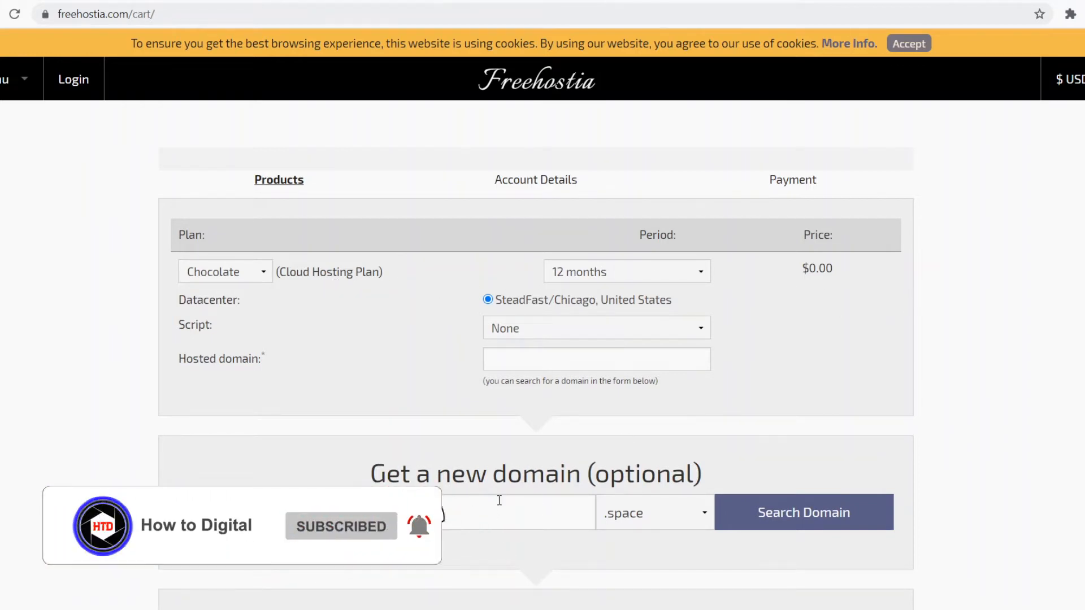
{"action": "scroll", "scroll_direction": "down", "scroll_amount": 3}
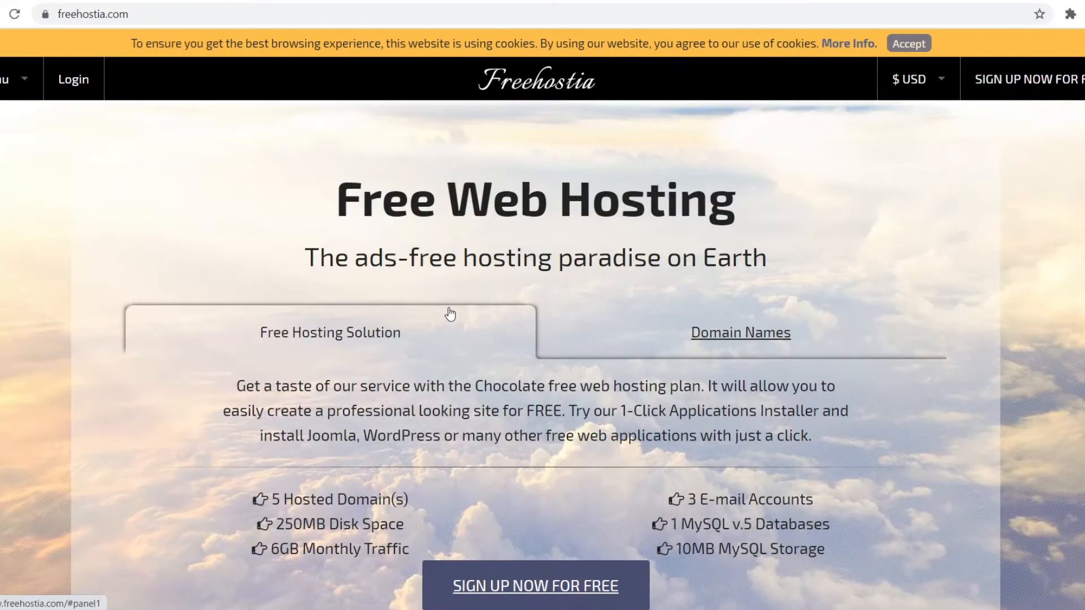
- Read About our platform and Our data center, selecting 'WordPress' in the description
{"action": "scroll", "scroll_direction": "down", "scroll_amount": 3}
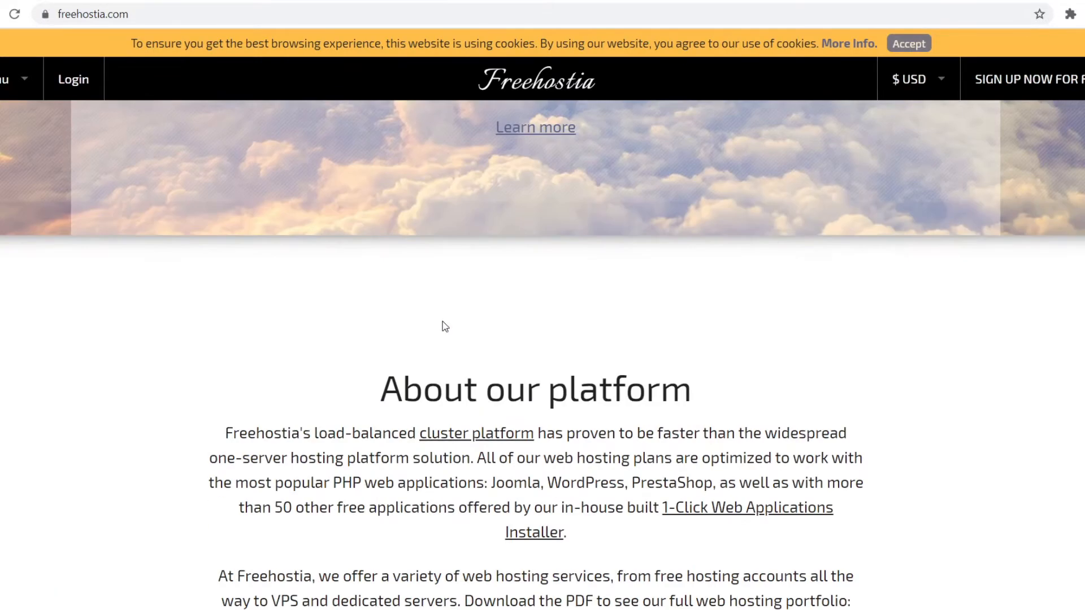
{"action": "scroll", "scroll_direction": "down", "scroll_amount": 3}
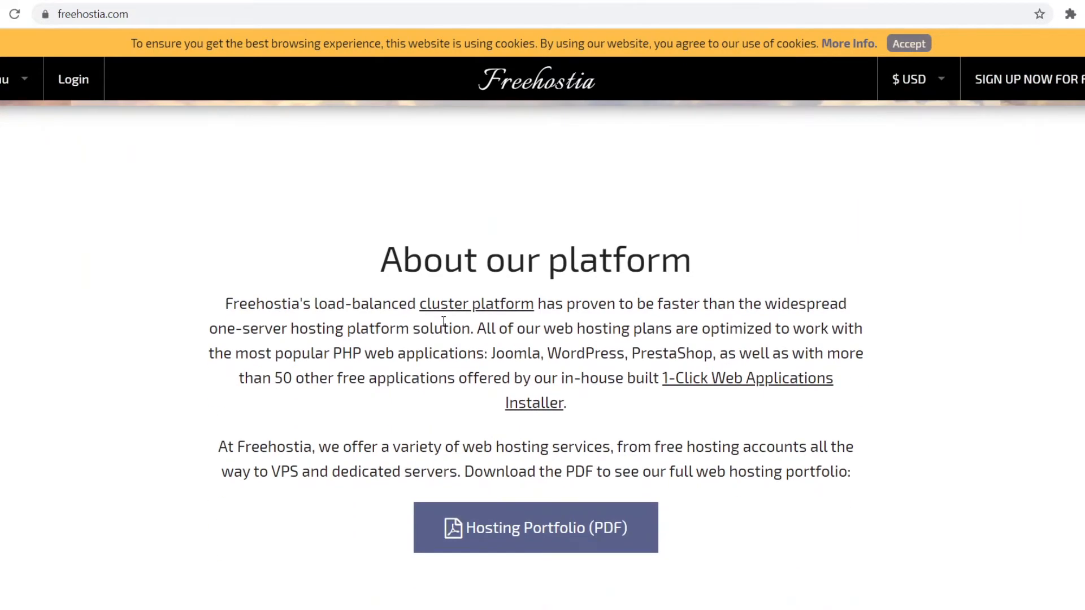
{"action": "mouse_move", "coordinate": [305, 298]}
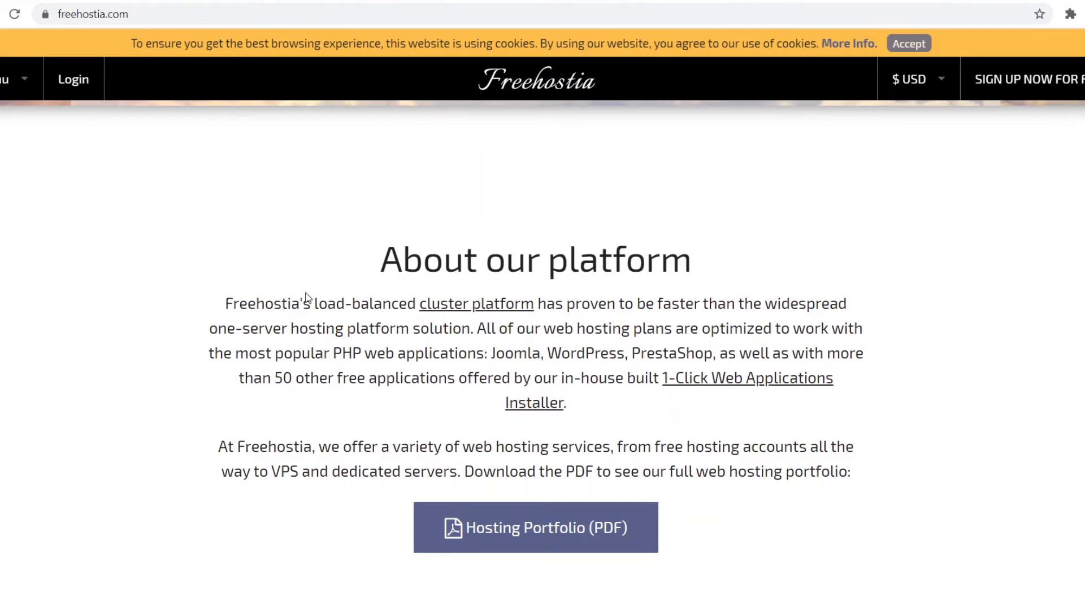
{"action": "mouse_move", "coordinate": [606, 351]}
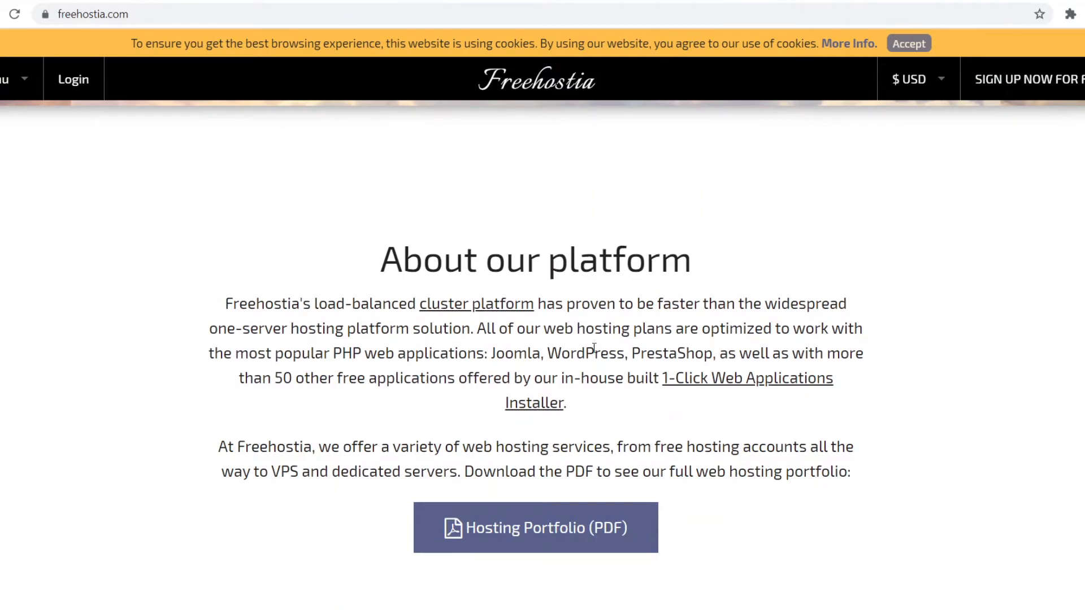
{"action": "mouse_move", "coordinate": [309, 345]}
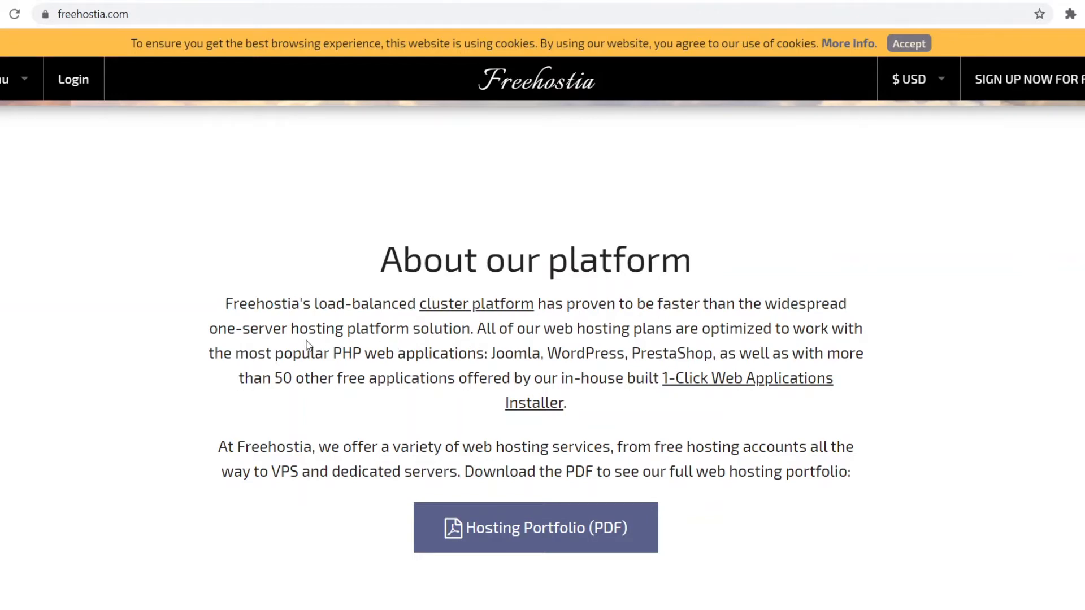
{"action": "mouse_move", "coordinate": [602, 345]}
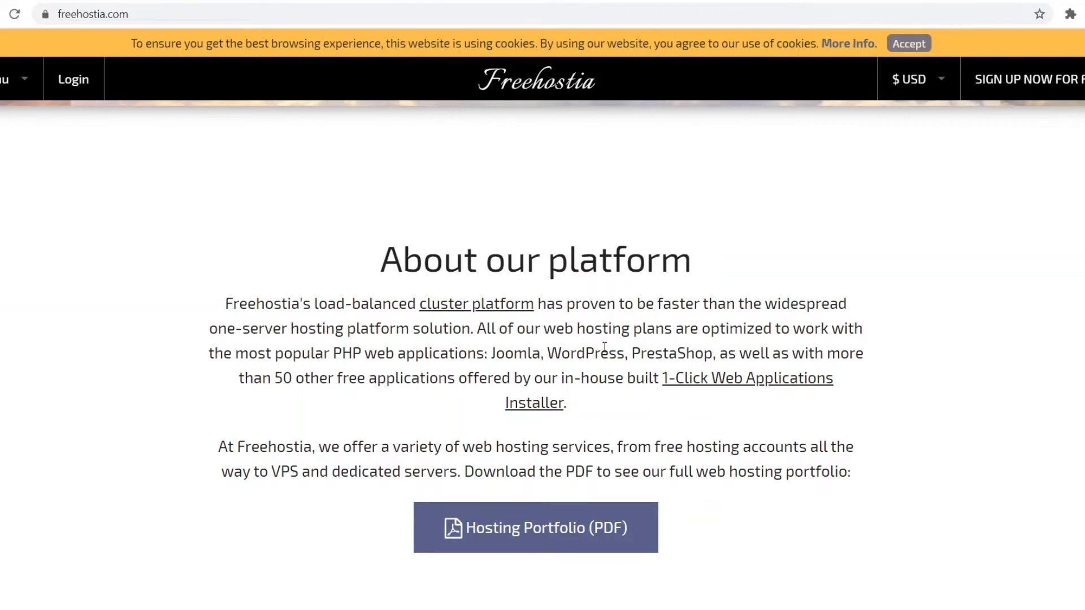
{"action": "mouse_move", "coordinate": [346, 357]}
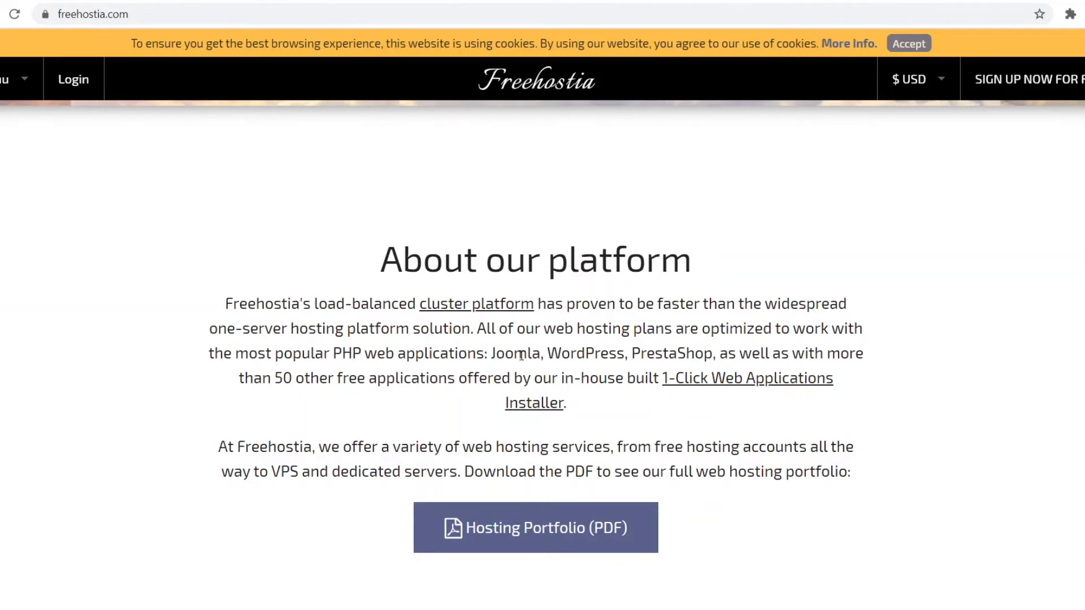
{"action": "double_click", "coordinate": [585, 354]}
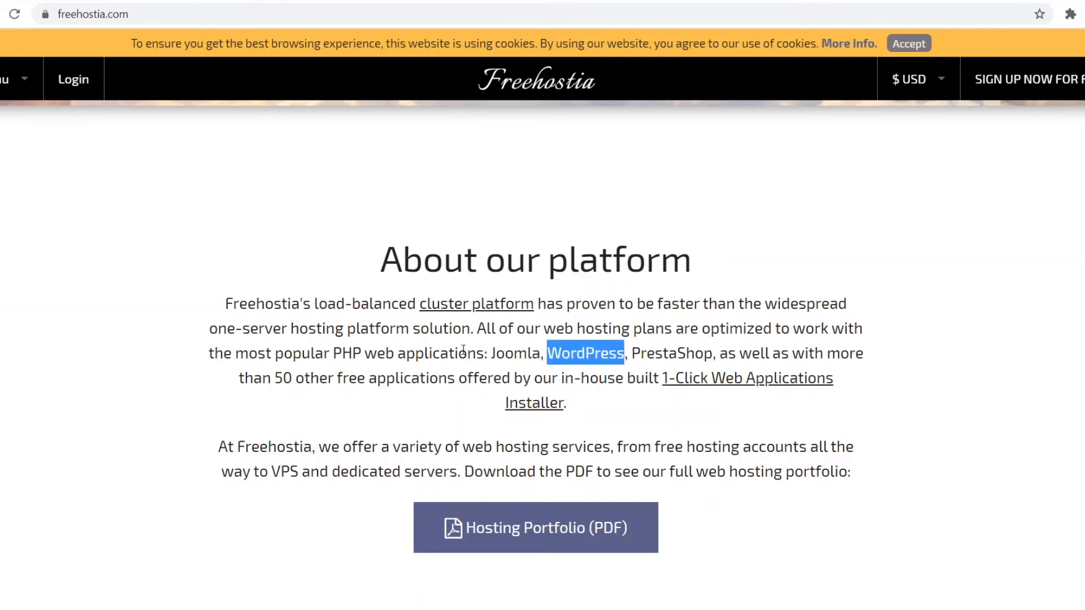
{"action": "mouse_move", "coordinate": [561, 367]}
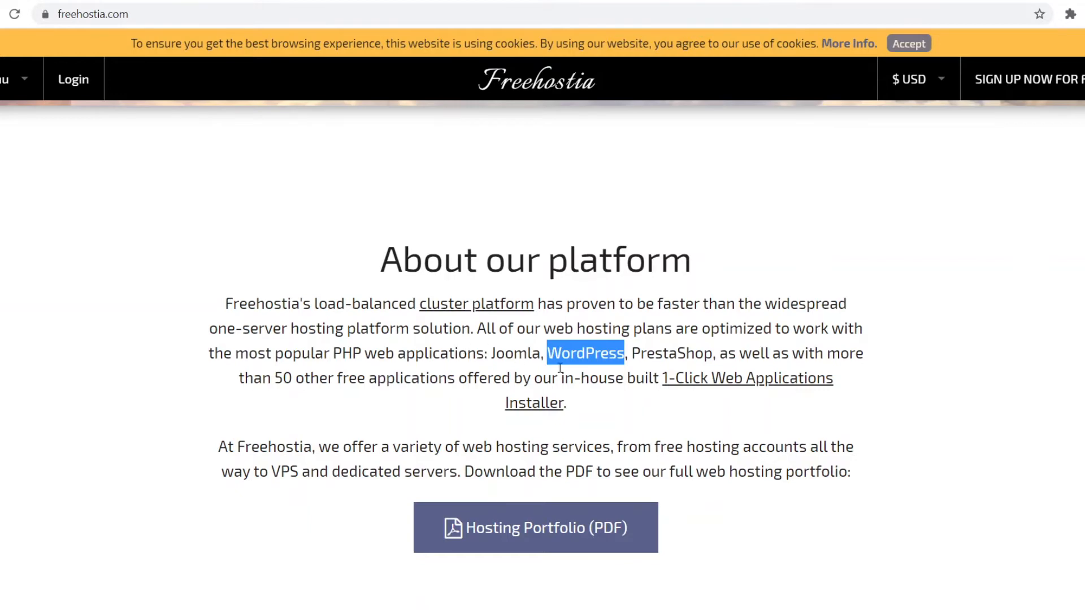
{"action": "mouse_move", "coordinate": [572, 368]}
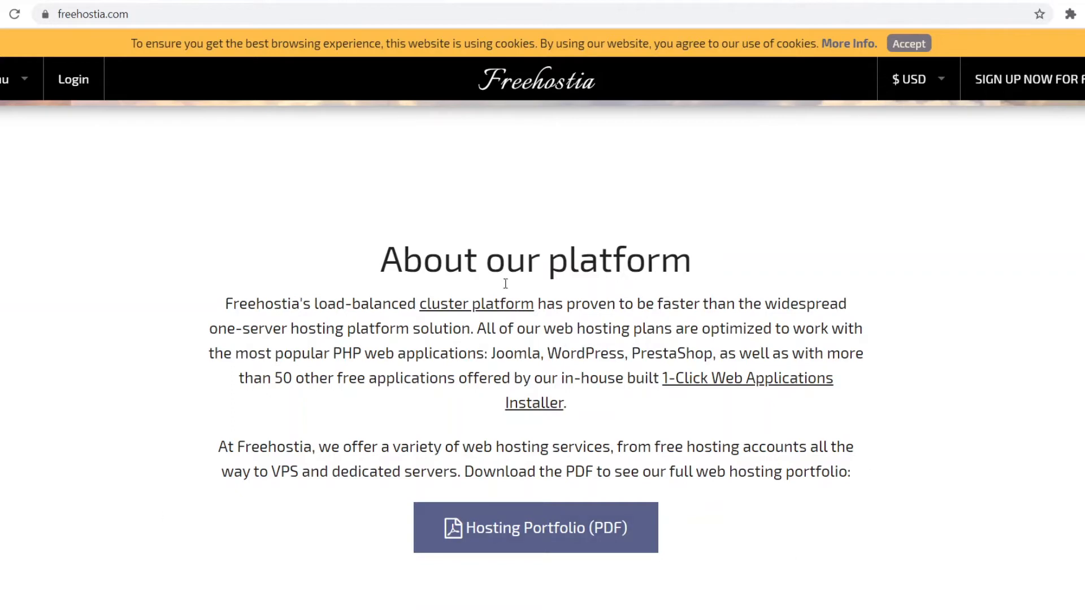
{"action": "double_click", "coordinate": [586, 353]}
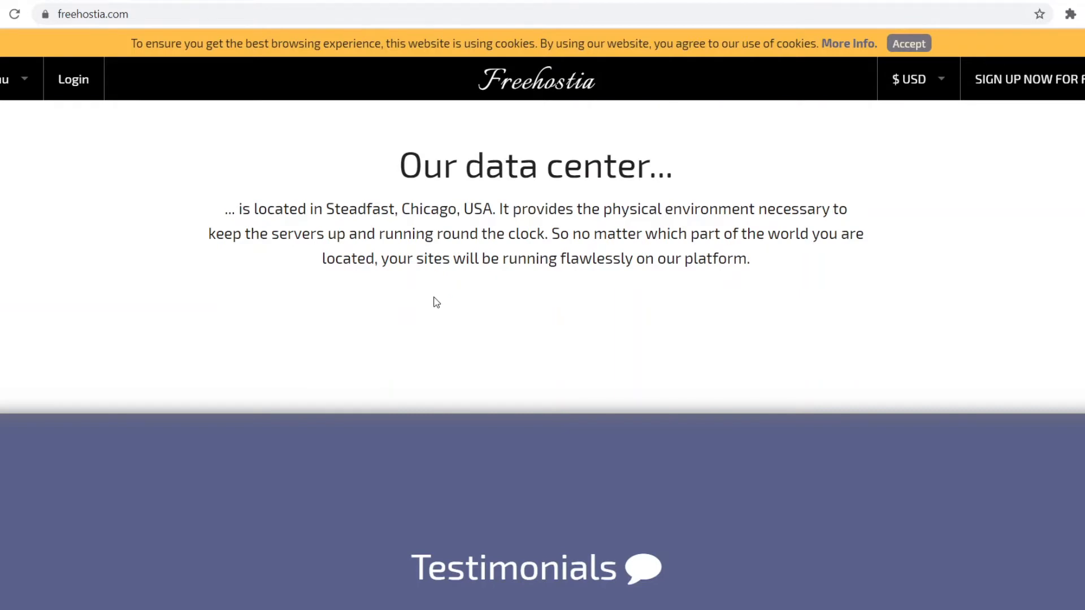
{"action": "mouse_move", "coordinate": [451, 288]}
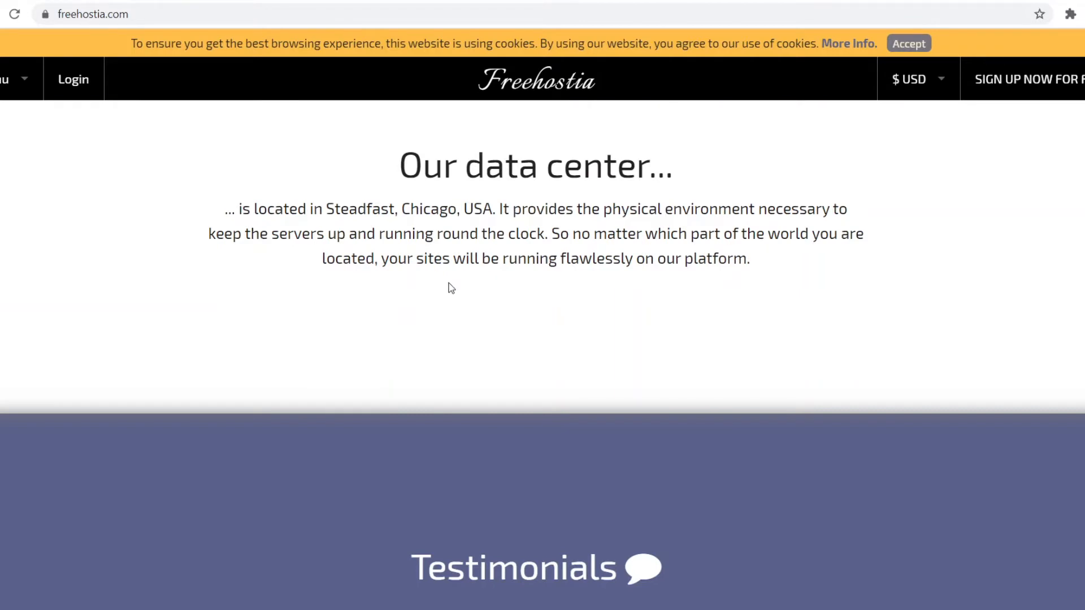
{"action": "mouse_move", "coordinate": [512, 251]}
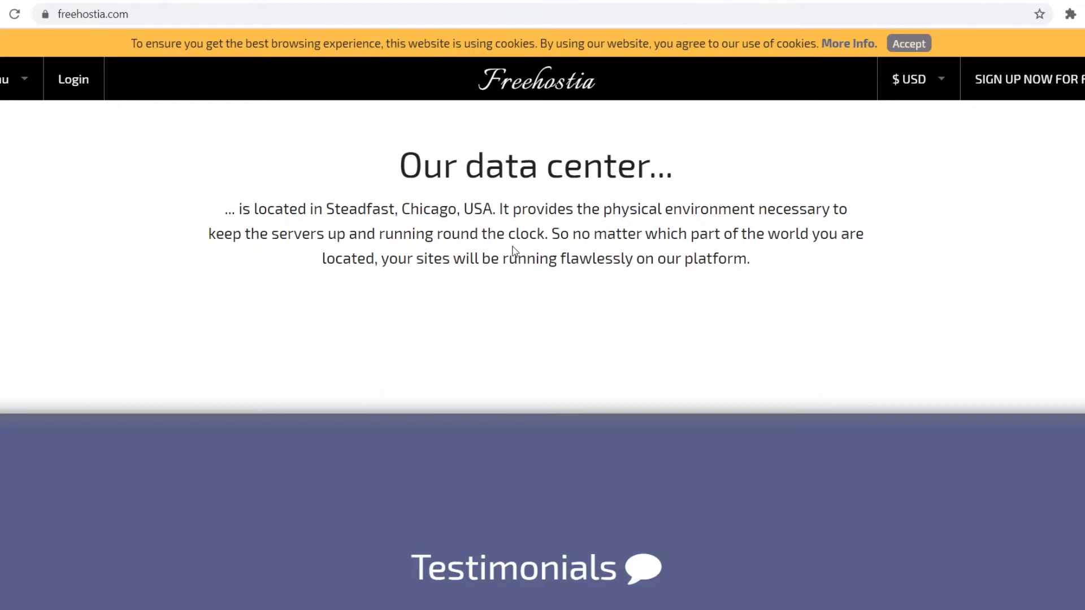
{"action": "mouse_move", "coordinate": [635, 138]}
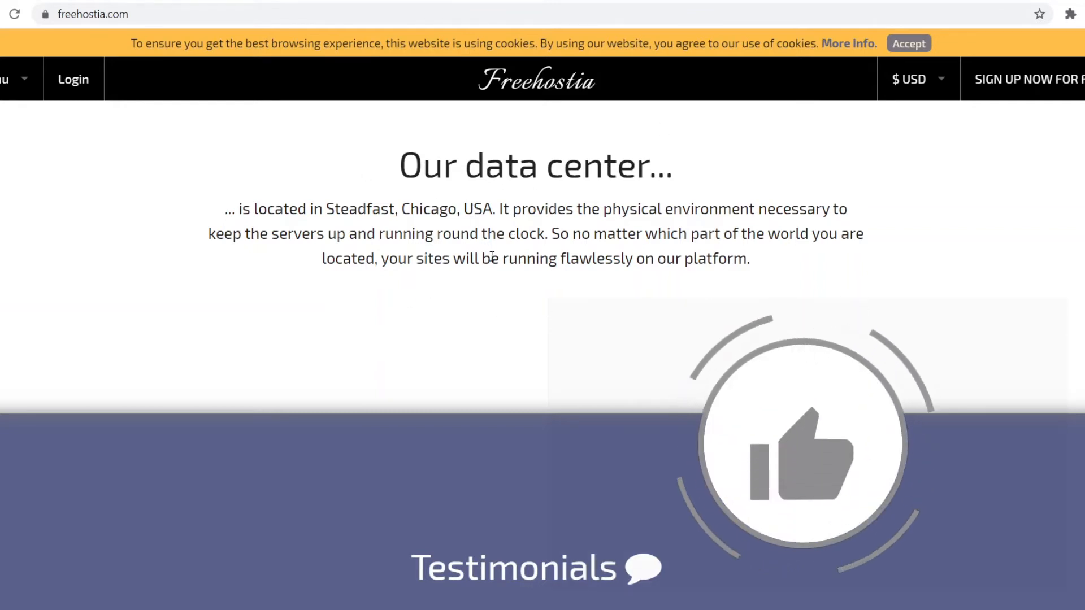
{"action": "scroll", "scroll_direction": "down", "scroll_amount": 3}
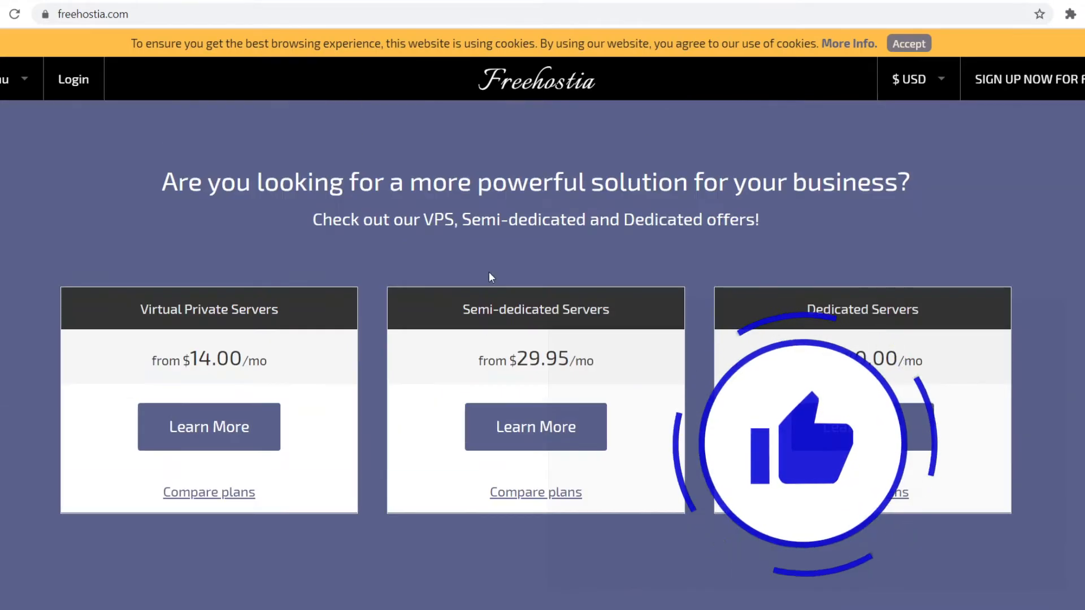
{"action": "scroll", "scroll_direction": "up", "scroll_amount": 3}
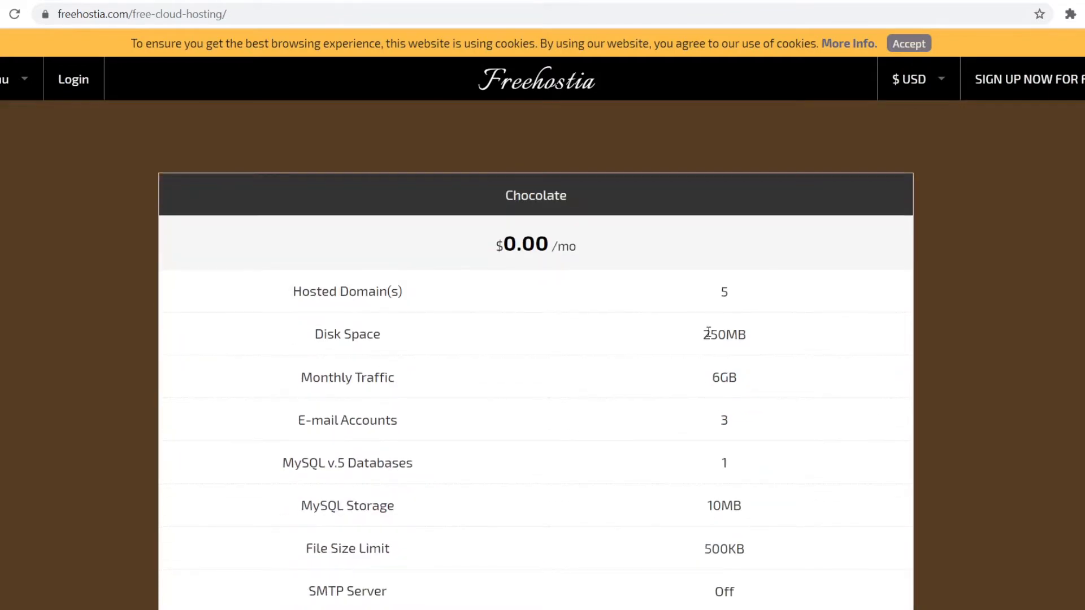
{"action": "mouse_move", "coordinate": [567, 380]}
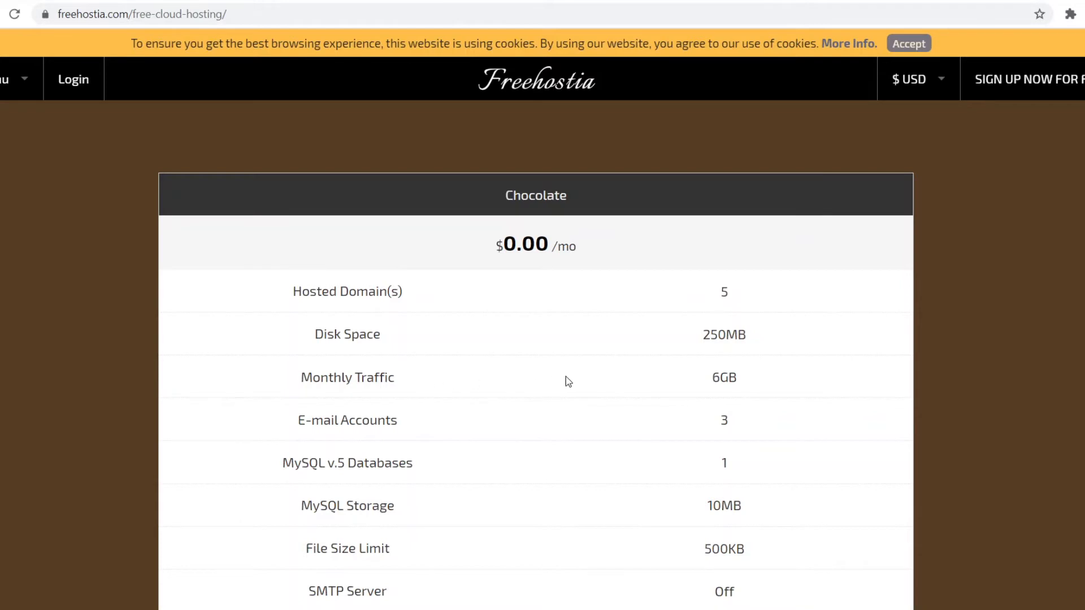
{"action": "mouse_move", "coordinate": [560, 403]}
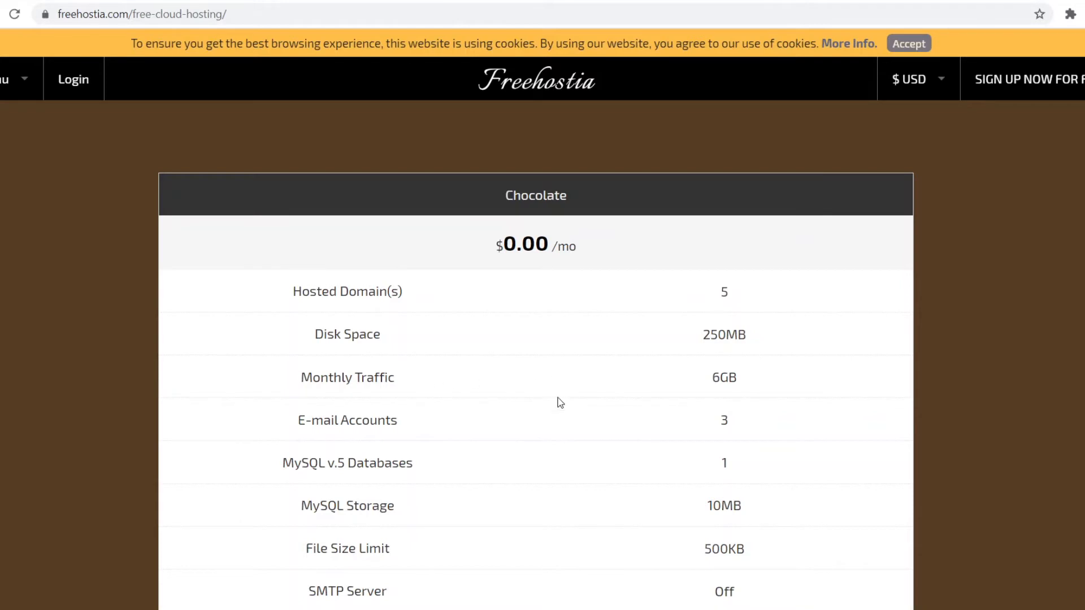
- Scroll the Chocolate plan table and expand the Overview and Basic Features panels
{"action": "scroll", "scroll_direction": "down", "scroll_amount": 3}
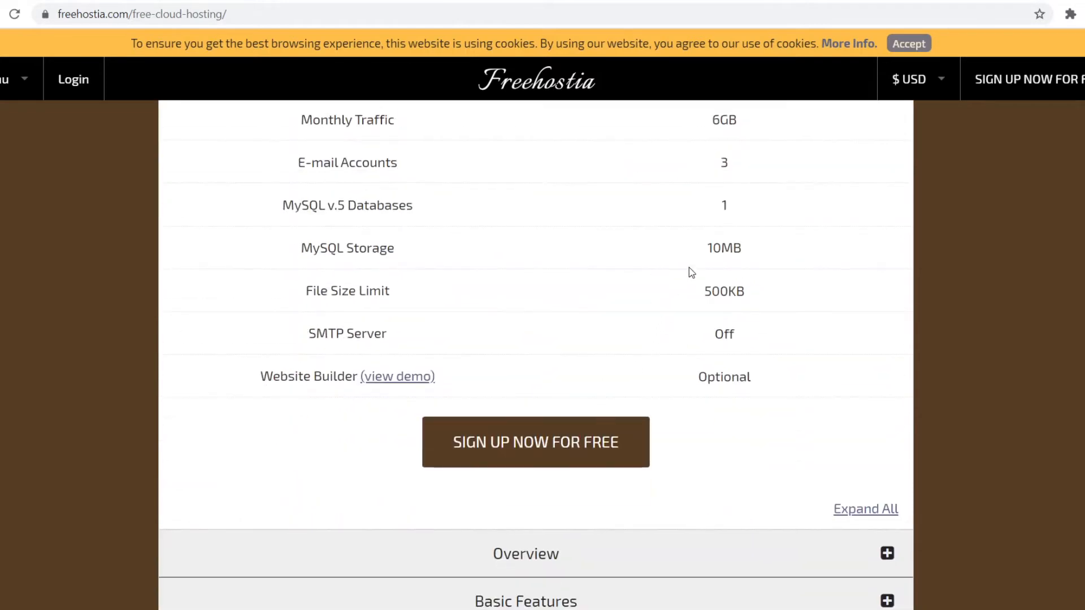
{"action": "mouse_move", "coordinate": [355, 251]}
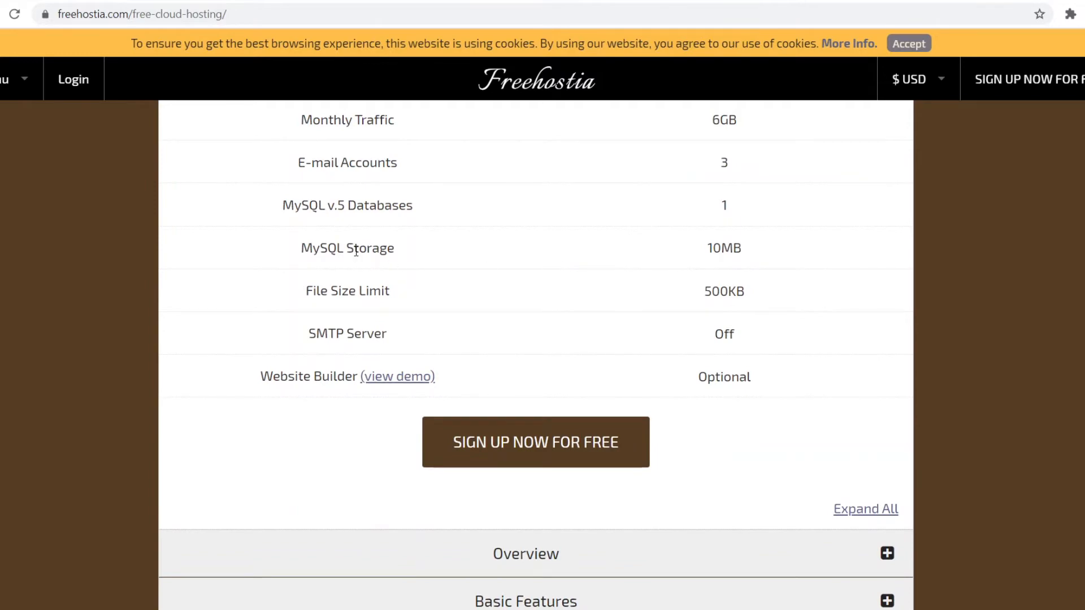
{"action": "mouse_move", "coordinate": [681, 299]}
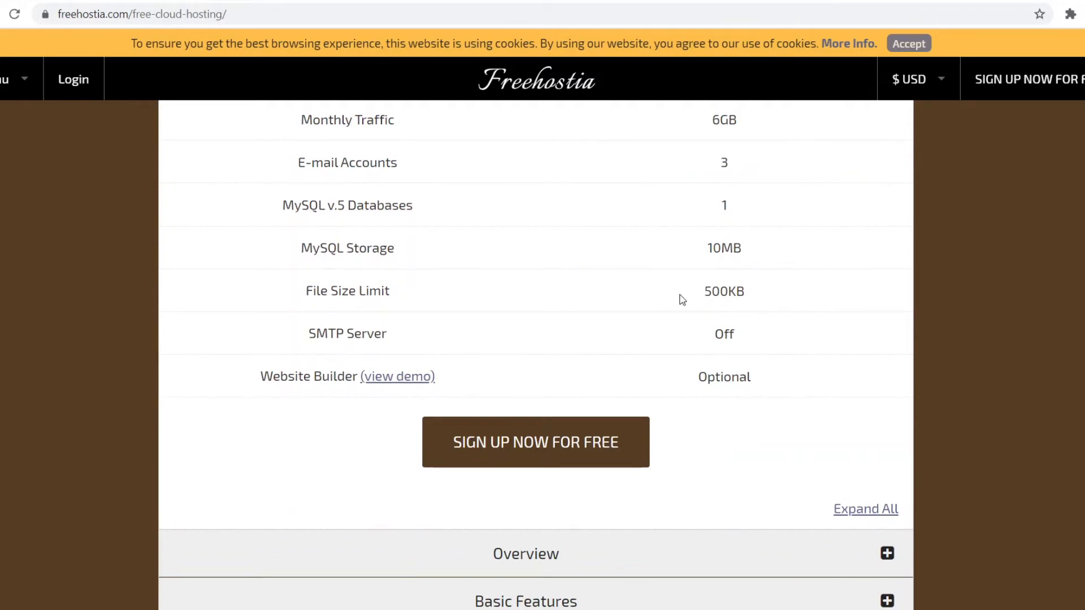
{"action": "mouse_move", "coordinate": [733, 293]}
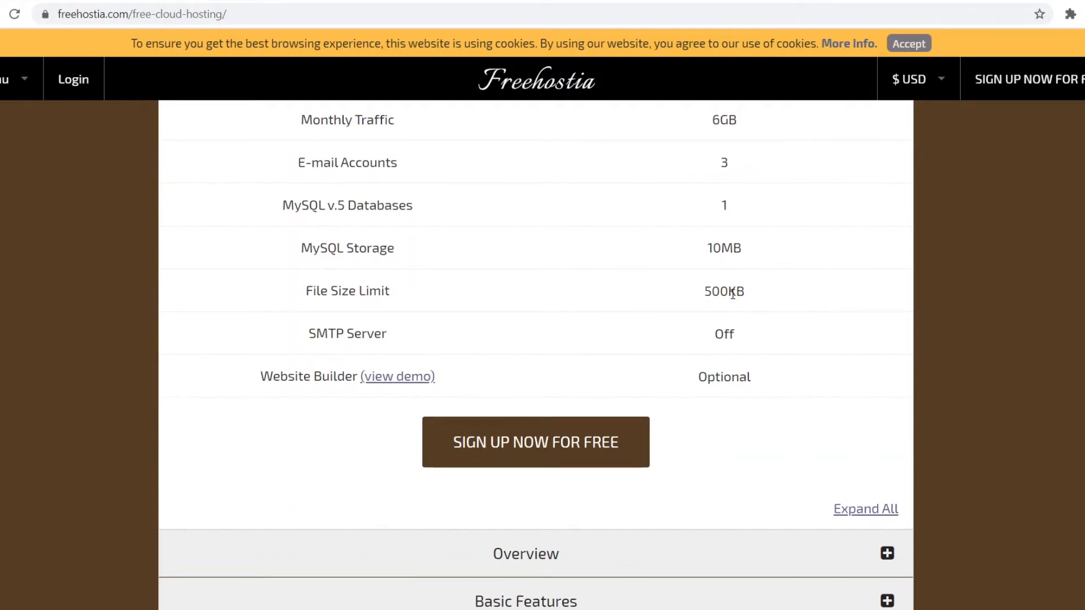
{"action": "mouse_move", "coordinate": [348, 339]}
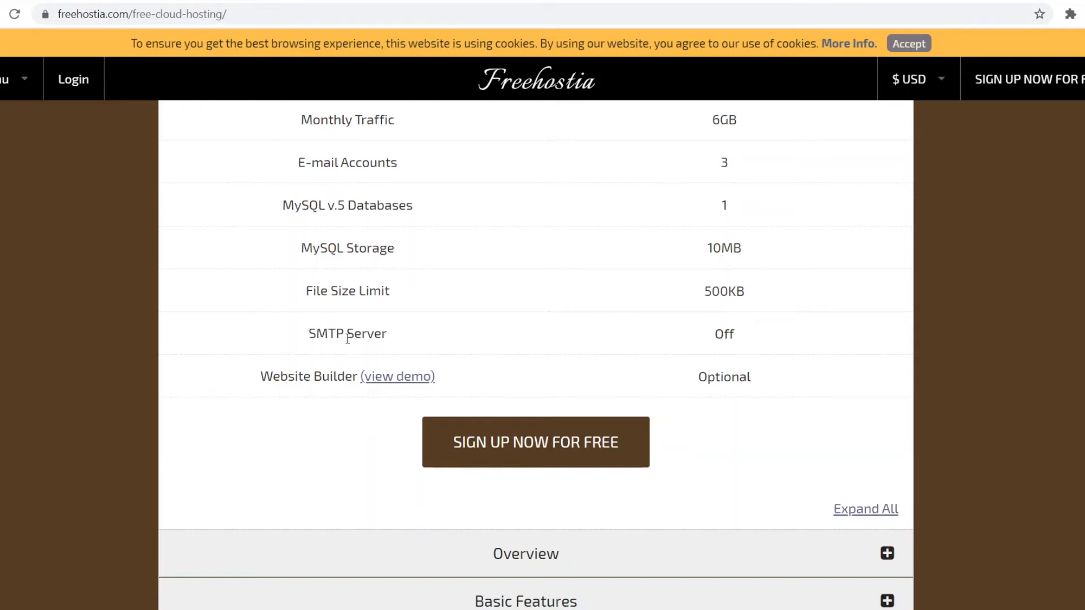
{"action": "scroll", "scroll_direction": "down", "scroll_amount": 3}
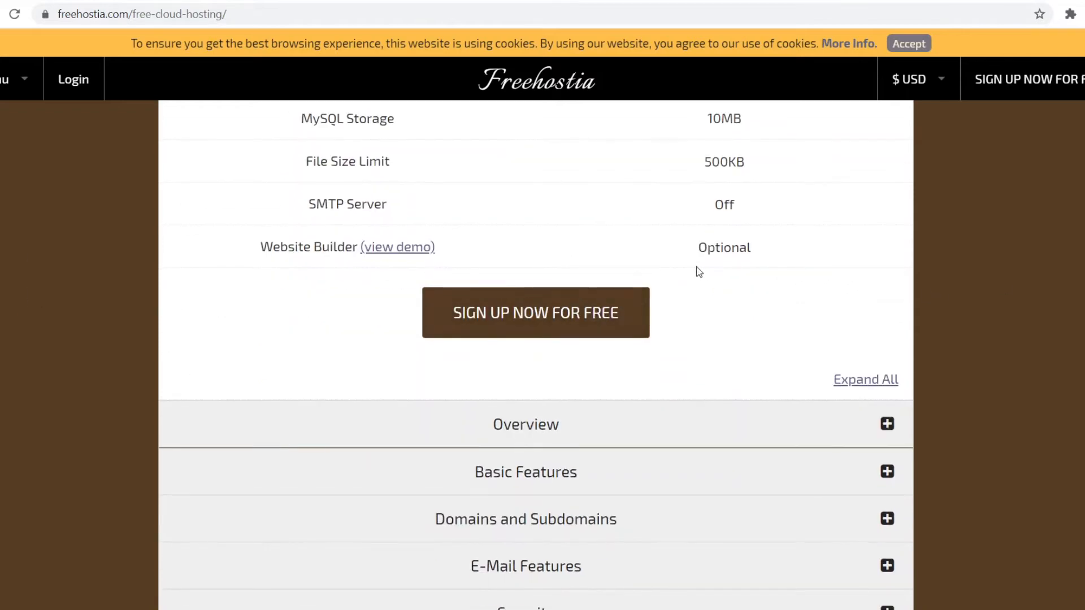
{"action": "scroll", "scroll_direction": "down", "scroll_amount": 3}
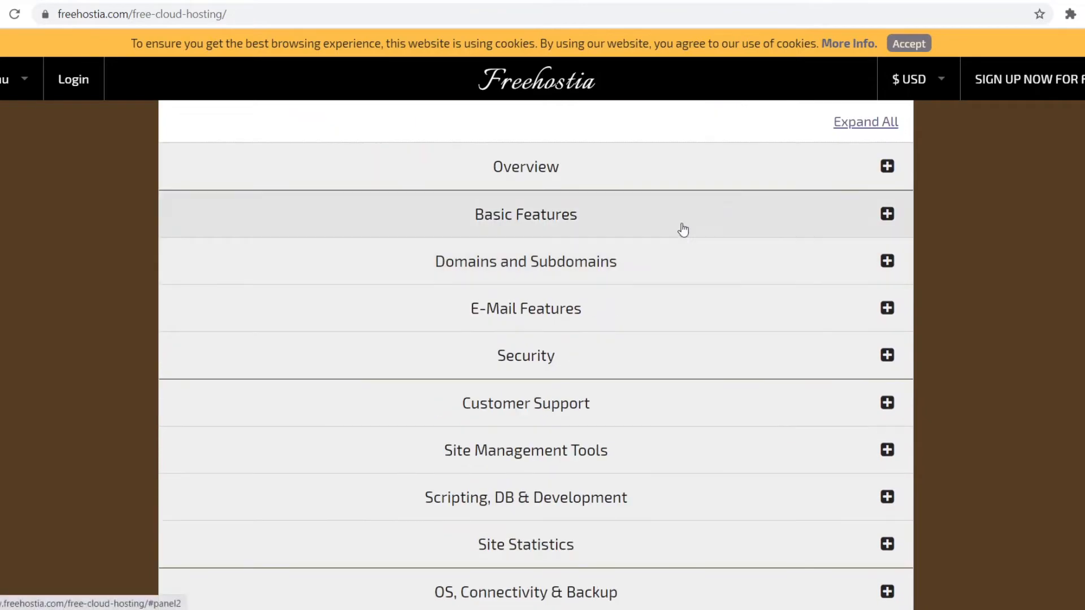
{"action": "left_click", "coordinate": [866, 122]}
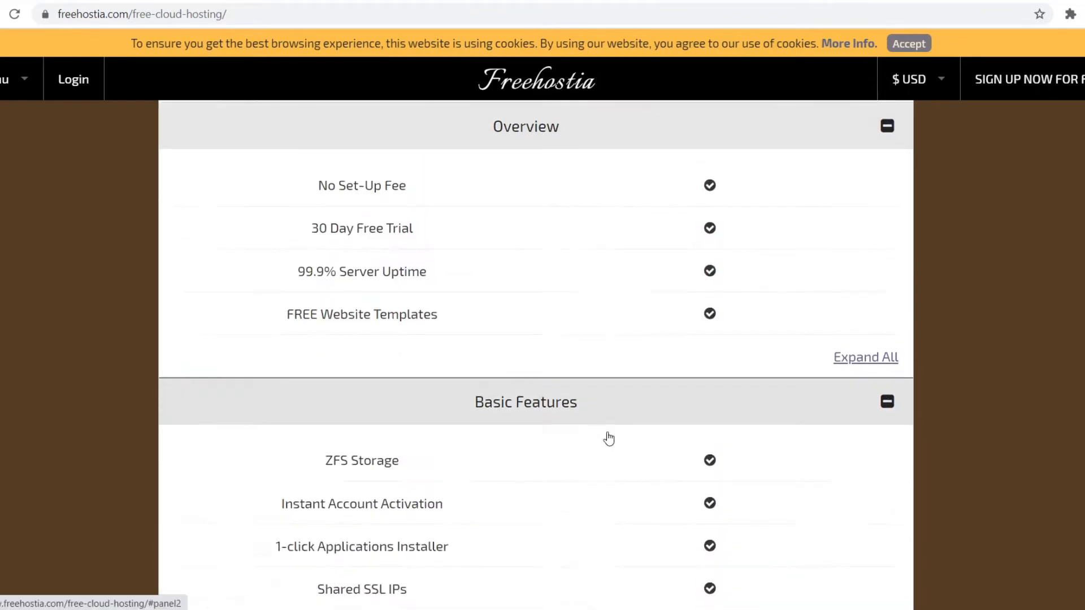
{"action": "scroll", "scroll_direction": "up", "scroll_amount": 3}
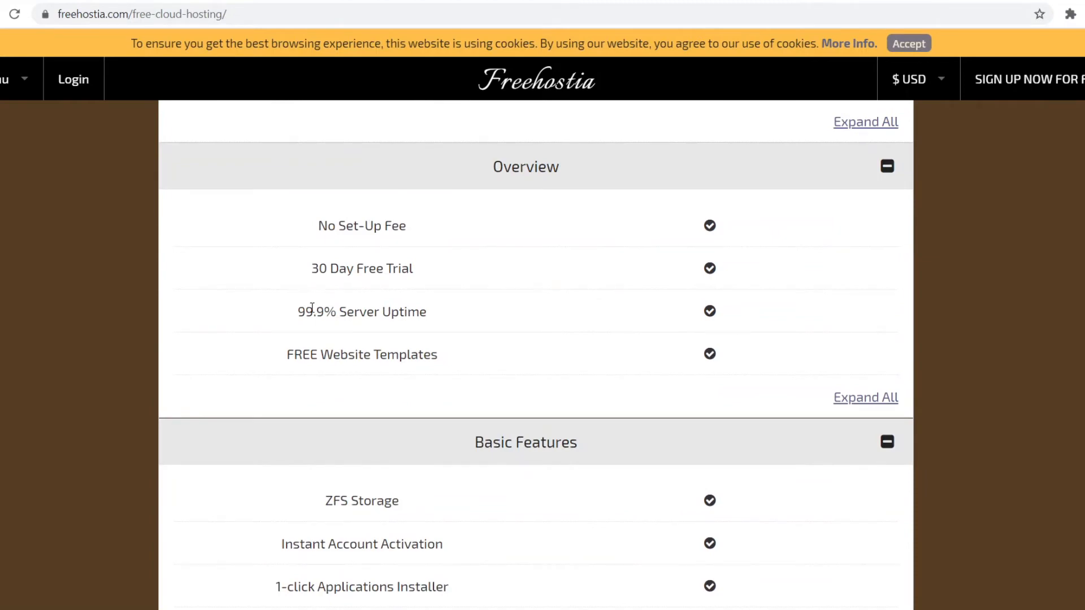
{"action": "mouse_move", "coordinate": [306, 358]}
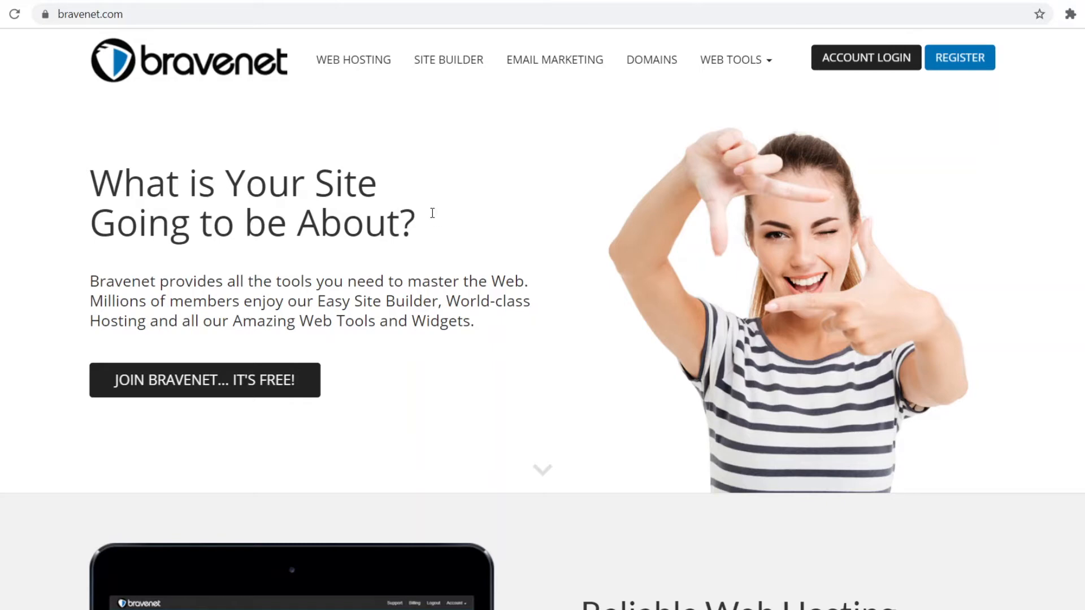
{"action": "mouse_move", "coordinate": [71, 165]}
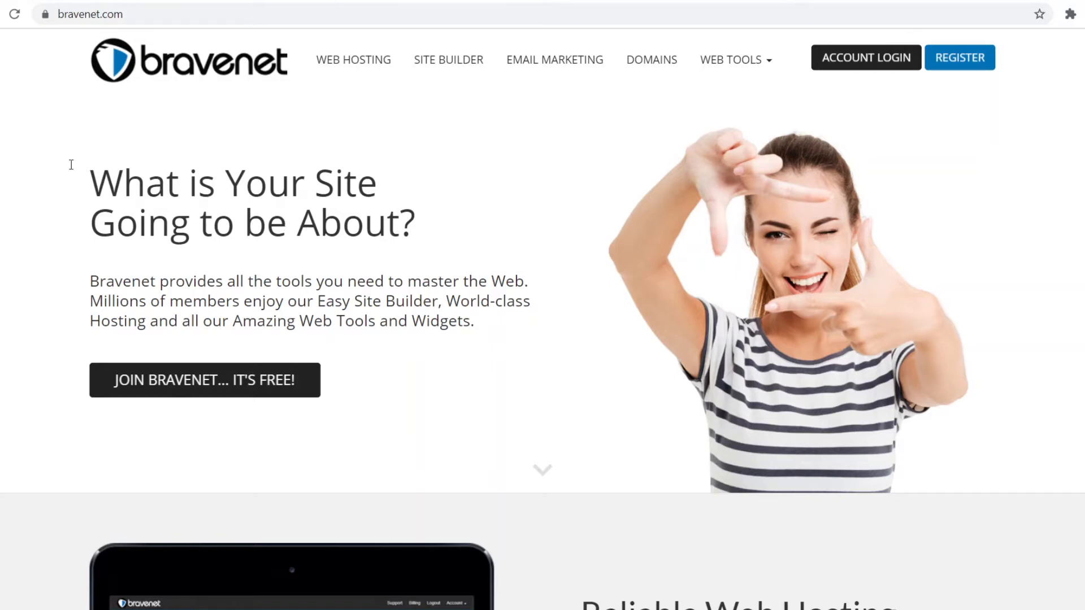
{"action": "mouse_move", "coordinate": [168, 395]}
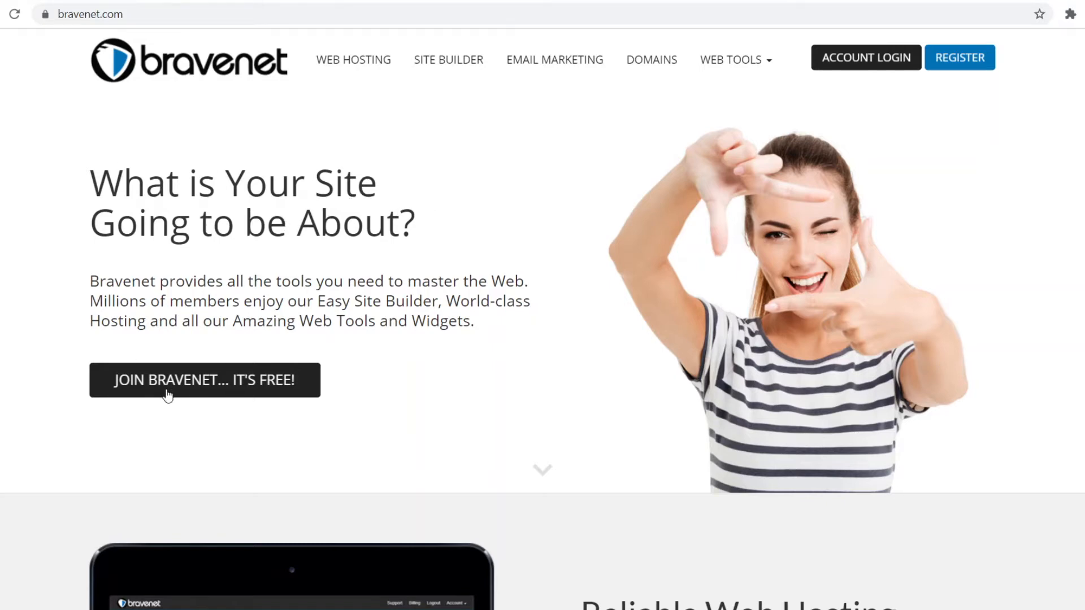
- Scroll bravenet.com down to the Reliable Web Hosting section on domains, email and databases
{"action": "scroll", "scroll_direction": "down", "scroll_amount": 3}
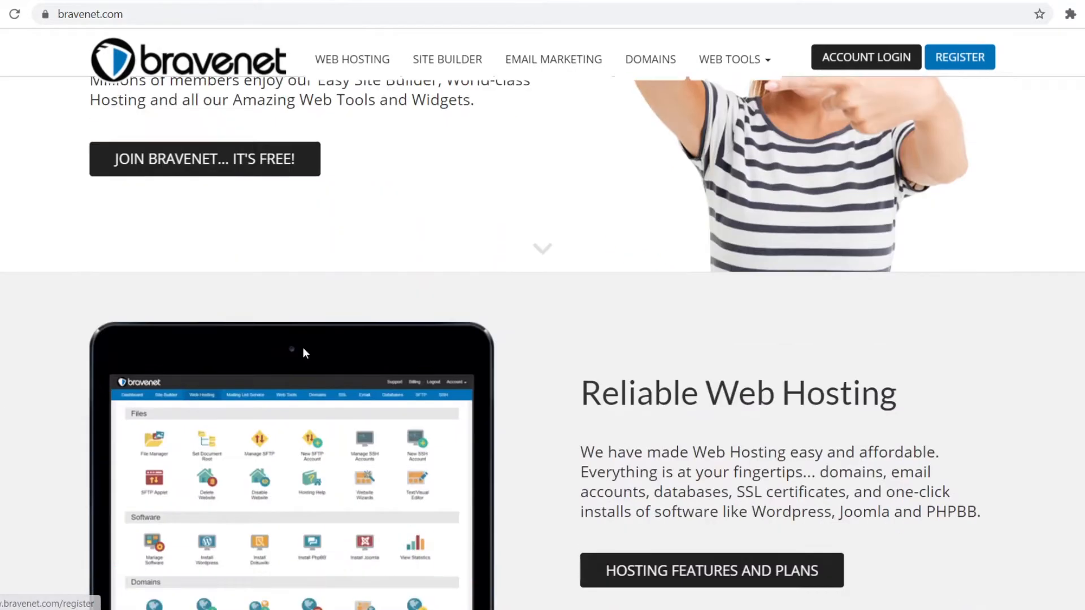
{"action": "scroll", "scroll_direction": "down", "scroll_amount": 3}
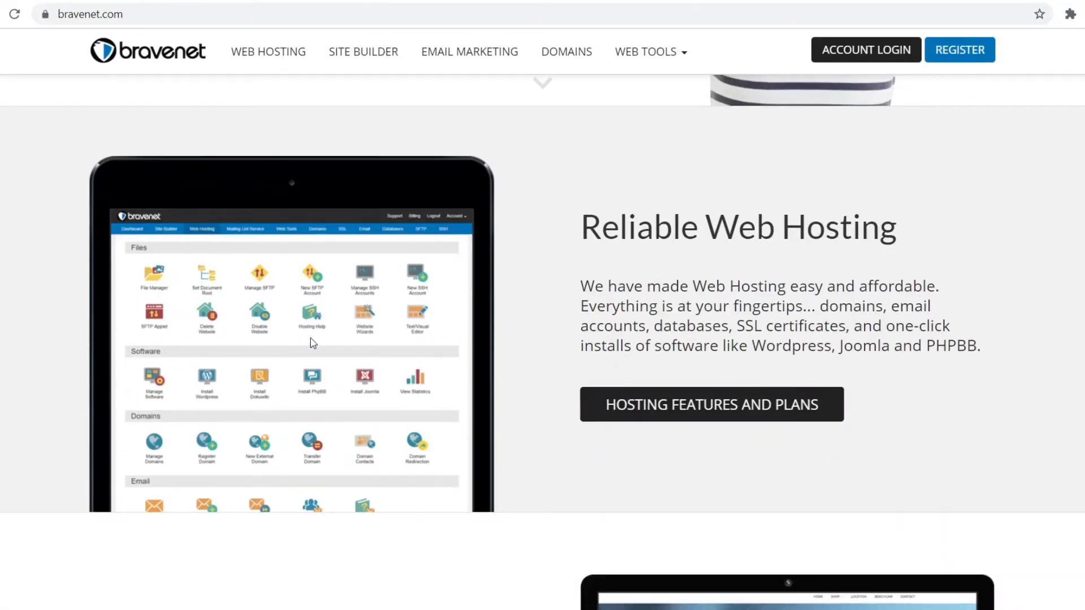
{"action": "mouse_move", "coordinate": [571, 306]}
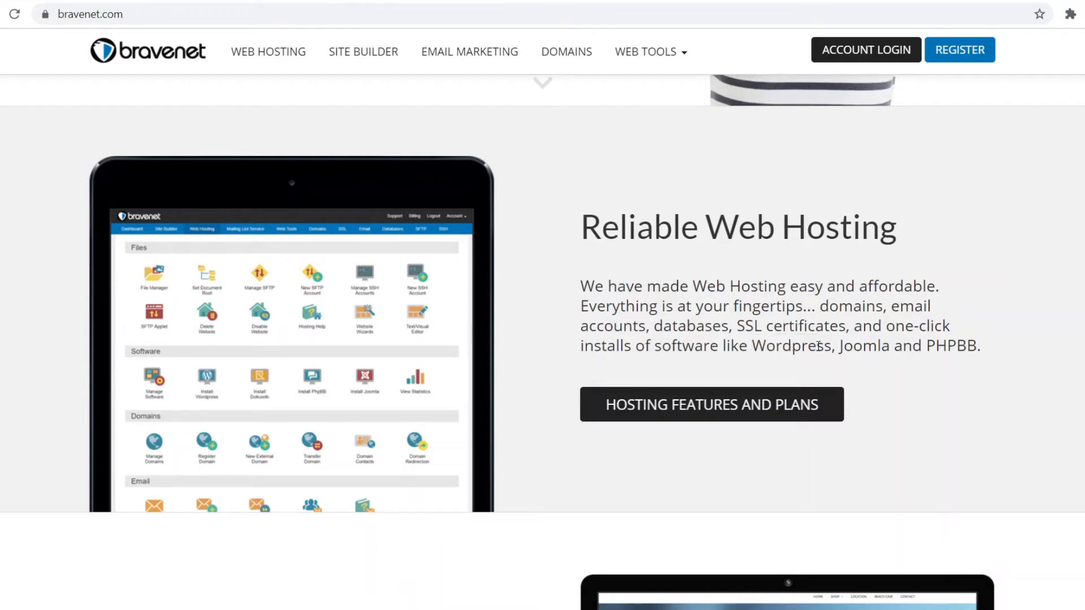
{"action": "mouse_move", "coordinate": [563, 154]}
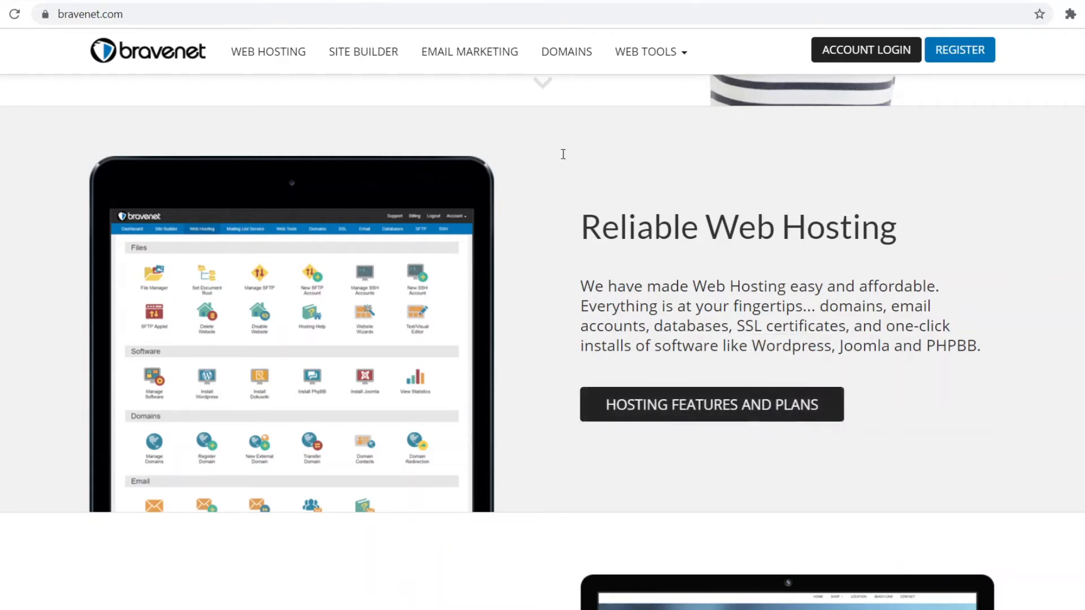
- Browse Bravenet's web hosting page through the plan comparison to the feature cards
{"action": "left_click", "coordinate": [268, 51]}
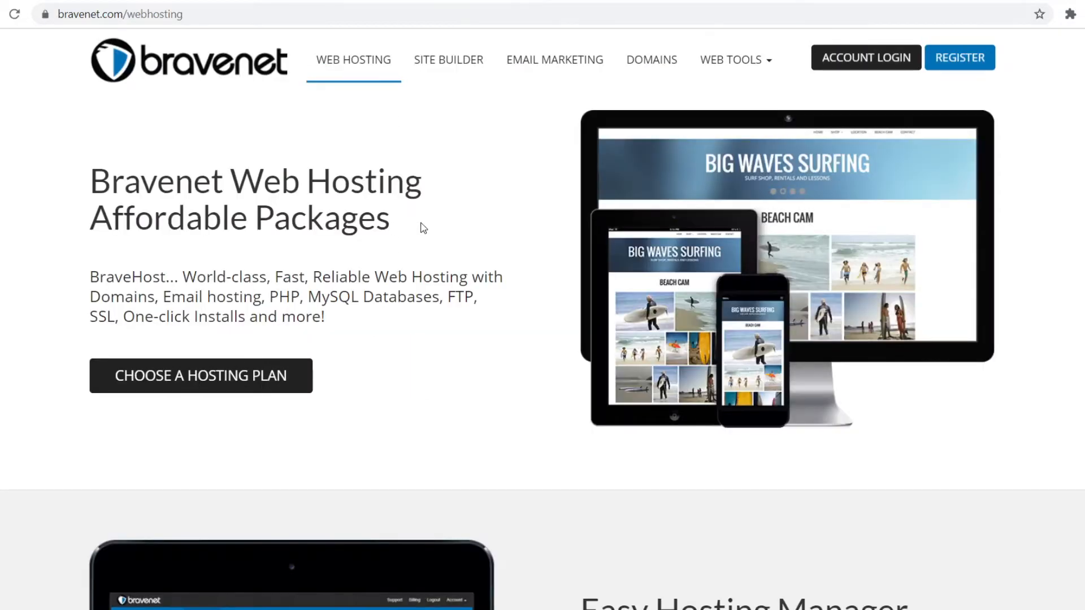
{"action": "scroll", "scroll_direction": "down", "scroll_amount": 3}
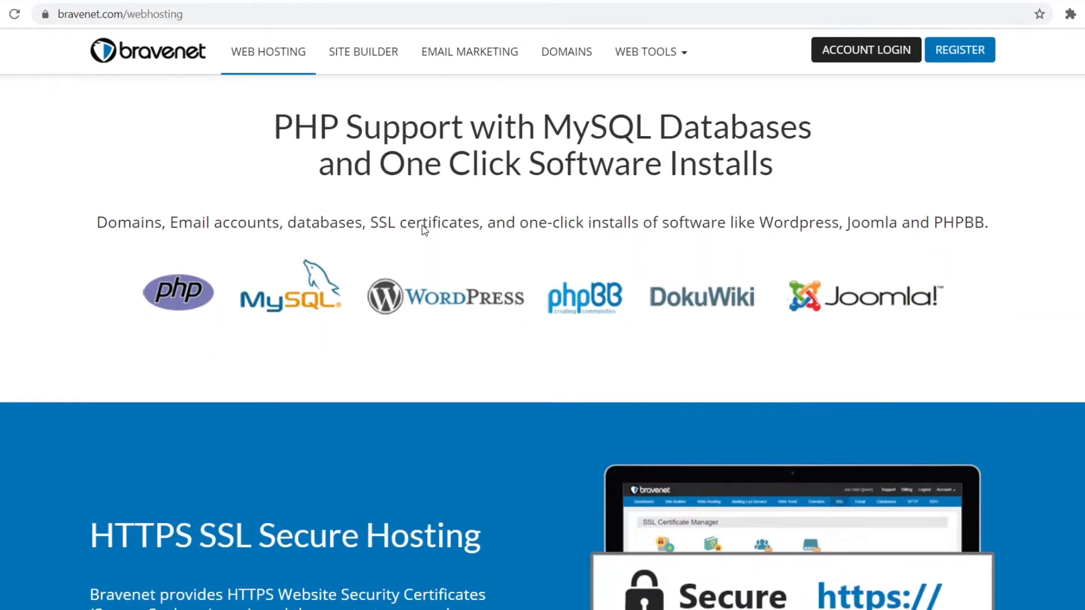
{"action": "scroll", "scroll_direction": "down", "scroll_amount": 3}
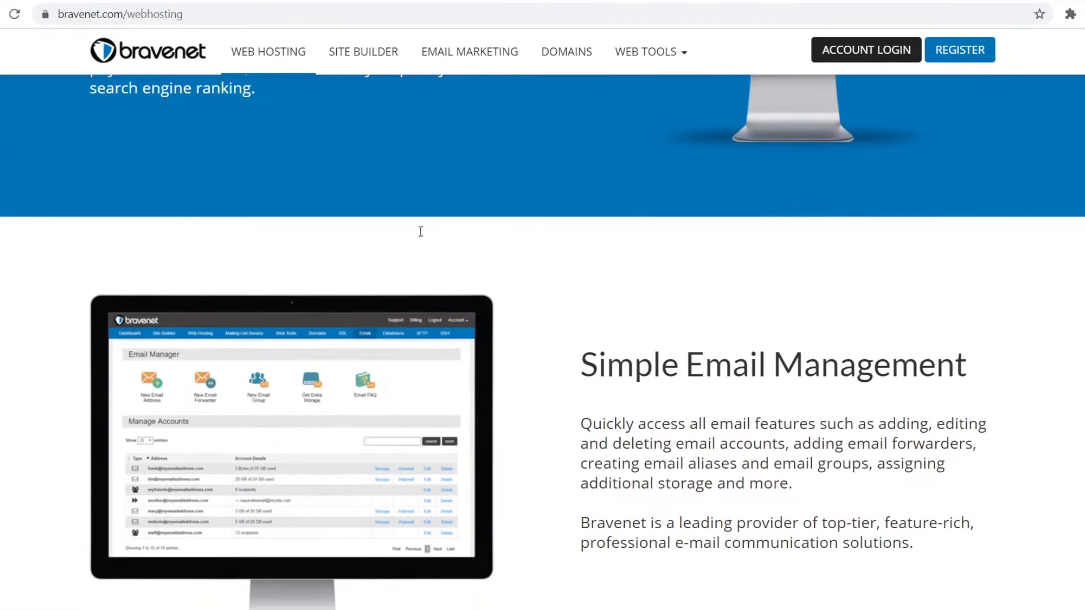
{"action": "scroll", "scroll_direction": "down", "scroll_amount": 3}
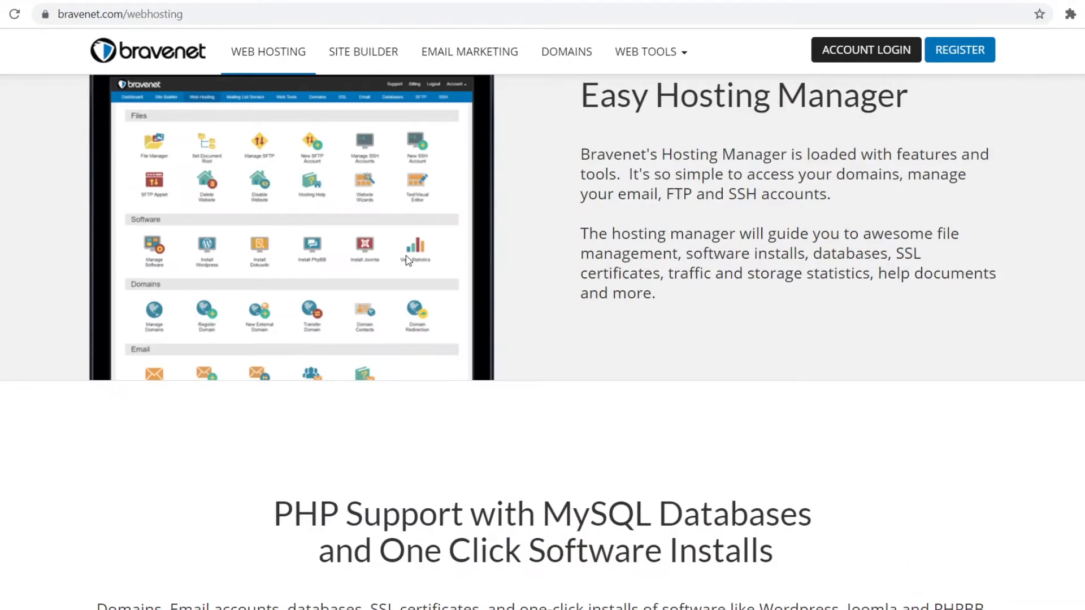
{"action": "scroll", "scroll_direction": "up", "scroll_amount": 3}
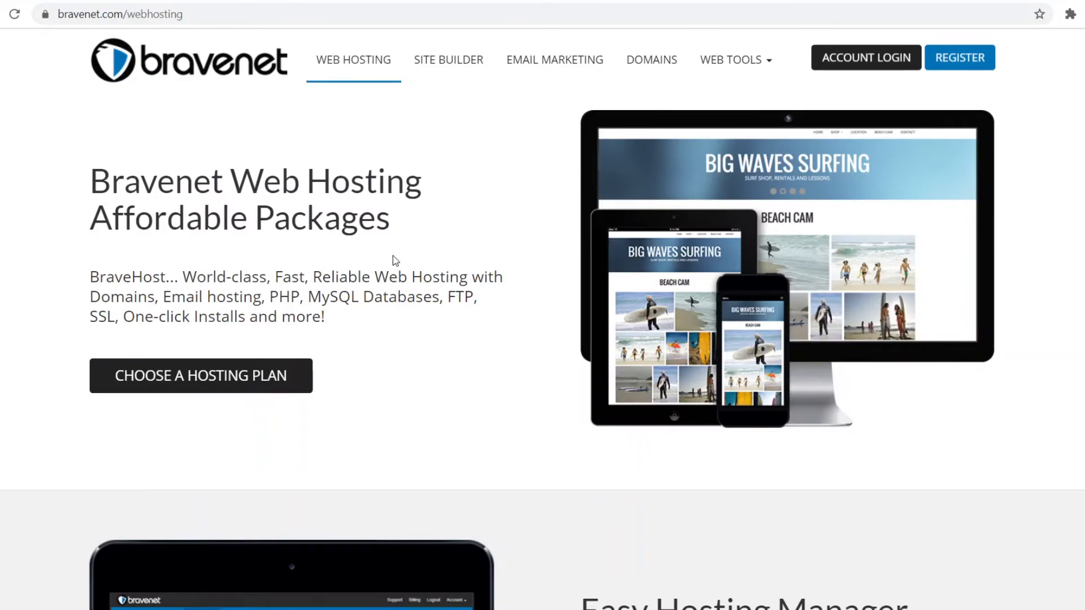
{"action": "scroll", "scroll_direction": "down", "scroll_amount": 3}
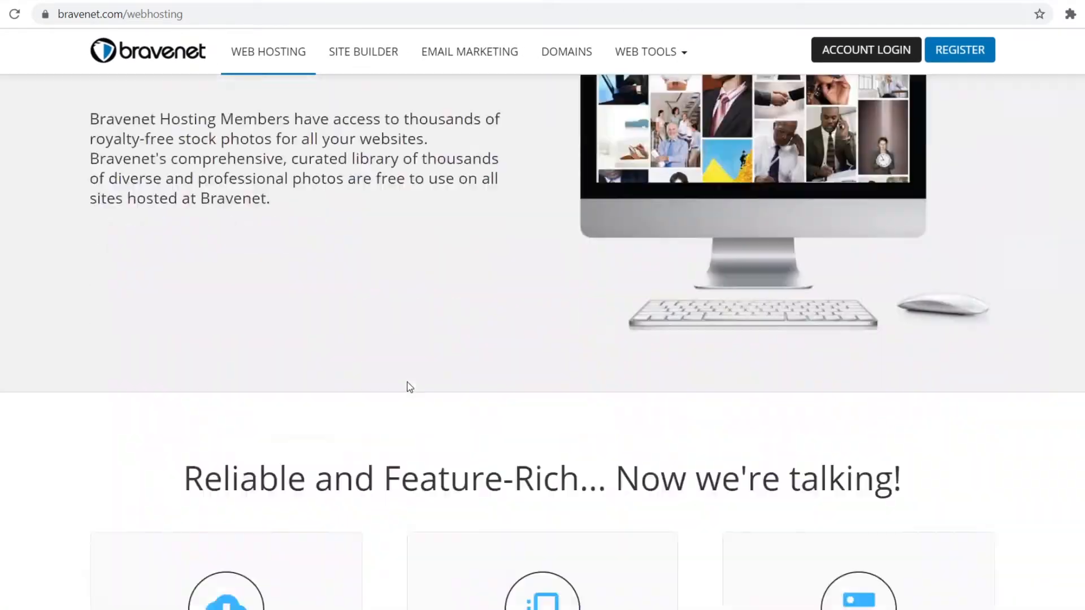
{"action": "scroll", "scroll_direction": "down", "scroll_amount": 3}
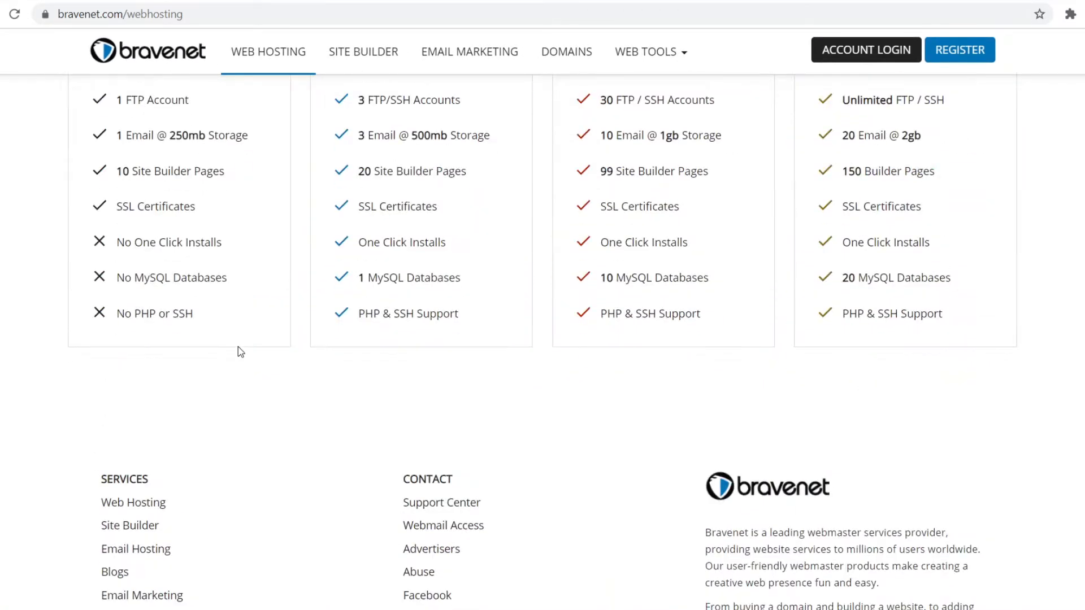
{"action": "scroll", "scroll_direction": "up", "scroll_amount": 3}
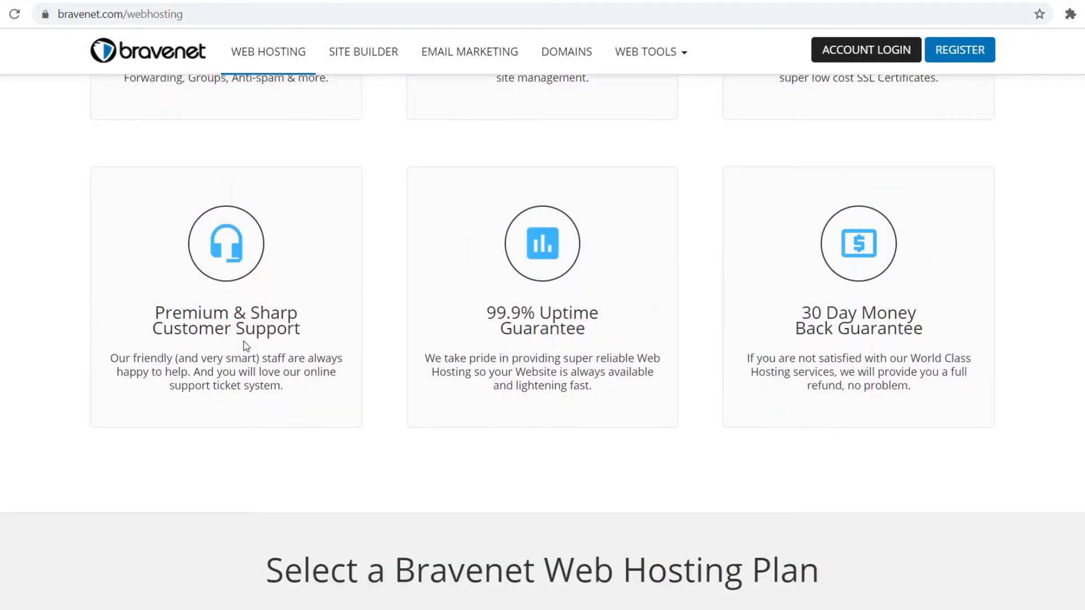
{"action": "scroll", "scroll_direction": "up", "scroll_amount": 3}
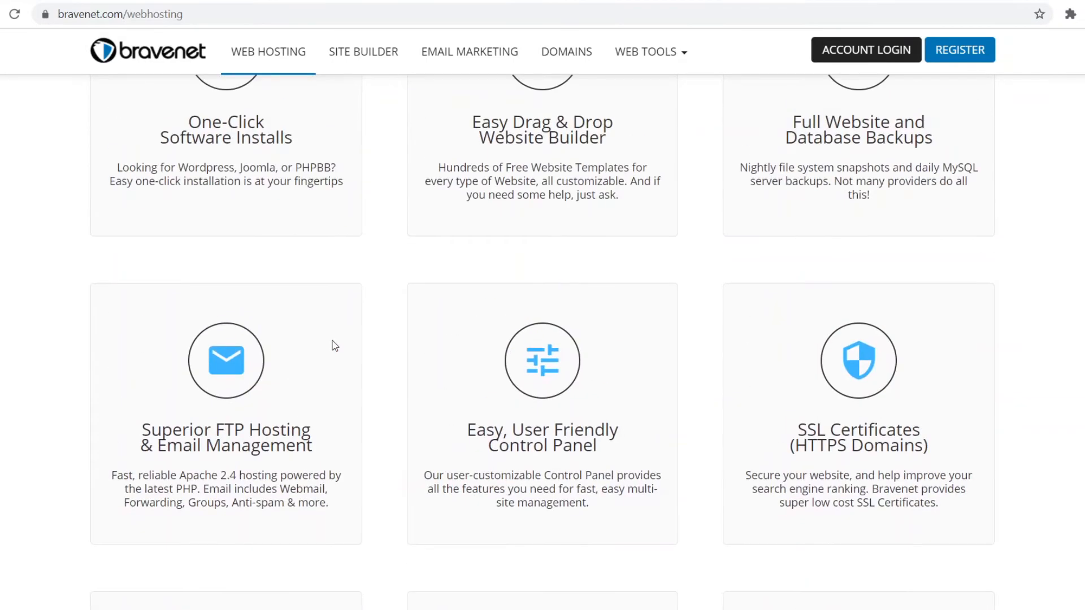
- Scroll to the FTP Hosting & Email, Control Panel and SSL Certificates cards
{"action": "scroll", "scroll_direction": "up", "scroll_amount": 3}
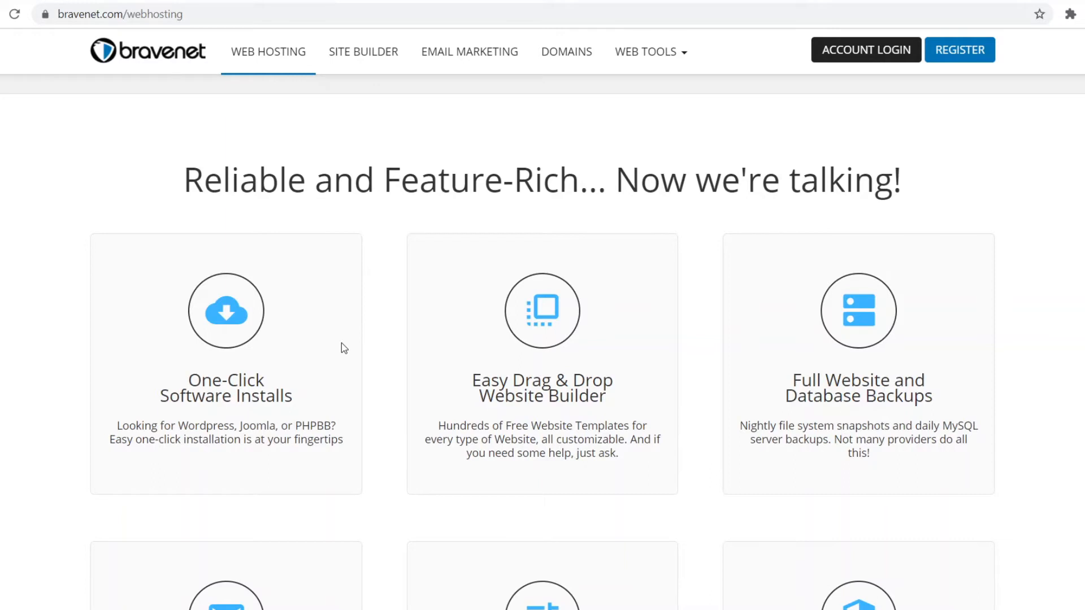
{"action": "mouse_move", "coordinate": [398, 185]}
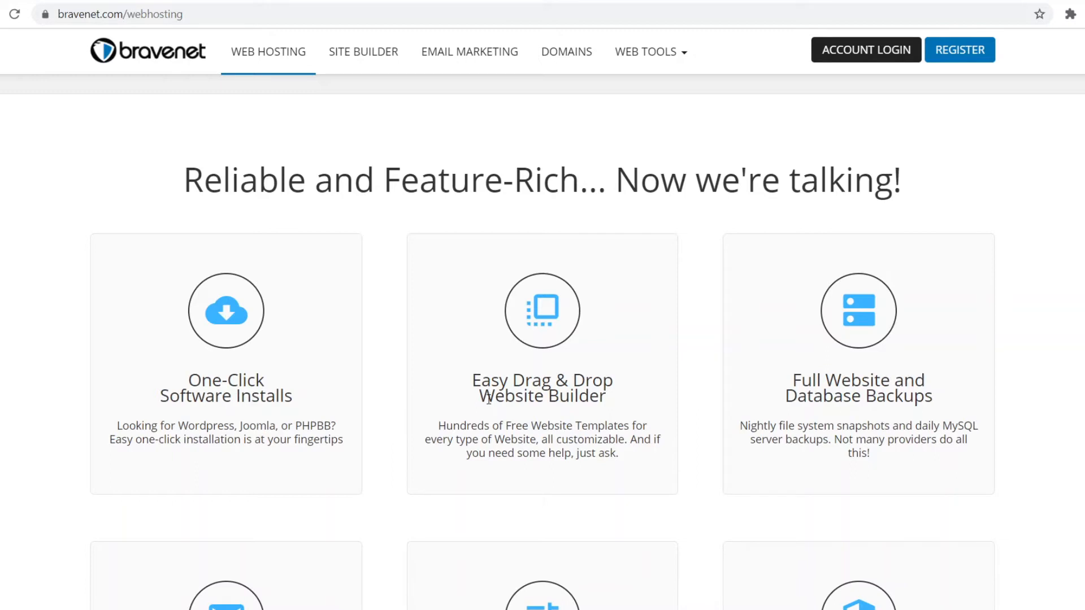
{"action": "mouse_move", "coordinate": [468, 528]}
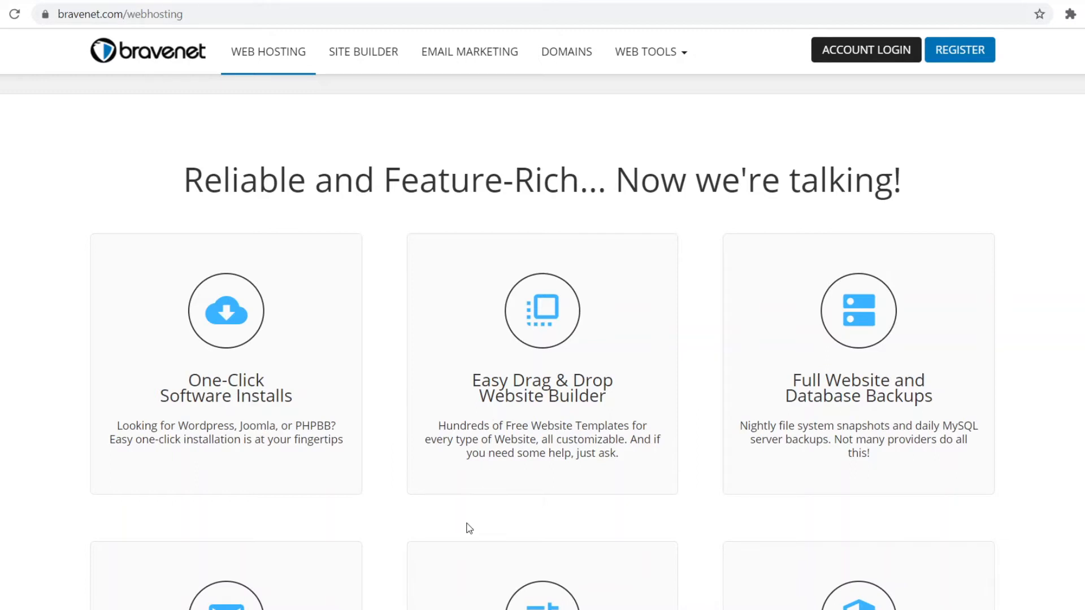
{"action": "mouse_move", "coordinate": [533, 403]}
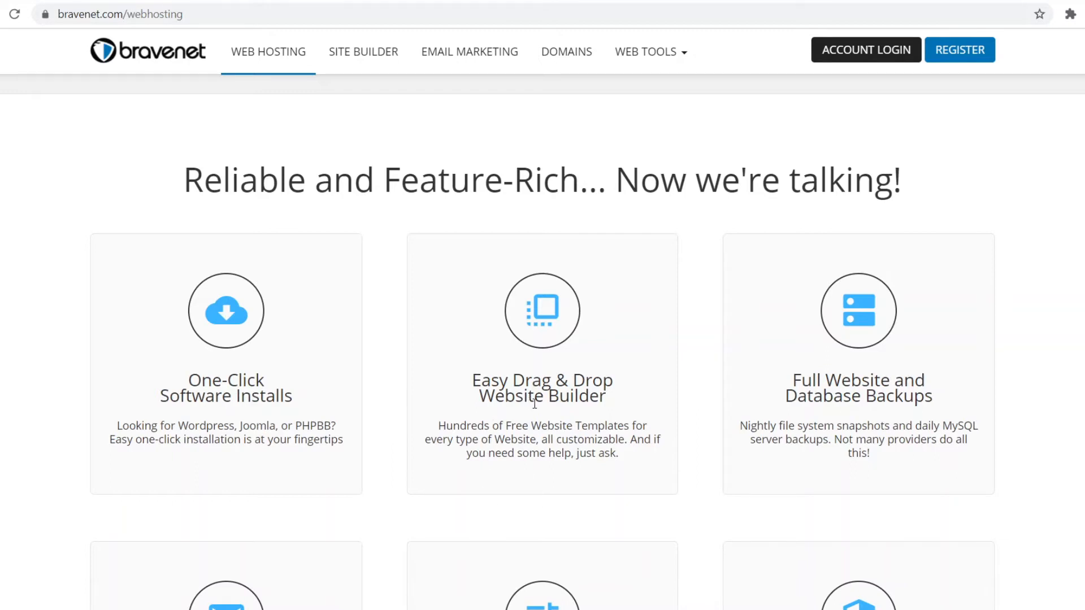
{"action": "mouse_move", "coordinate": [824, 416]}
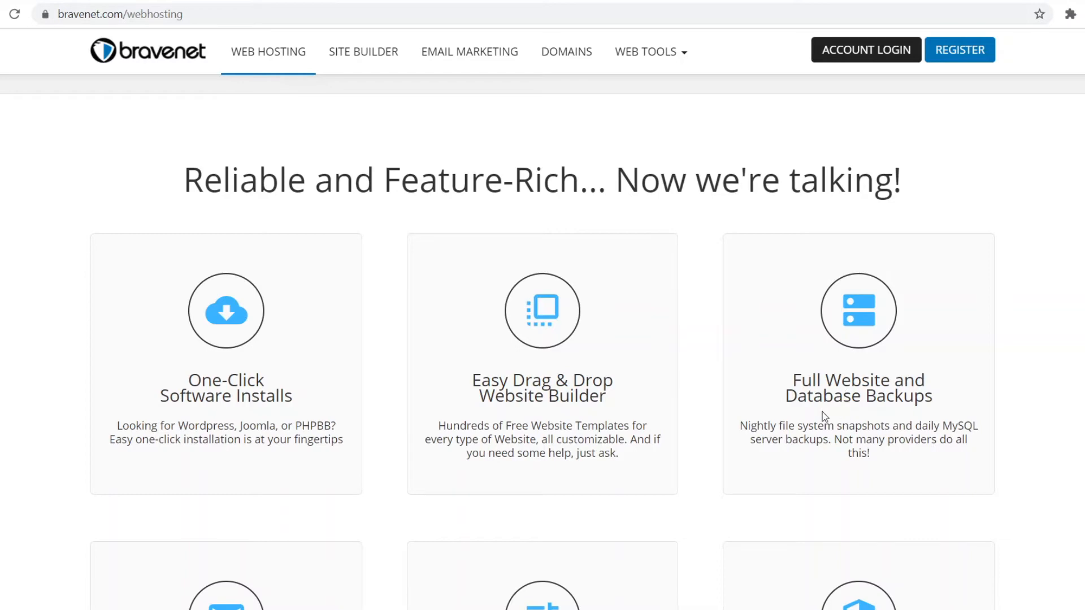
{"action": "scroll", "scroll_direction": "down", "scroll_amount": 3}
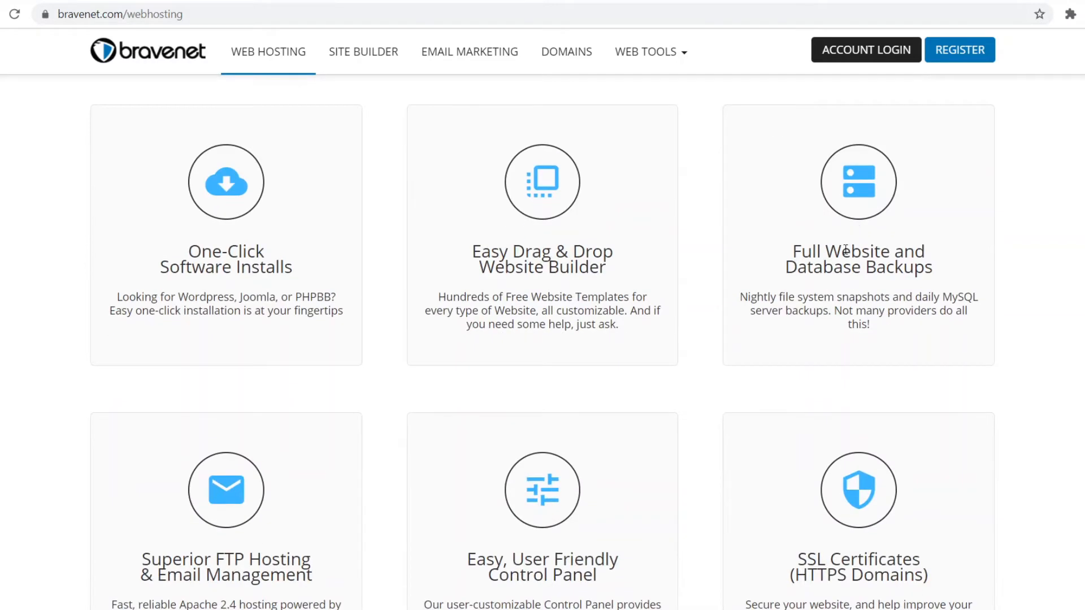
{"action": "scroll", "scroll_direction": "down", "scroll_amount": 3}
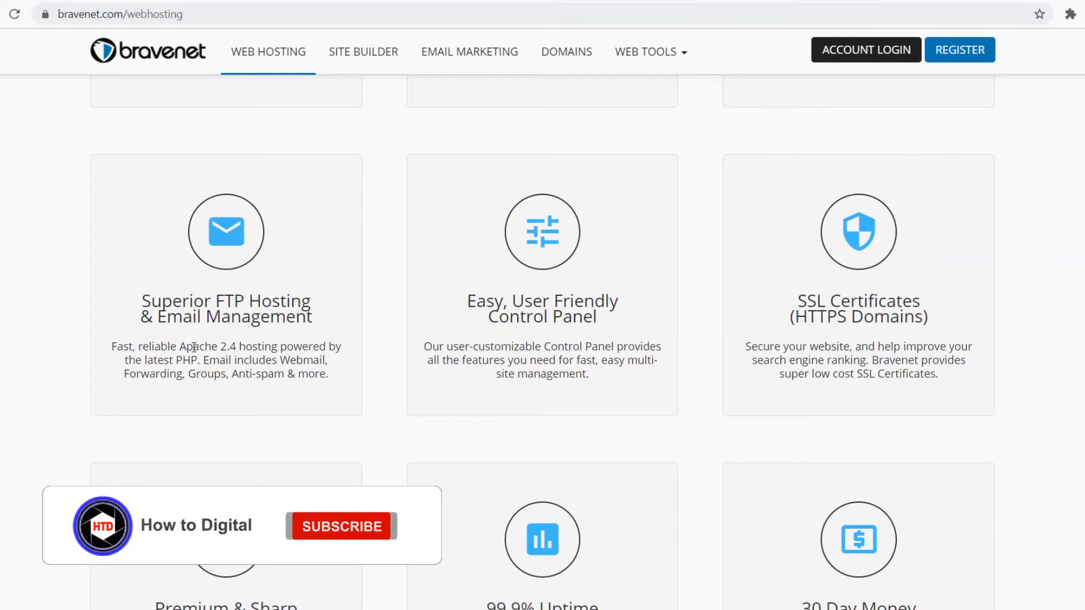
{"action": "left_click", "coordinate": [340, 526]}
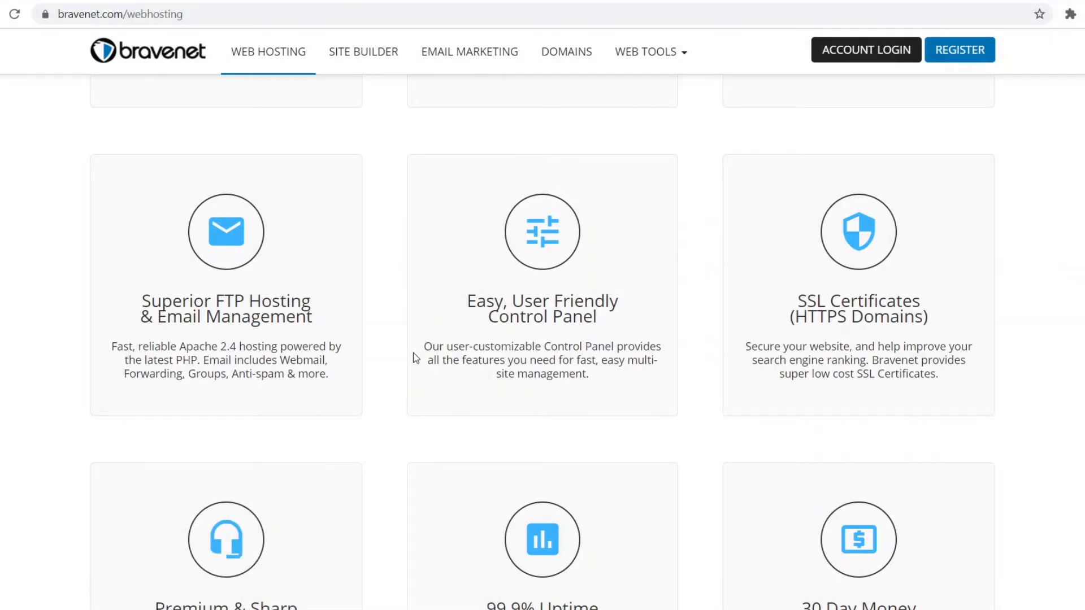
{"action": "mouse_move", "coordinate": [546, 355]}
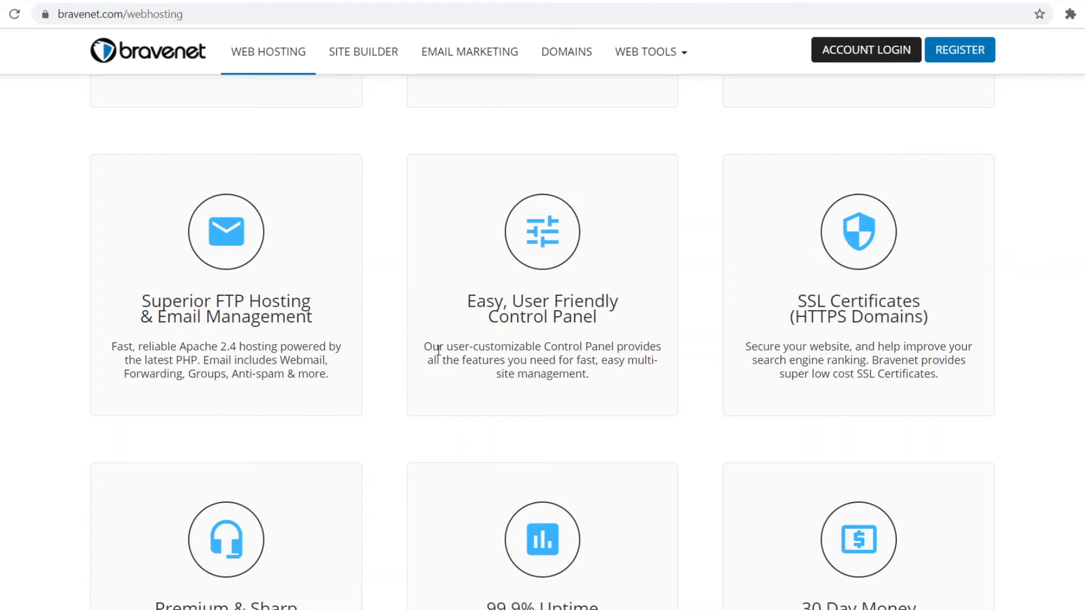
- Scroll to the Customer Support, 99.9% Uptime and 30 Day Money Back cards
{"action": "scroll", "scroll_direction": "down", "scroll_amount": 3}
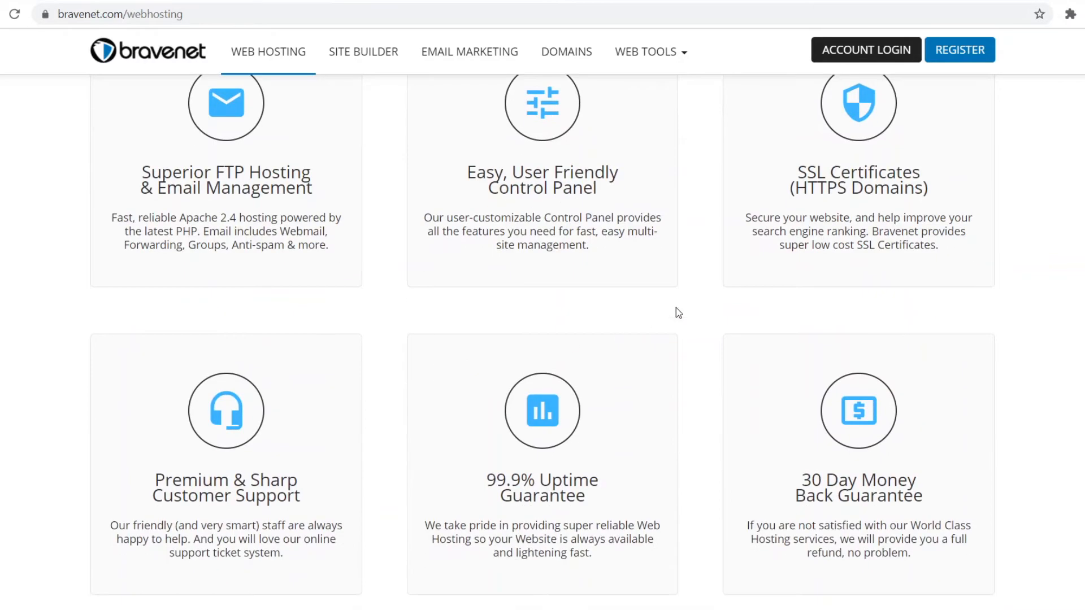
{"action": "mouse_move", "coordinate": [795, 211]}
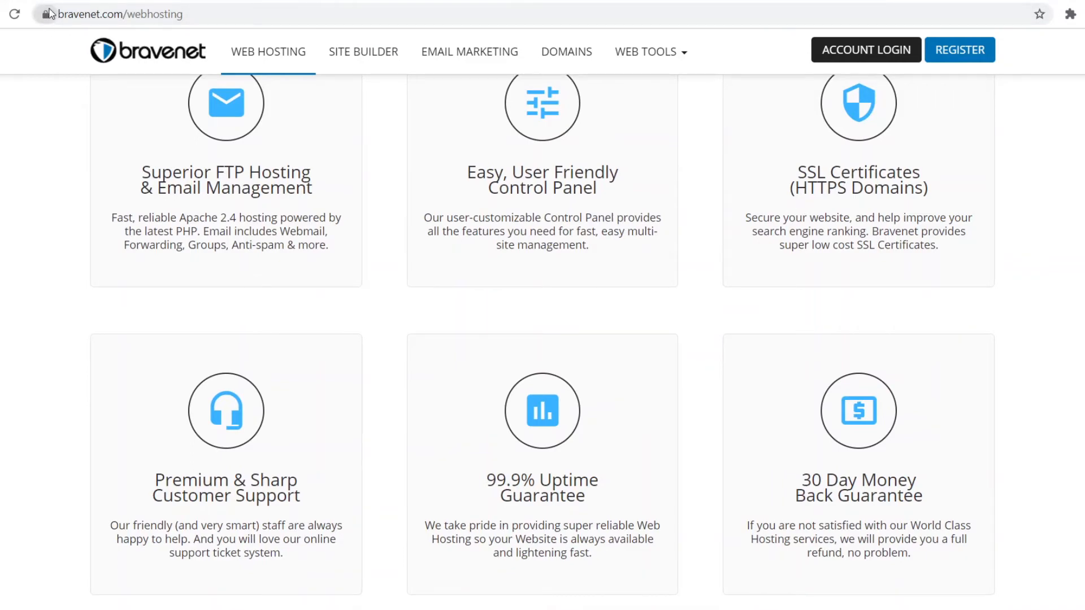
{"action": "scroll", "scroll_direction": "down", "scroll_amount": 3}
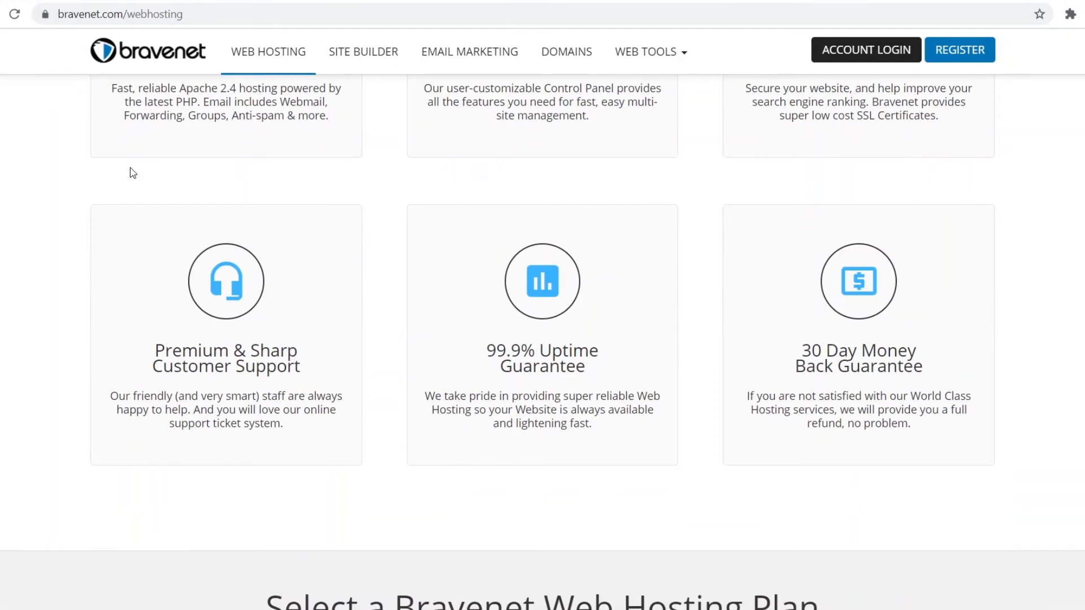
{"action": "mouse_move", "coordinate": [219, 310]}
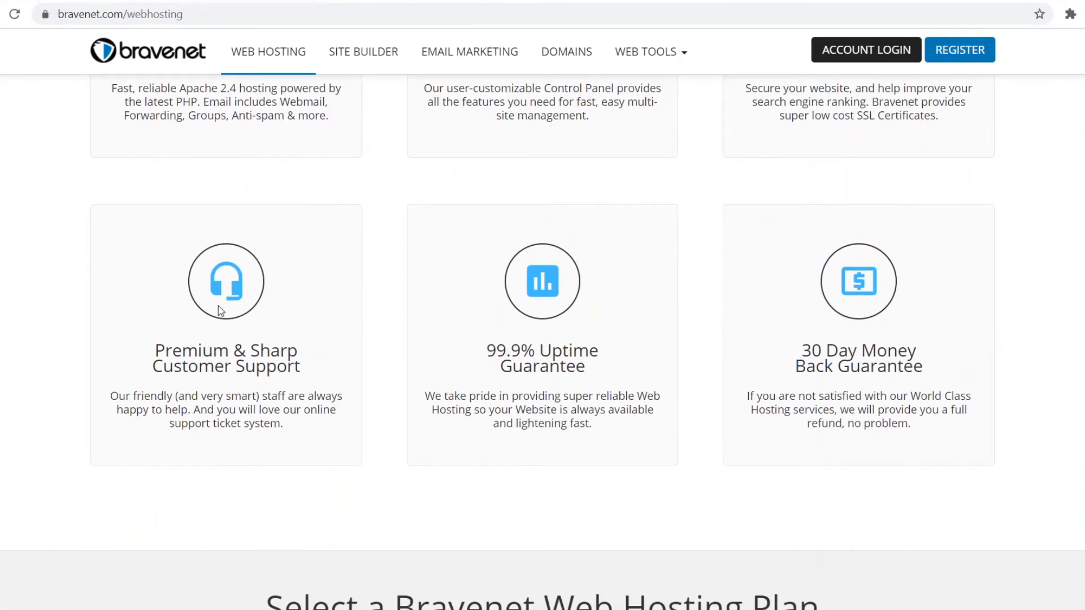
{"action": "mouse_move", "coordinate": [210, 375]}
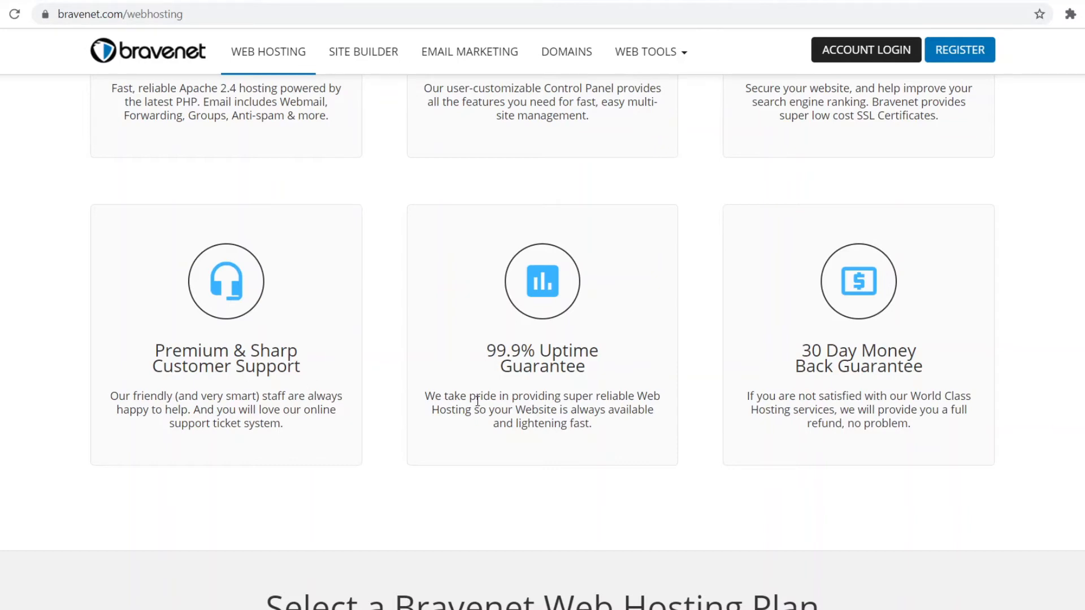
{"action": "mouse_move", "coordinate": [482, 389]}
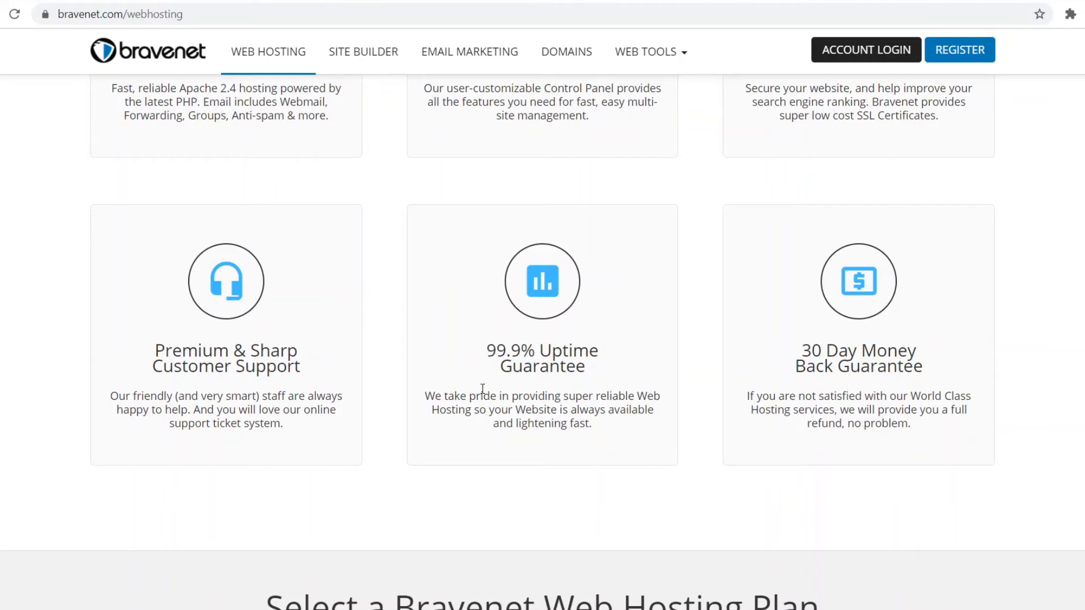
{"action": "mouse_move", "coordinate": [798, 377]}
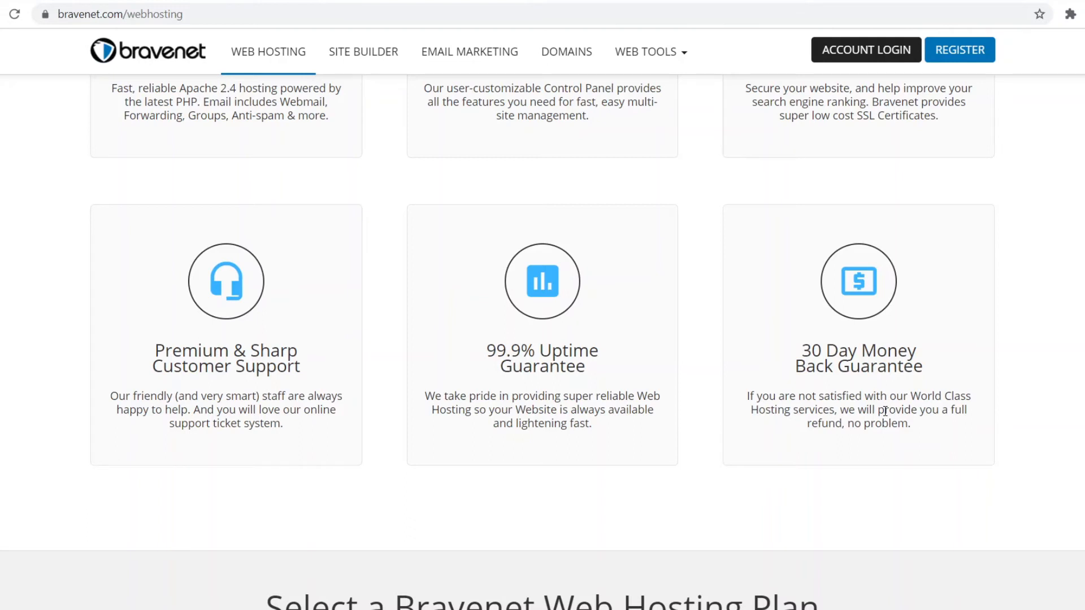
{"action": "mouse_move", "coordinate": [813, 429]}
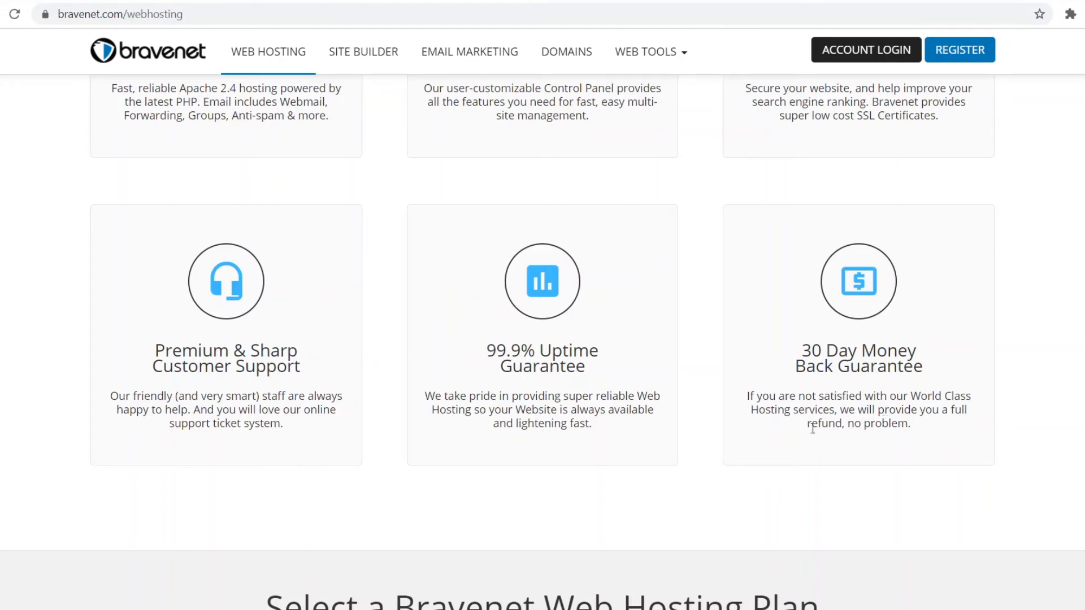
{"action": "mouse_move", "coordinate": [820, 374]}
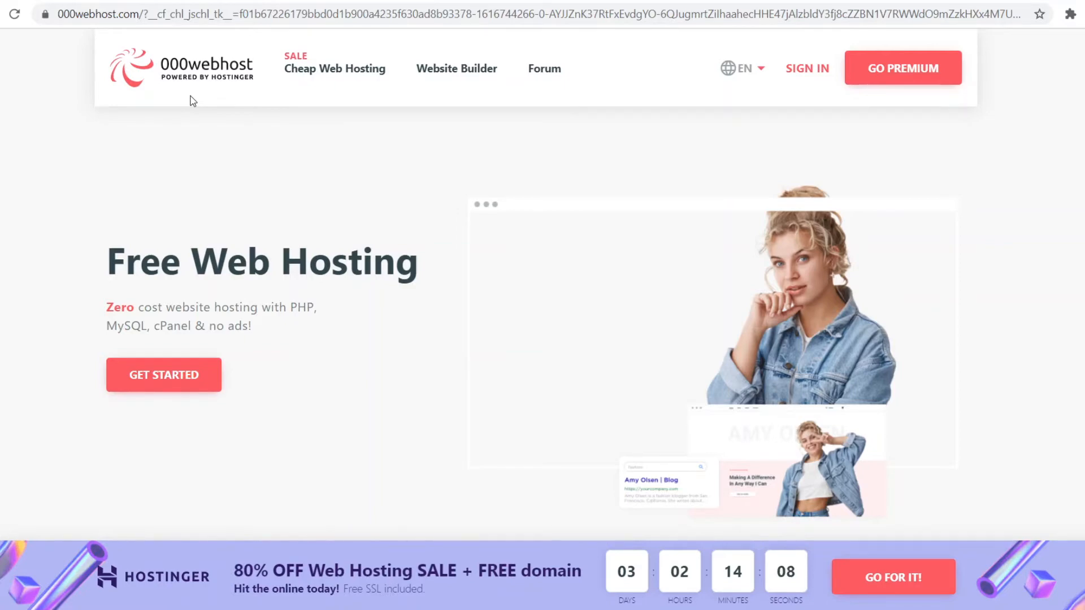
{"action": "mouse_move", "coordinate": [164, 89]}
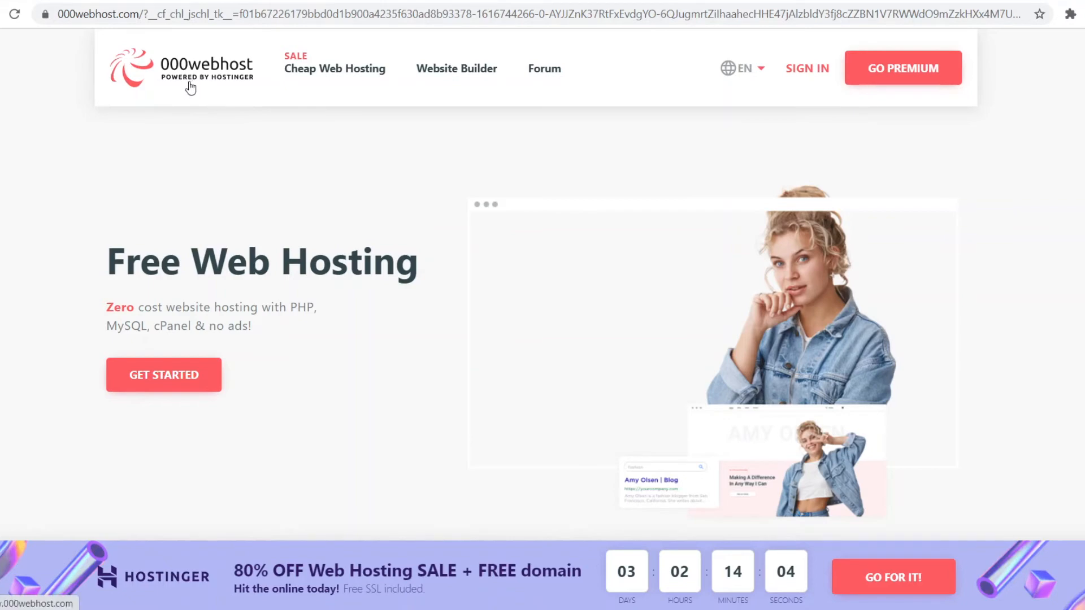
{"action": "mouse_move", "coordinate": [157, 98]}
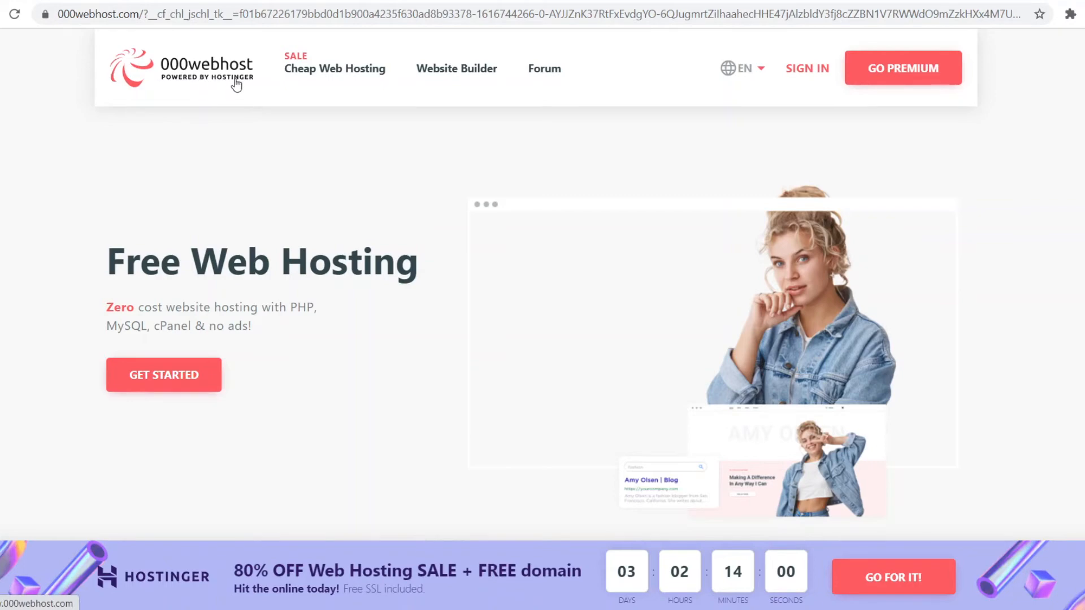
{"action": "mouse_move", "coordinate": [220, 119]}
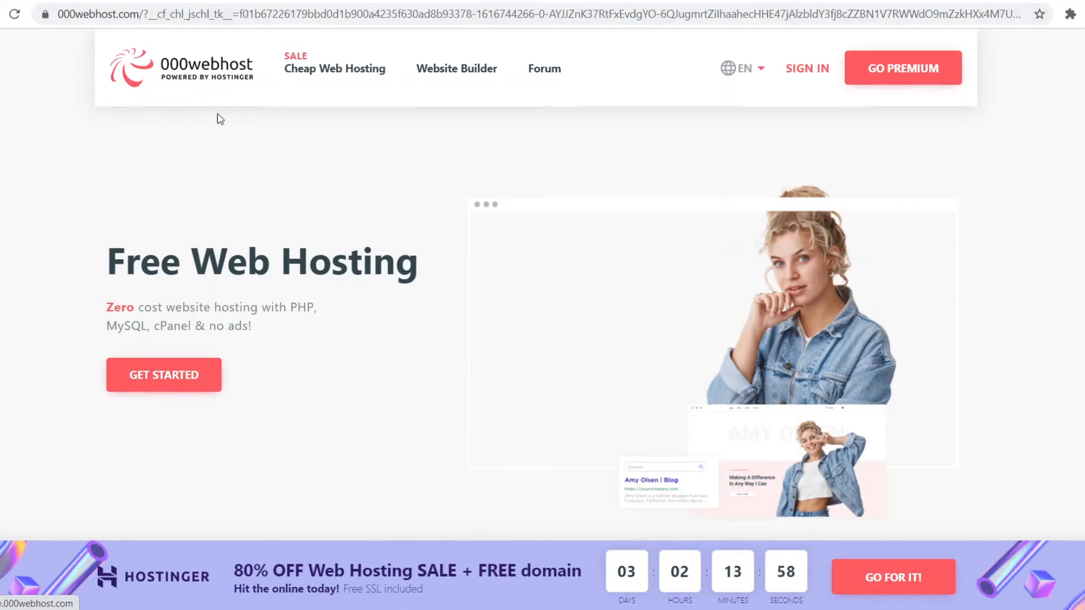
{"action": "mouse_move", "coordinate": [212, 67]}
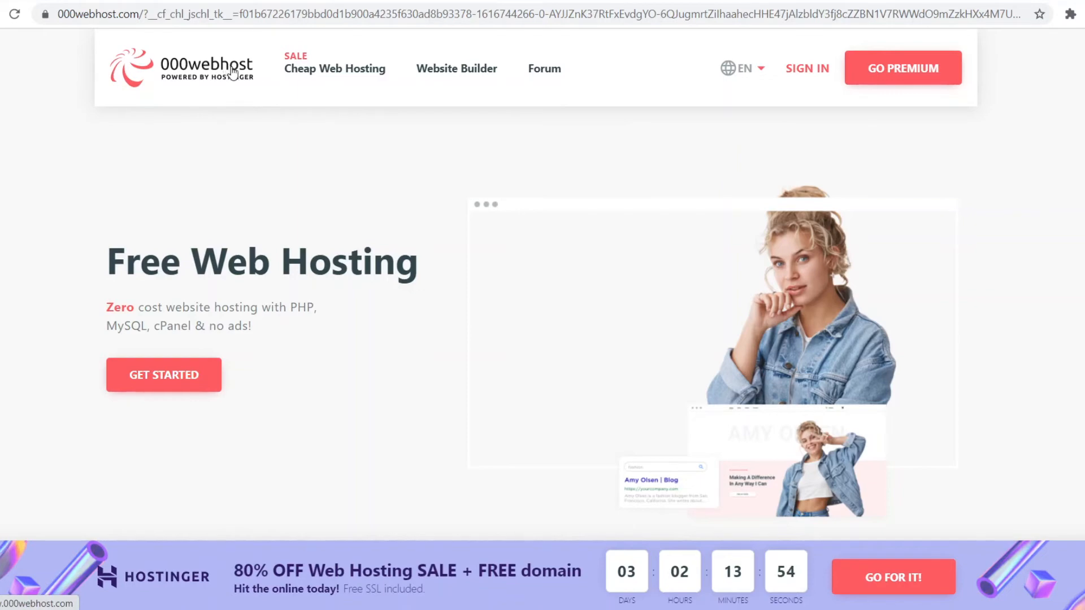
{"action": "mouse_move", "coordinate": [102, 284]}
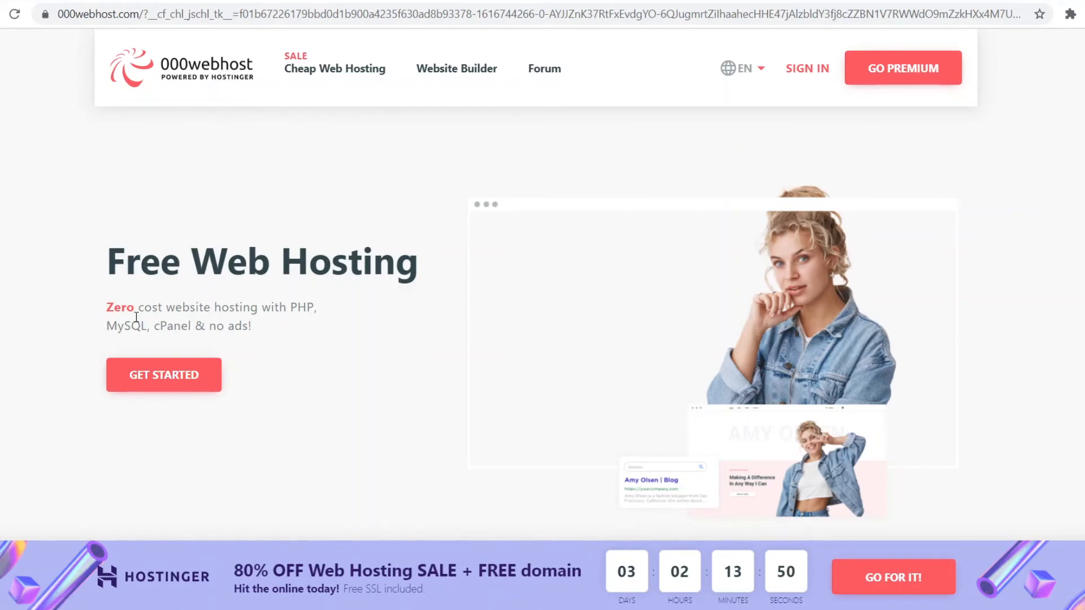
{"action": "mouse_move", "coordinate": [213, 306]}
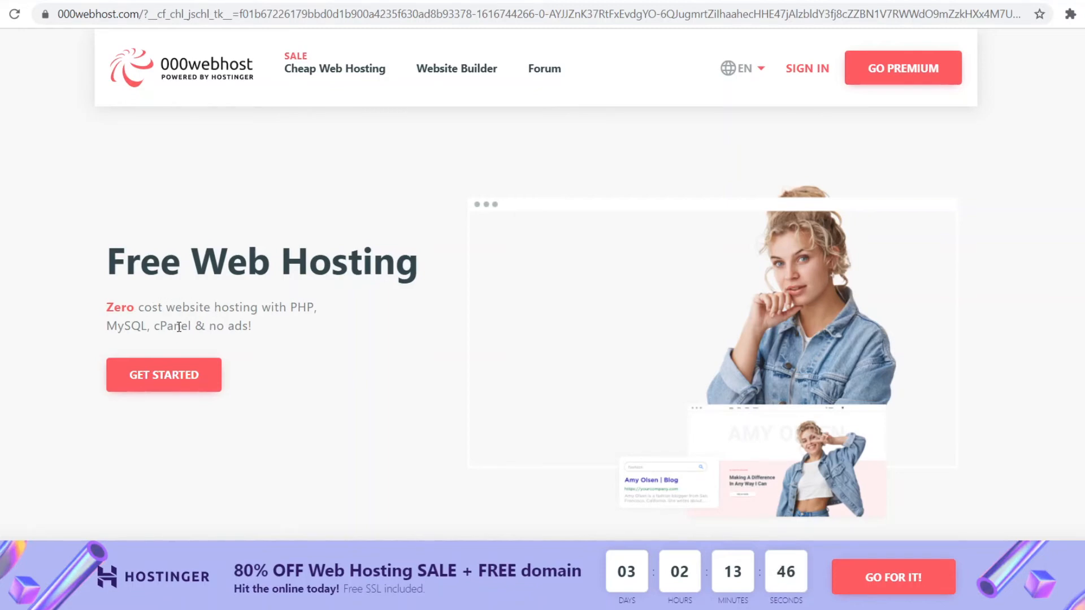
- Scroll 000webhost's homepage to the technology logos and It All Starts Here section
{"action": "scroll", "scroll_direction": "down", "scroll_amount": 3}
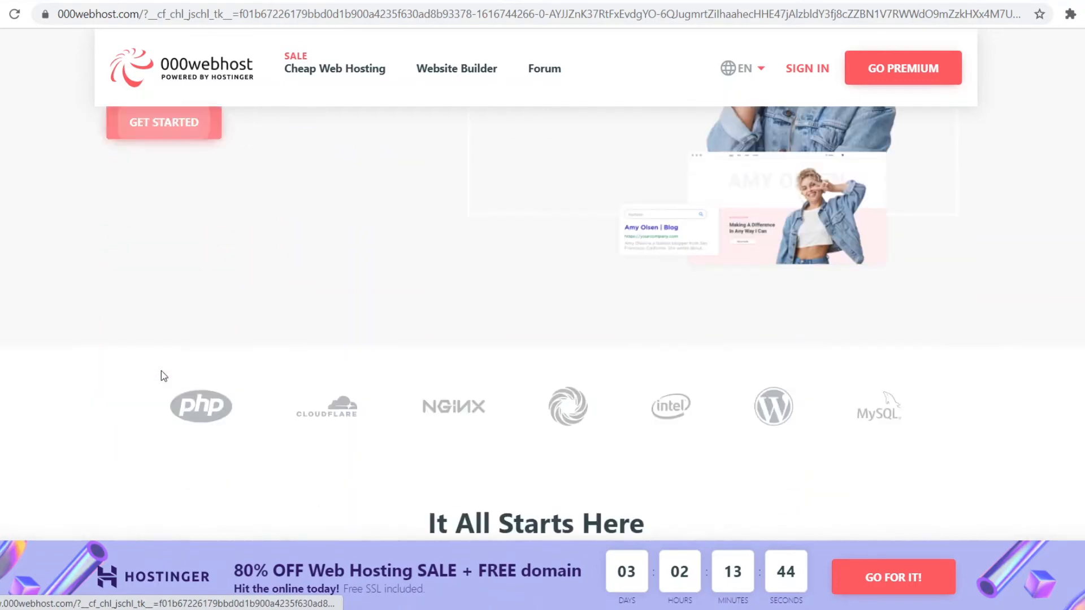
- Scroll down to 000webhost's four pricing cards and their expanded feature lists
{"action": "scroll", "scroll_direction": "down", "scroll_amount": 3}
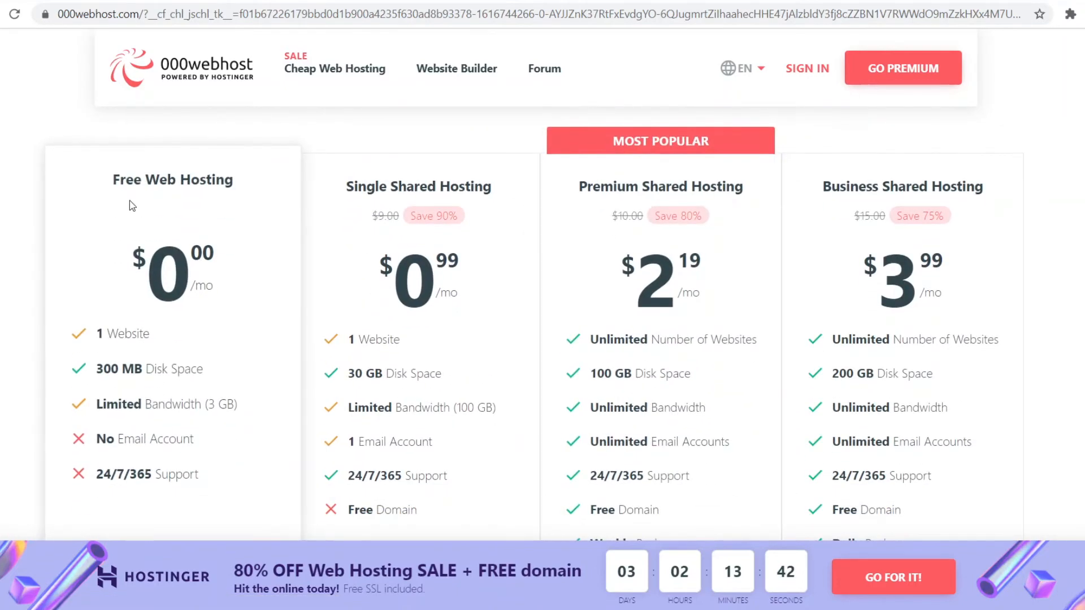
{"action": "scroll", "scroll_direction": "down", "scroll_amount": 3}
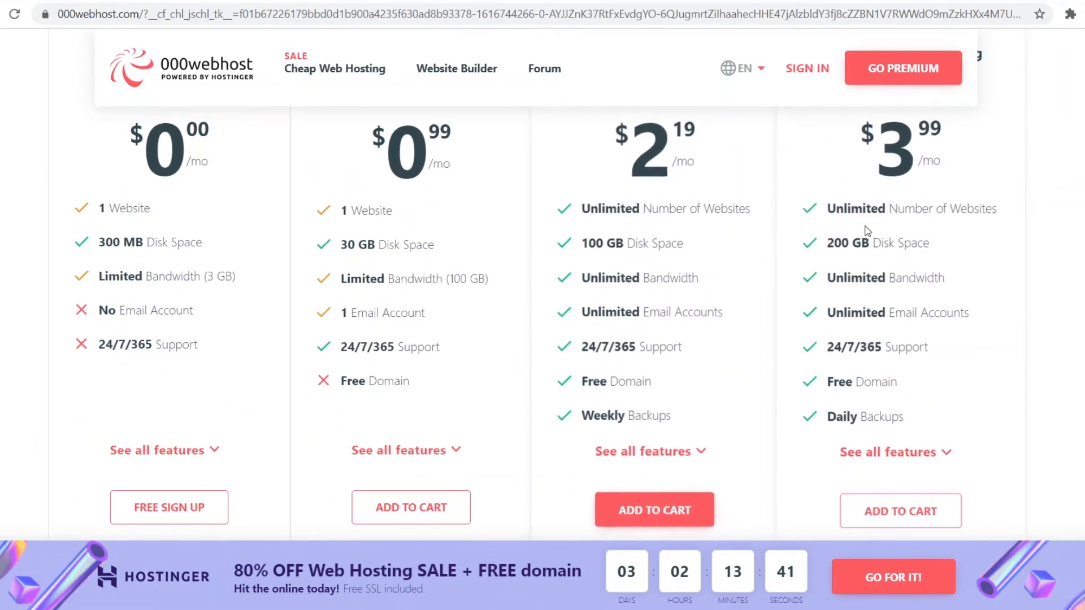
{"action": "scroll", "scroll_direction": "up", "scroll_amount": 3}
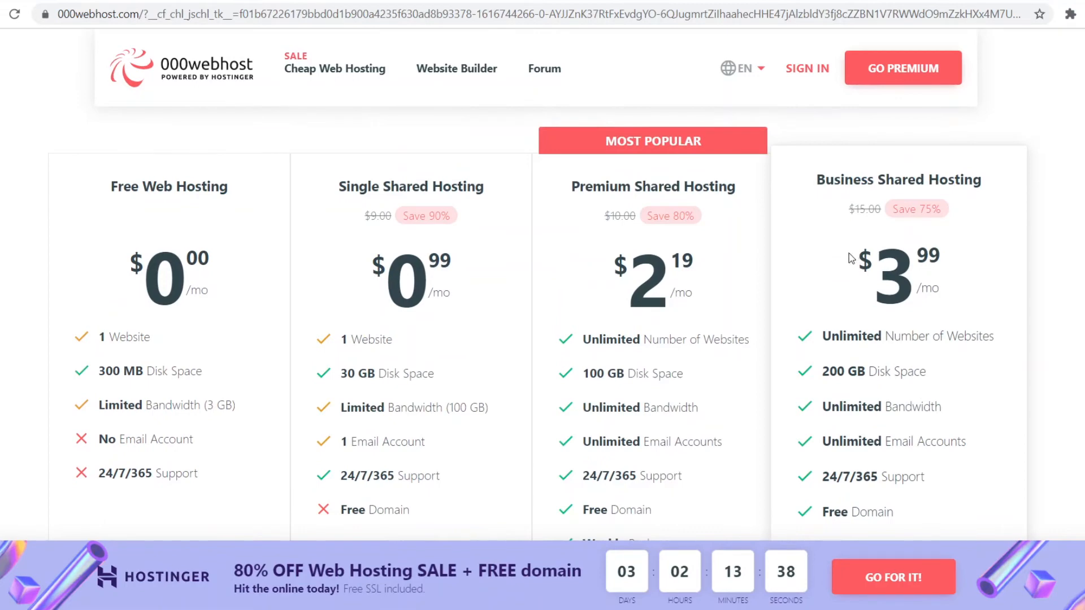
{"action": "scroll", "scroll_direction": "down", "scroll_amount": 3}
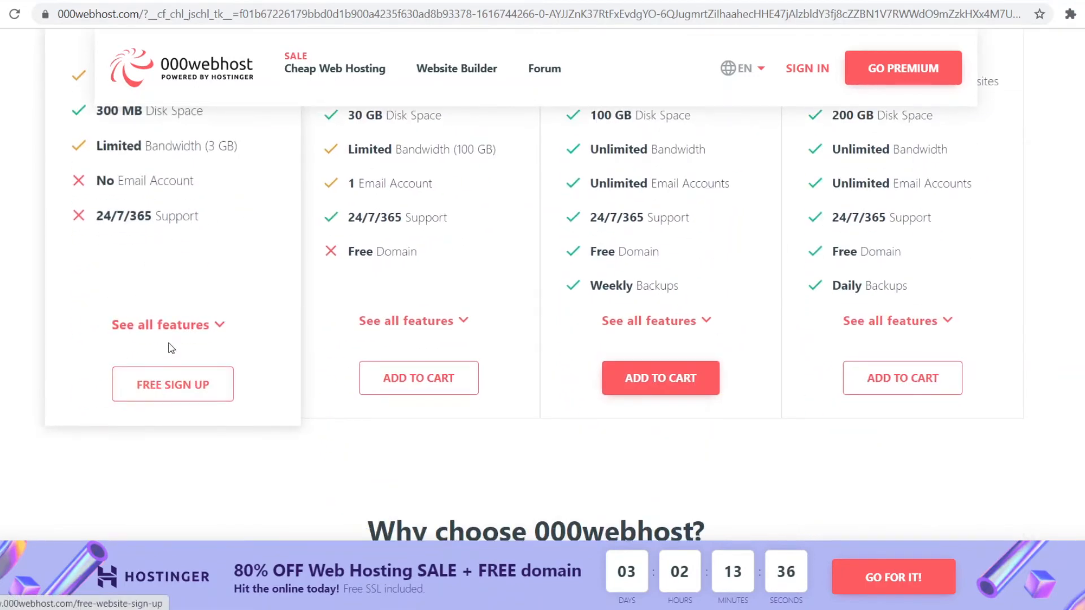
{"action": "scroll", "scroll_direction": "up", "scroll_amount": 3}
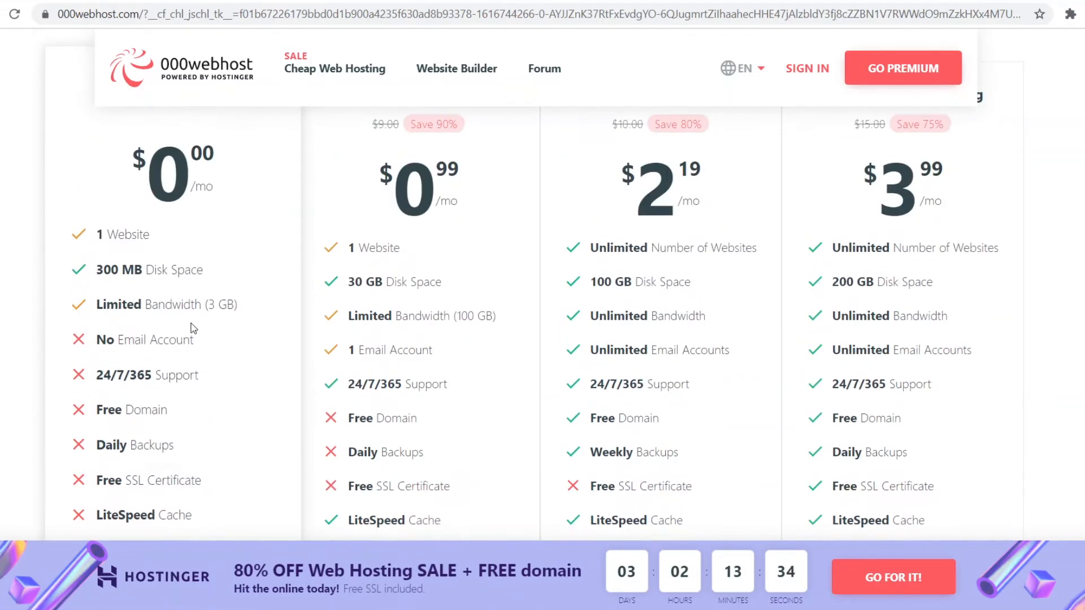
{"action": "scroll", "scroll_direction": "up", "scroll_amount": 3}
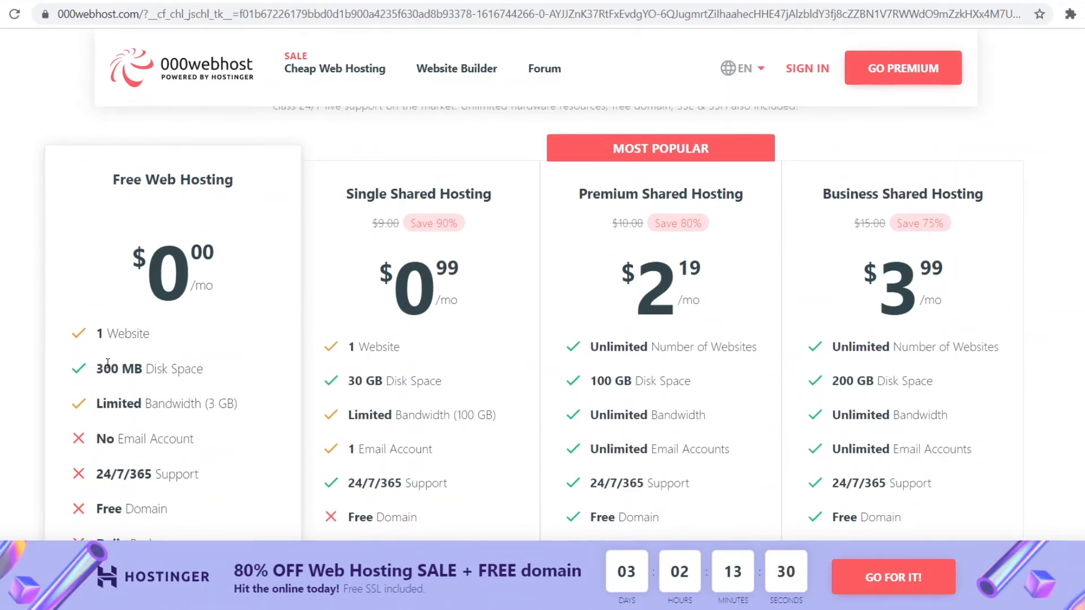
{"action": "scroll", "scroll_direction": "down", "scroll_amount": 3}
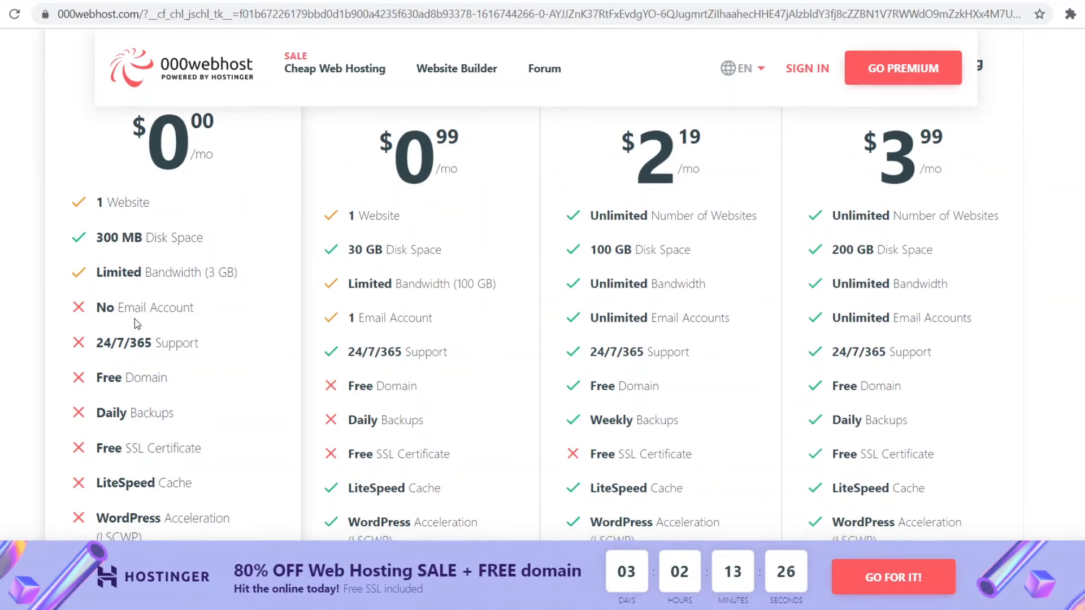
{"action": "scroll", "scroll_direction": "down", "scroll_amount": 3}
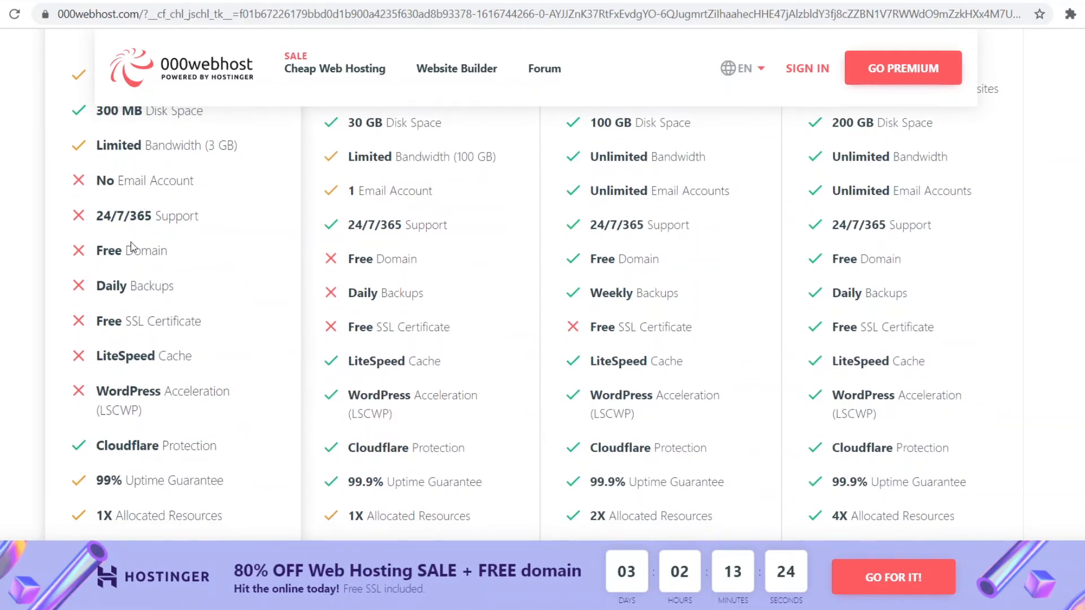
{"action": "scroll", "scroll_direction": "down", "scroll_amount": 3}
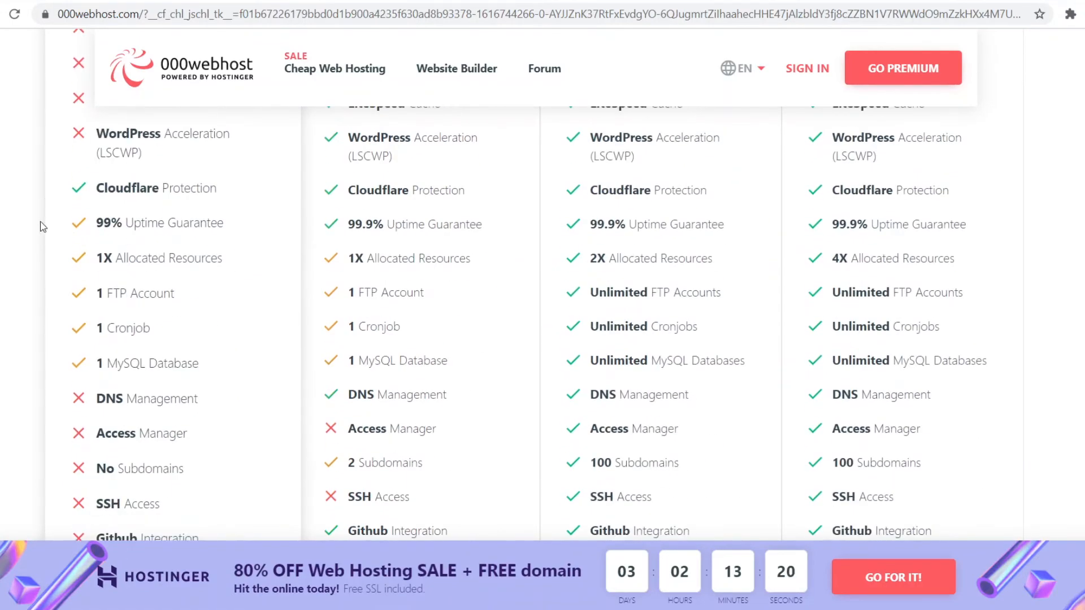
{"action": "mouse_move", "coordinate": [97, 220]}
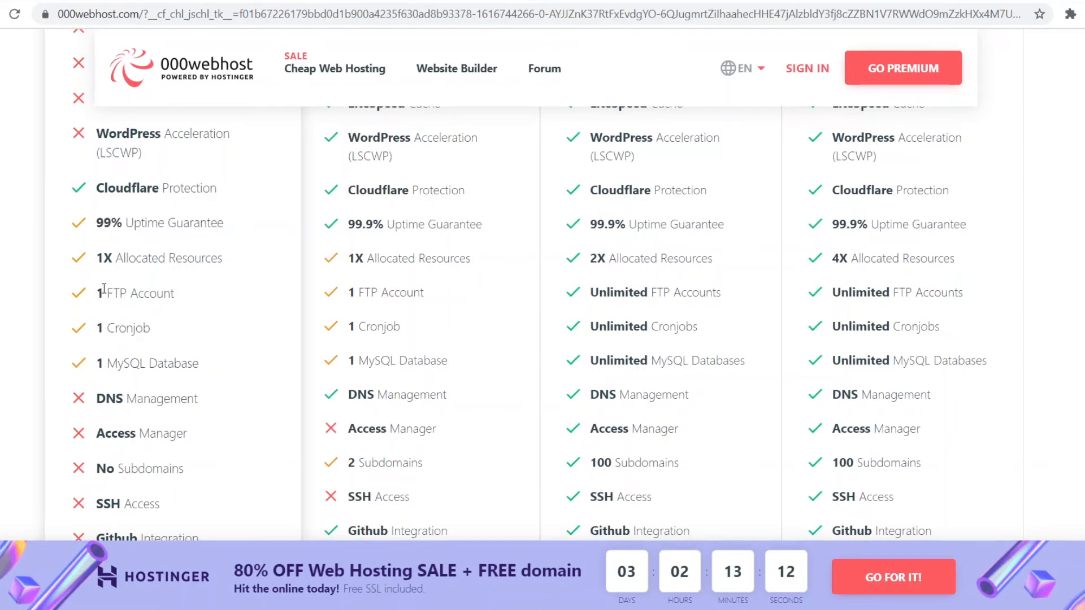
- Highlight MySQL in the free plan's feature list, then scroll back toward the top
{"action": "double_click", "coordinate": [120, 363]}
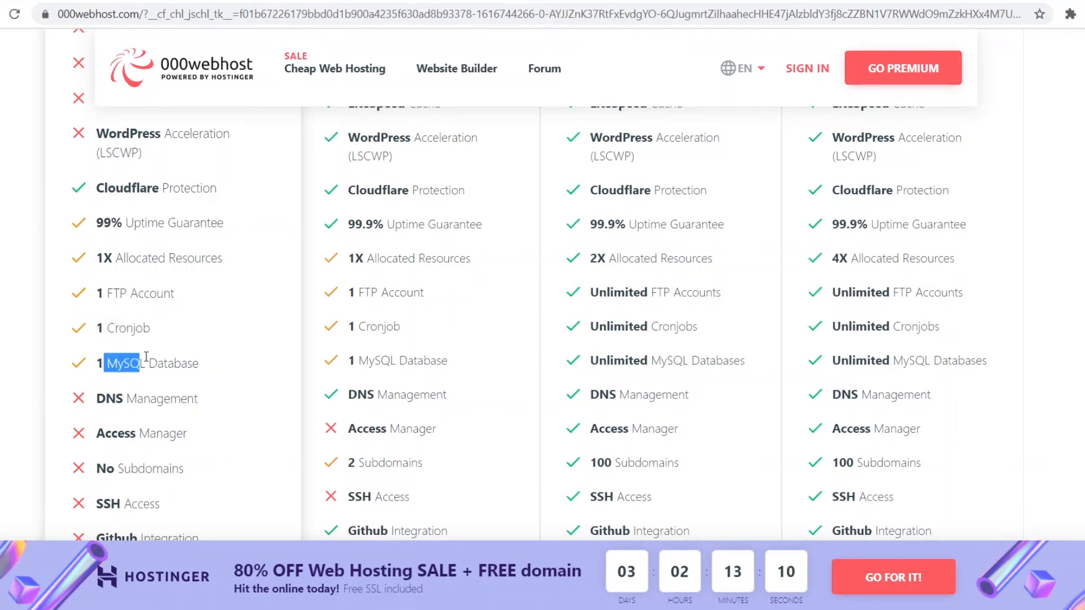
{"action": "scroll", "scroll_direction": "down", "scroll_amount": 3}
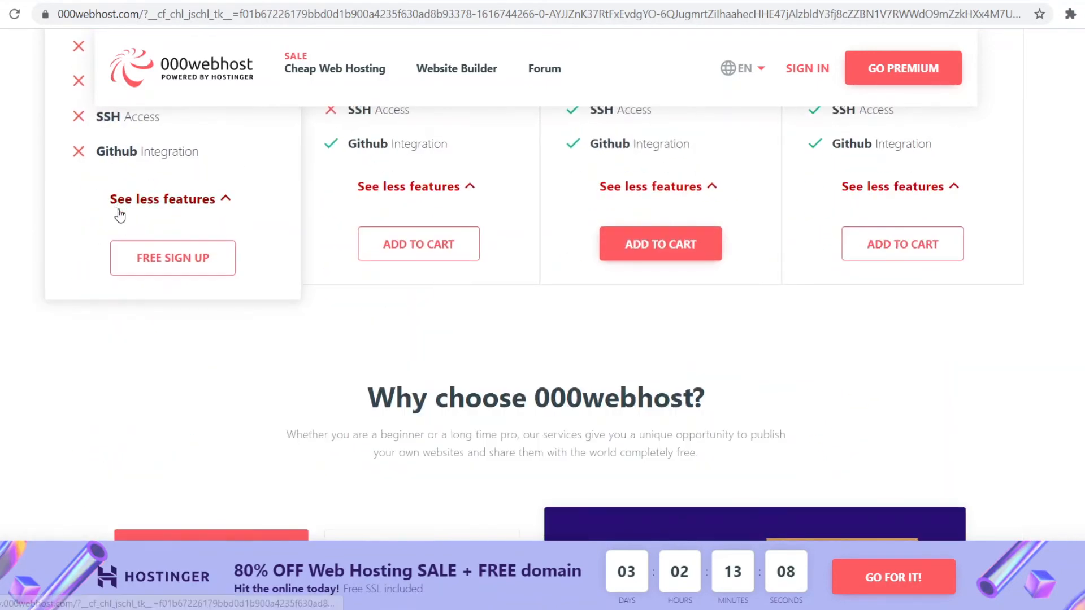
{"action": "scroll", "scroll_direction": "up", "scroll_amount": 3}
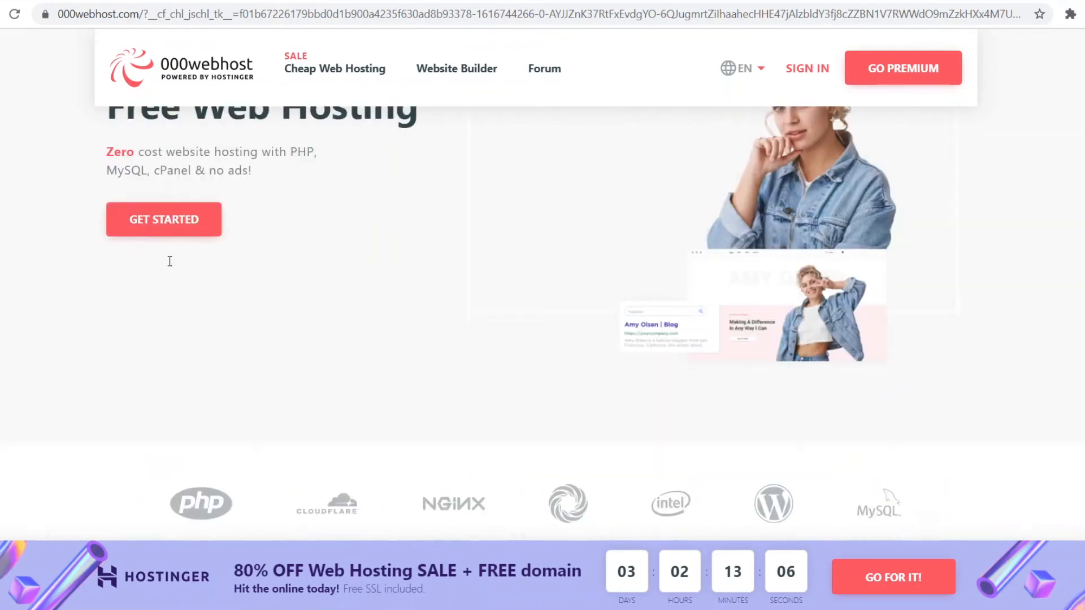
{"action": "scroll", "scroll_direction": "up", "scroll_amount": 3}
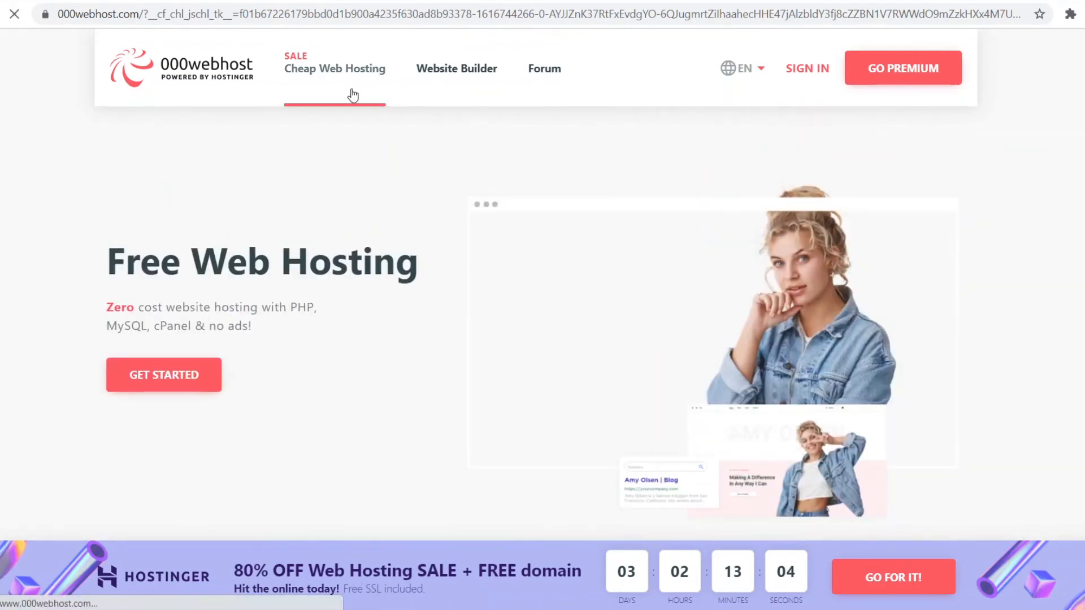
- Open 000webhost's Cheap Web Hosting page and scroll down through its content
{"action": "left_click", "coordinate": [334, 68]}
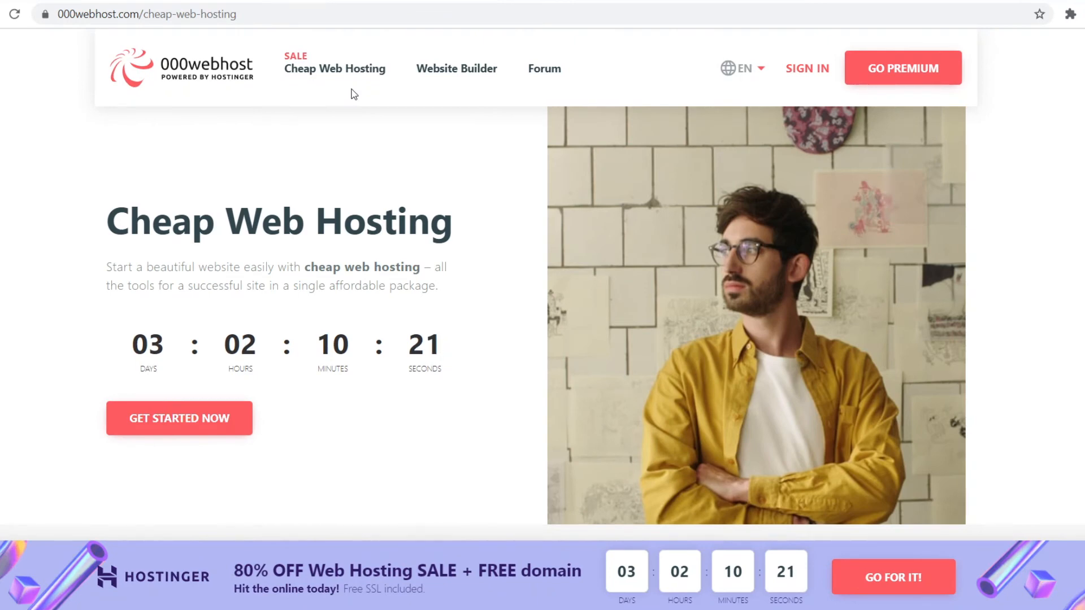
{"action": "mouse_move", "coordinate": [1017, 475]}
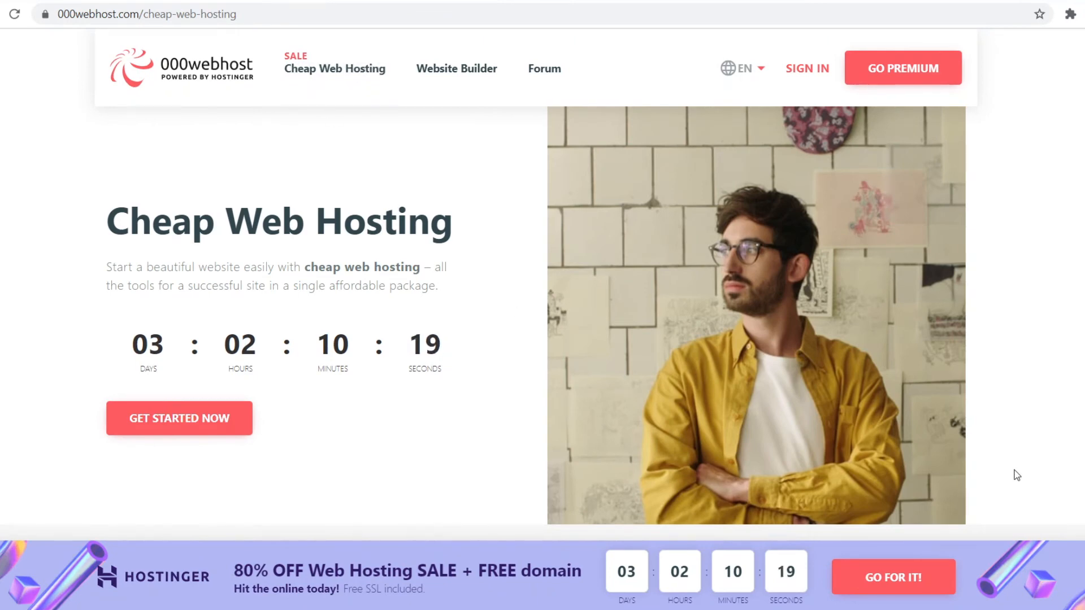
{"action": "scroll", "scroll_direction": "down", "scroll_amount": 3}
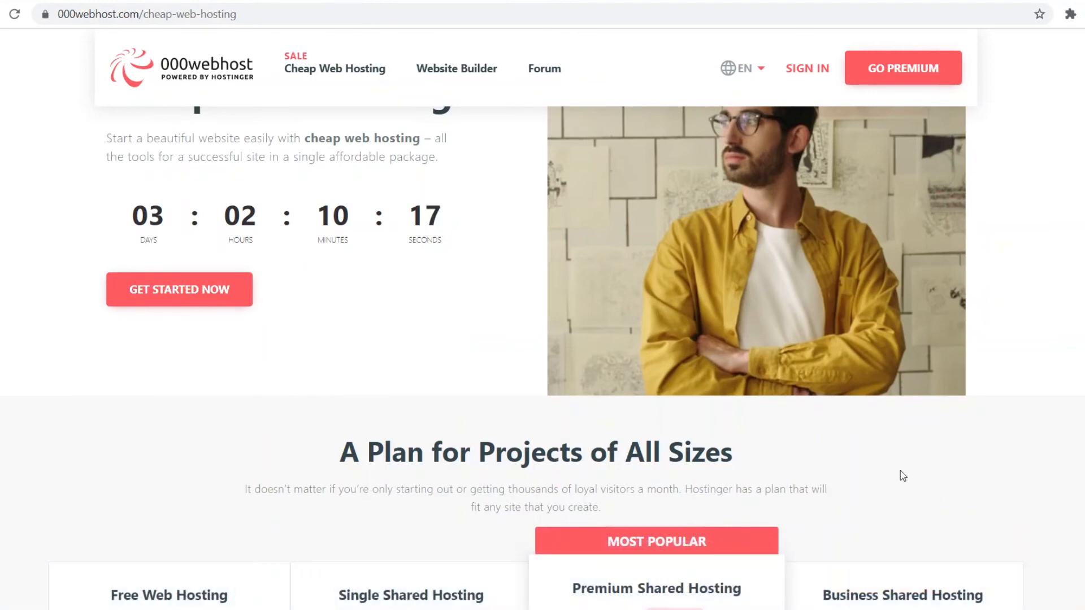
{"action": "mouse_move", "coordinate": [786, 424]}
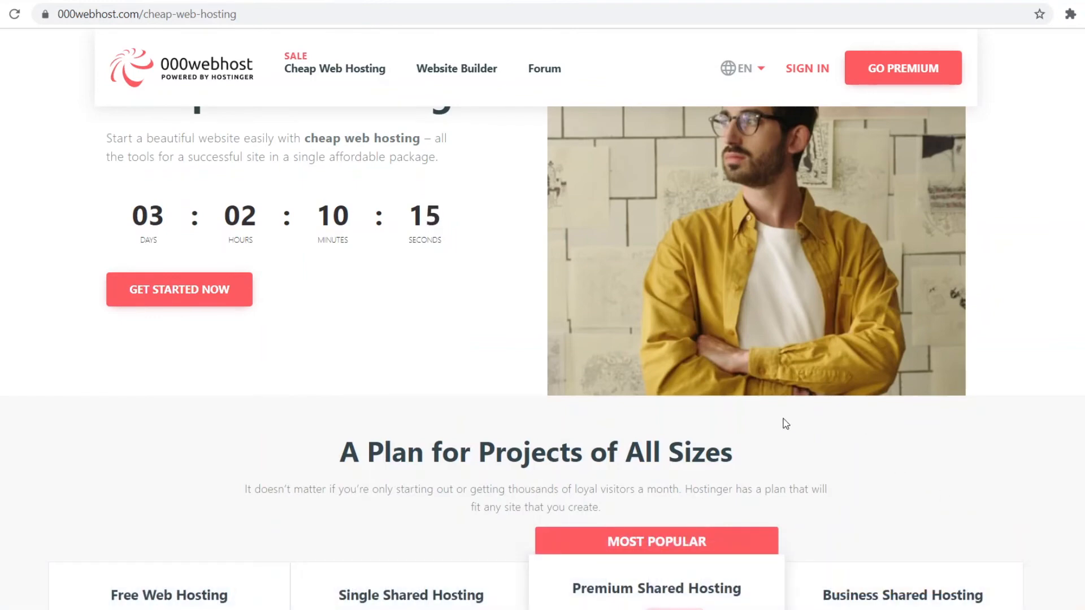
{"action": "scroll", "scroll_direction": "down", "scroll_amount": 3}
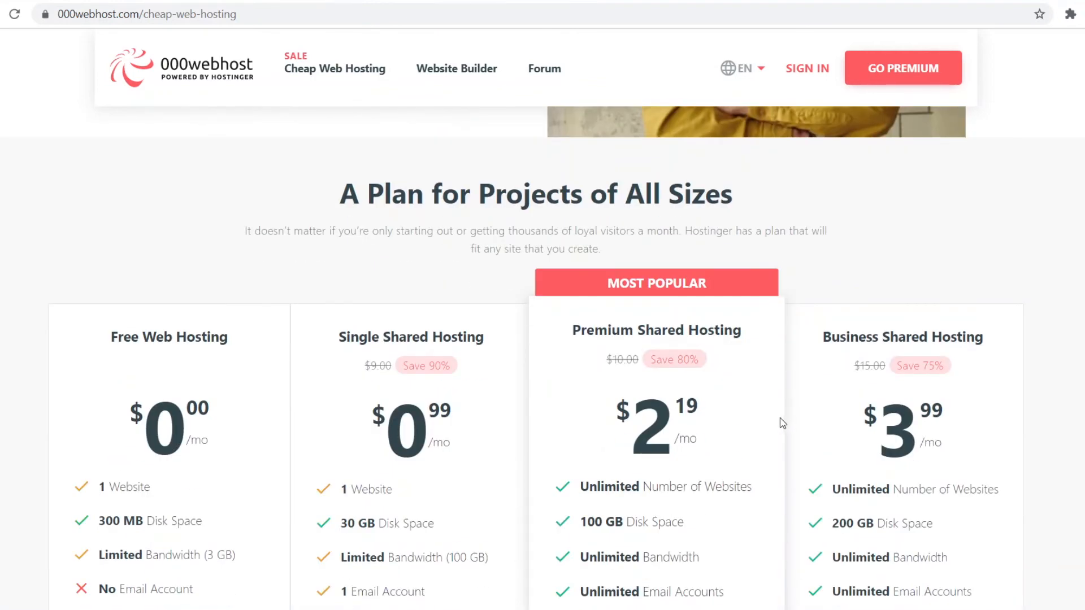
{"action": "scroll", "scroll_direction": "down", "scroll_amount": 3}
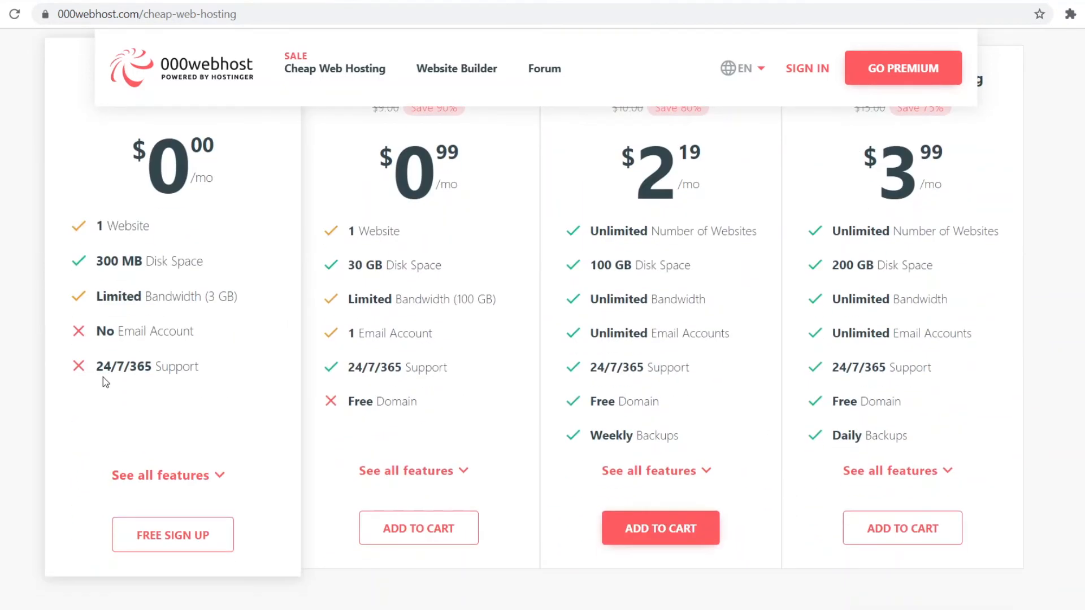
{"action": "mouse_move", "coordinate": [130, 254]}
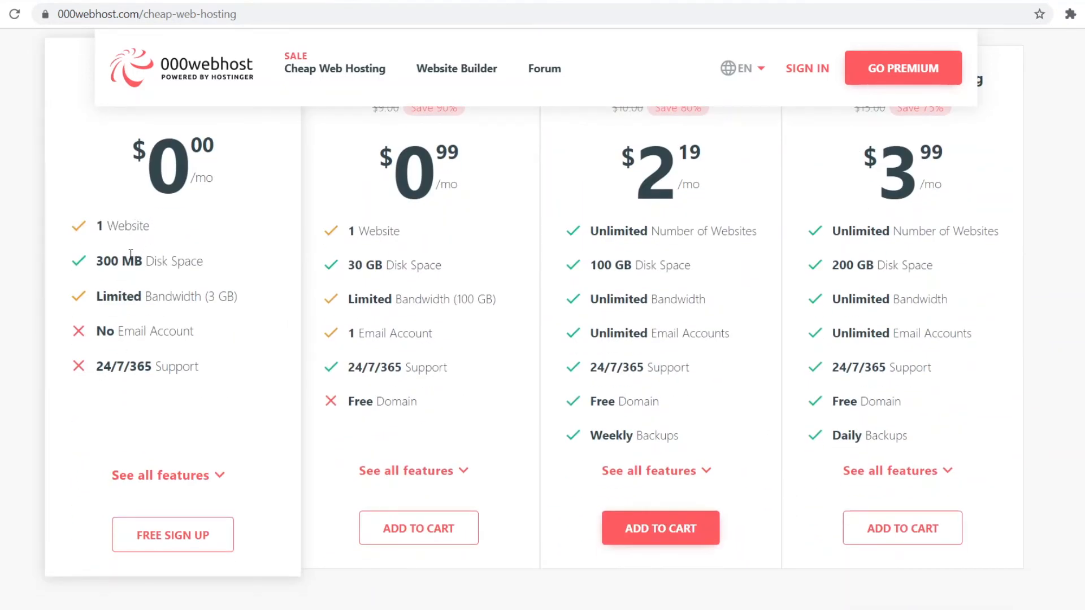
{"action": "scroll", "scroll_direction": "down", "scroll_amount": 3}
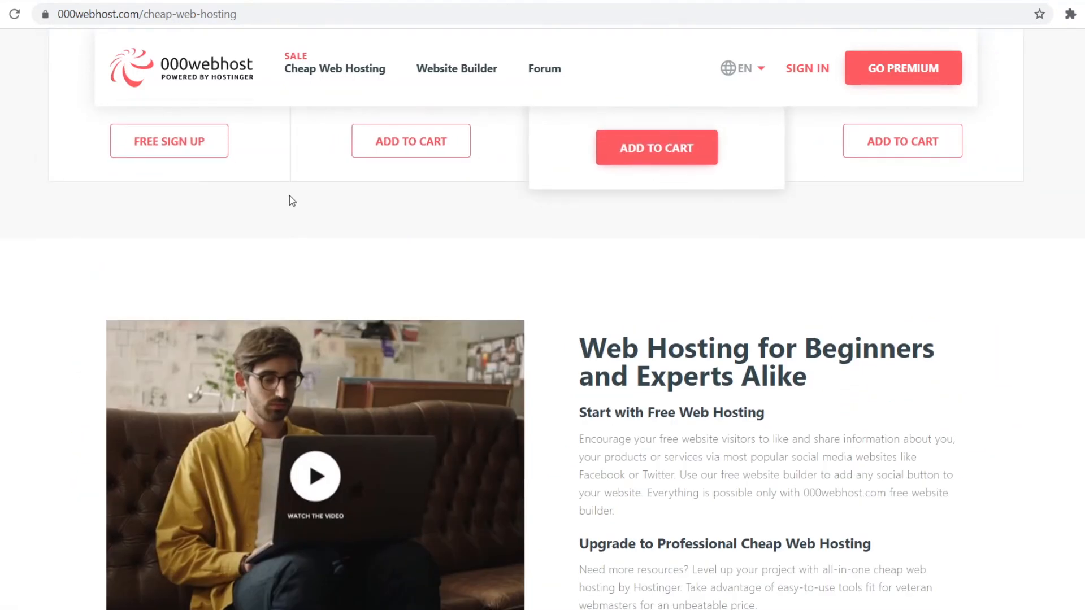
{"action": "scroll", "scroll_direction": "down", "scroll_amount": 3}
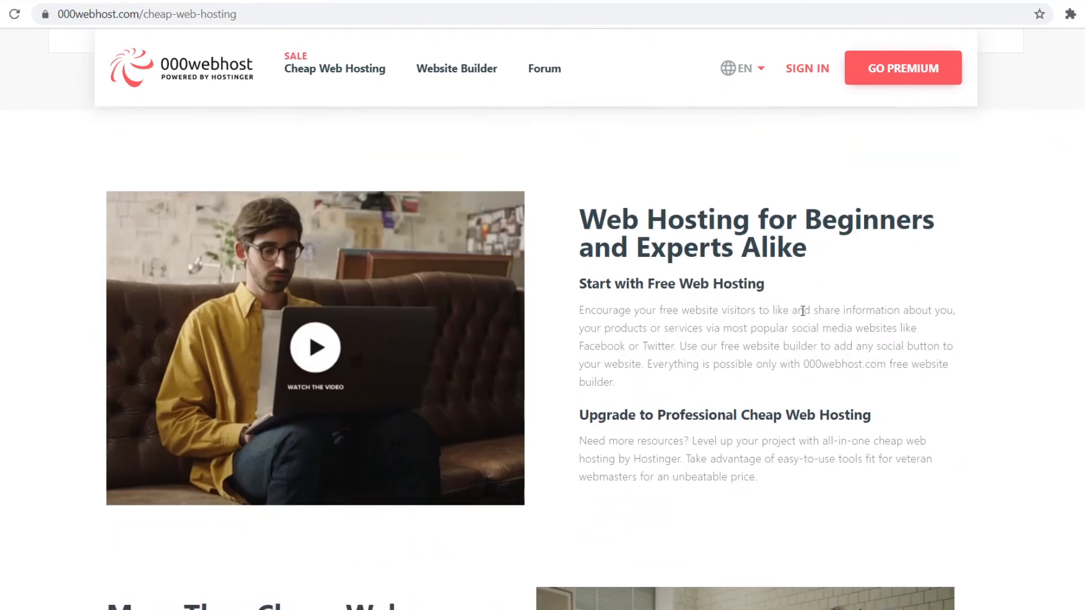
{"action": "mouse_move", "coordinate": [619, 240]}
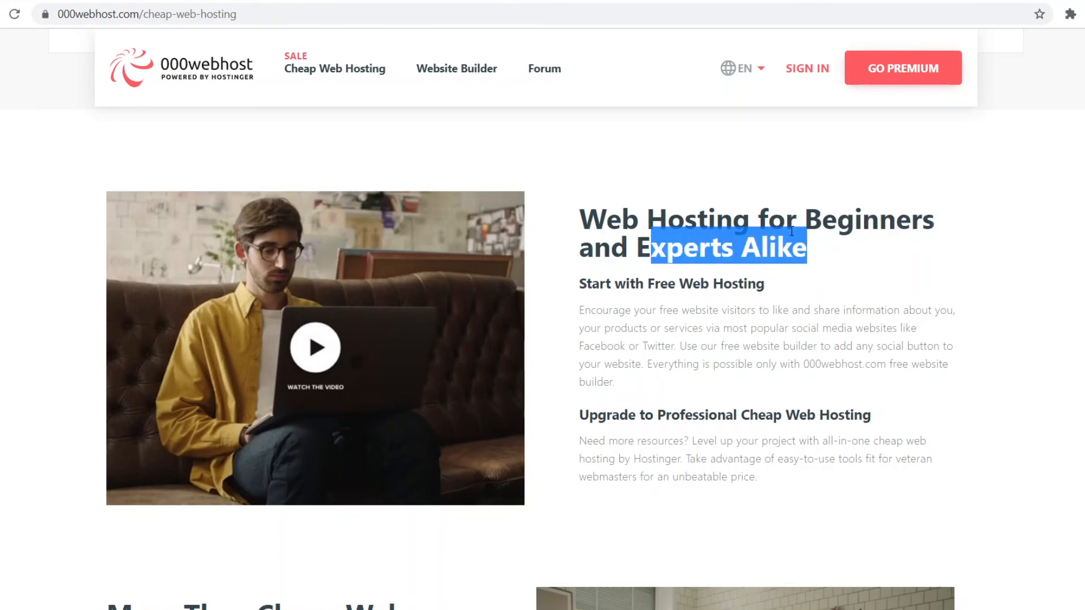
- Clear the heading highlight and read the FAQ on hosting costs and free hosting
{"action": "left_click", "coordinate": [637, 321]}
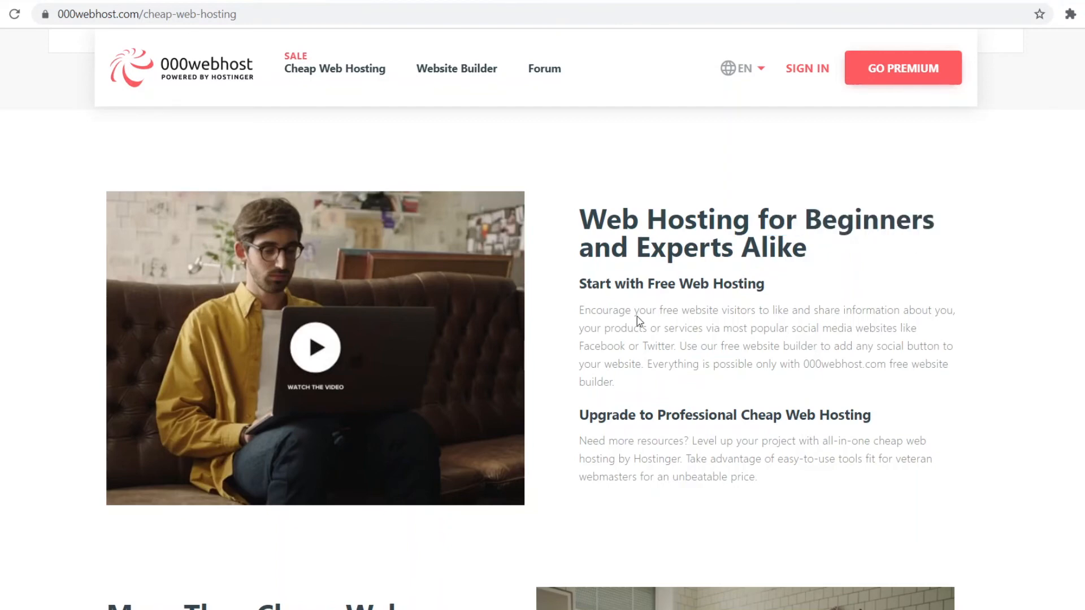
{"action": "scroll", "scroll_direction": "down", "scroll_amount": 3}
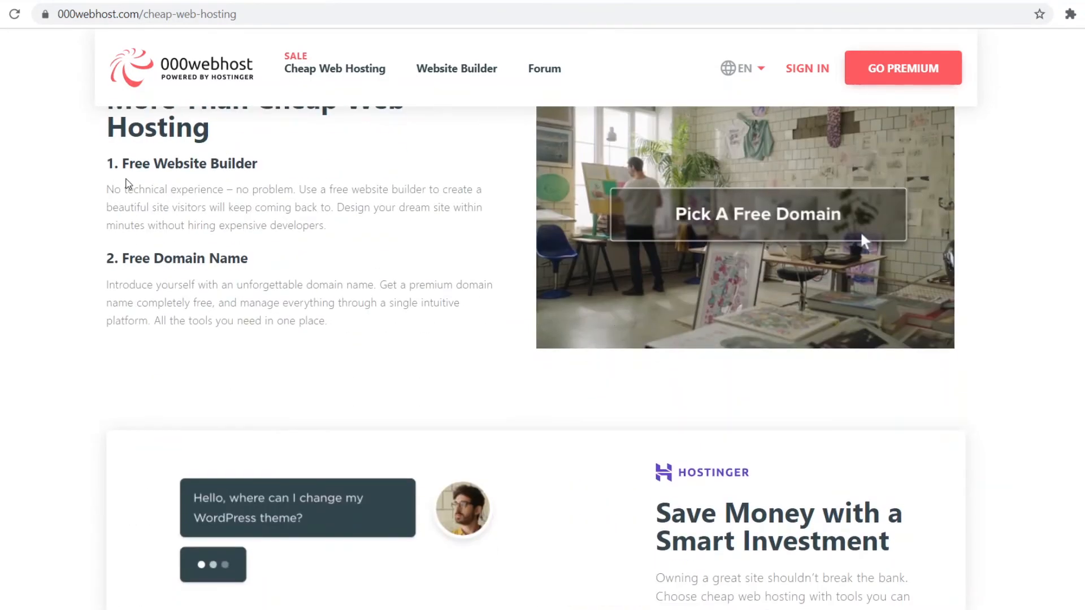
{"action": "scroll", "scroll_direction": "up", "scroll_amount": 3}
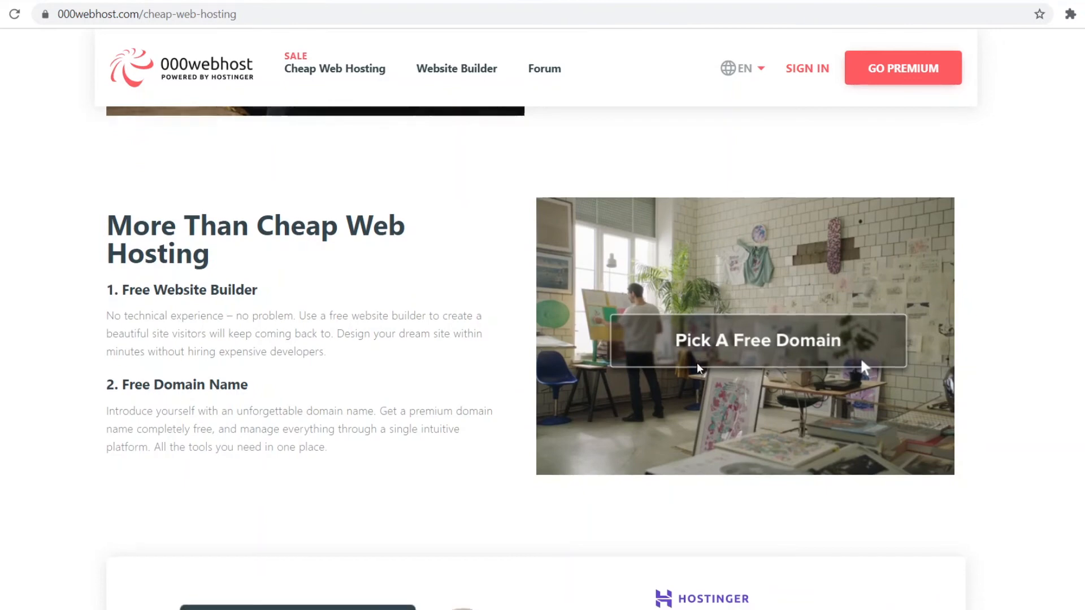
{"action": "scroll", "scroll_direction": "down", "scroll_amount": 3}
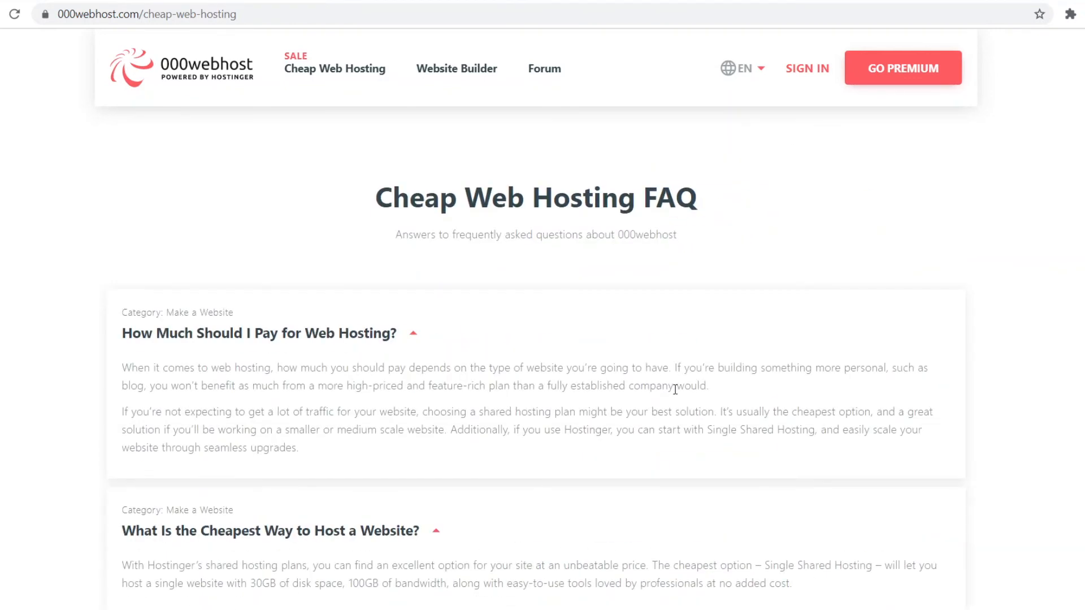
{"action": "scroll", "scroll_direction": "down", "scroll_amount": 3}
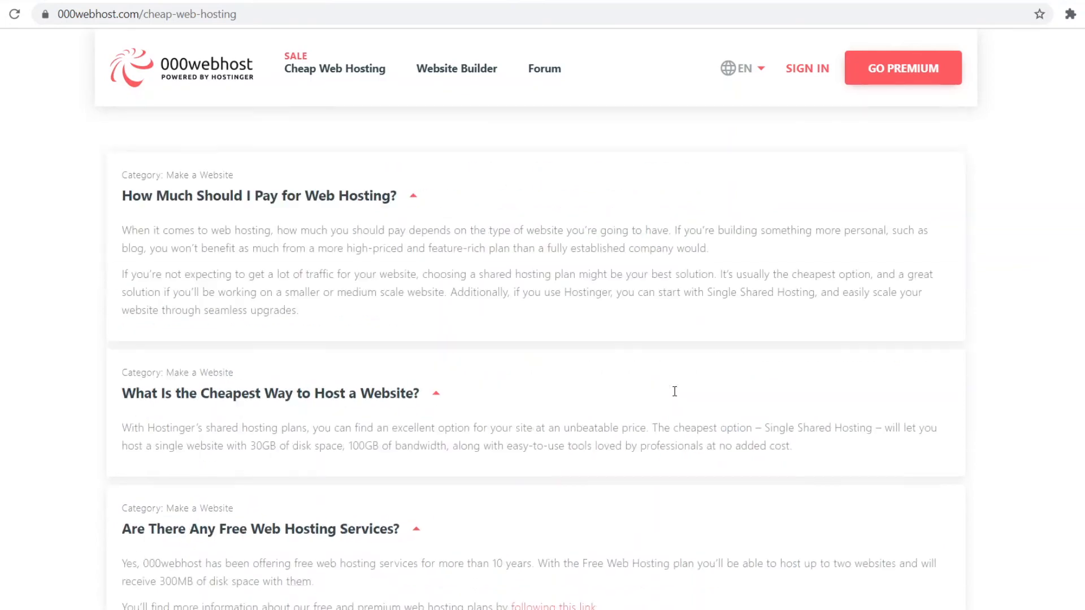
{"action": "scroll", "scroll_direction": "down", "scroll_amount": 3}
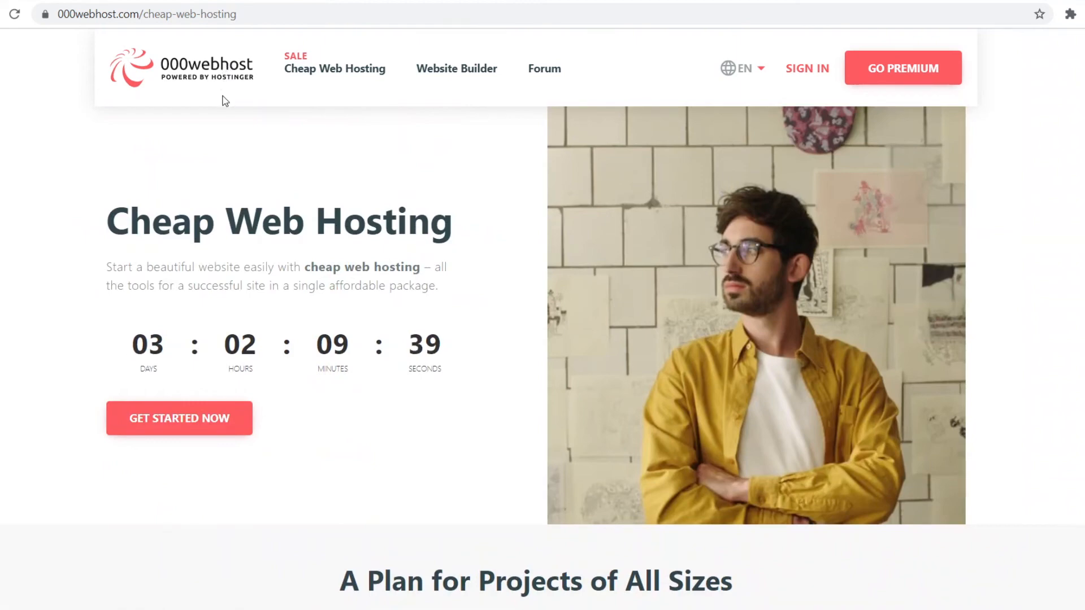
{"action": "mouse_move", "coordinate": [249, 112]}
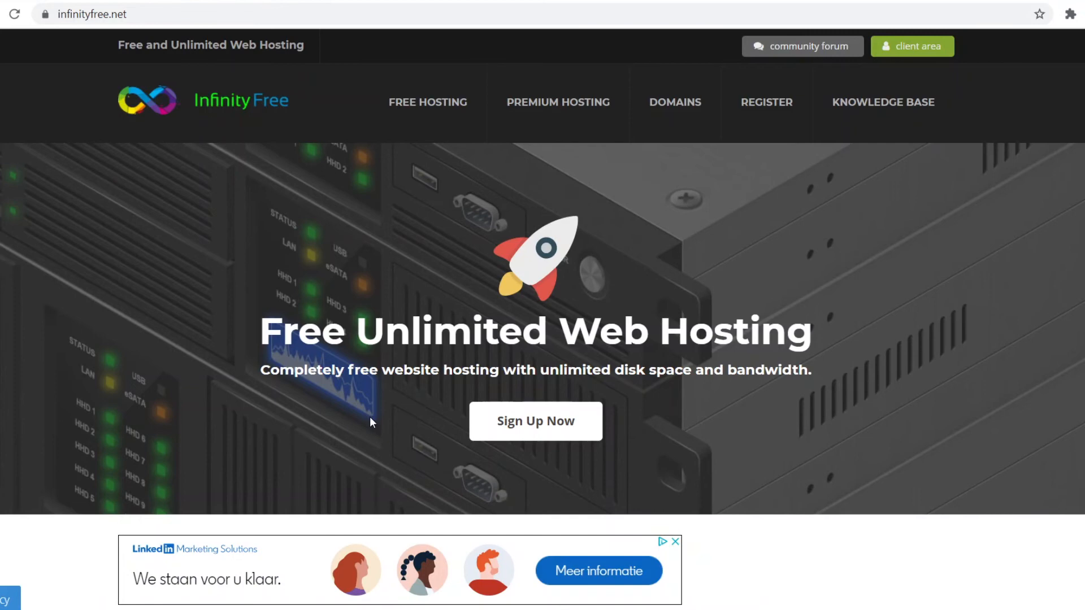
{"action": "mouse_move", "coordinate": [529, 194]}
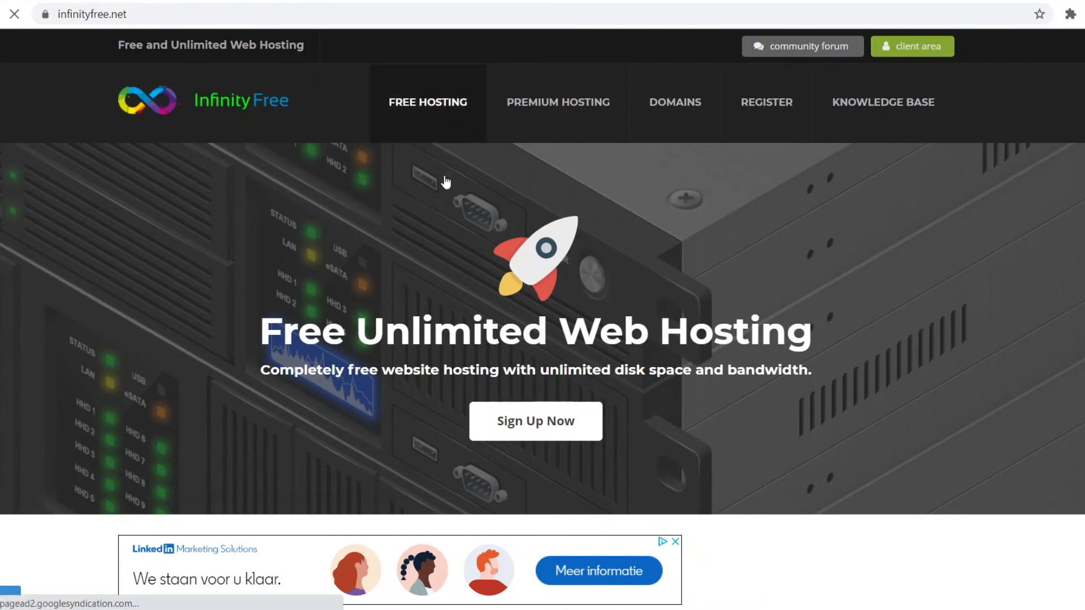
- Scroll InfinityFree's homepage to the 'hosting for over 8 years' section
{"action": "scroll", "scroll_direction": "down", "scroll_amount": 3}
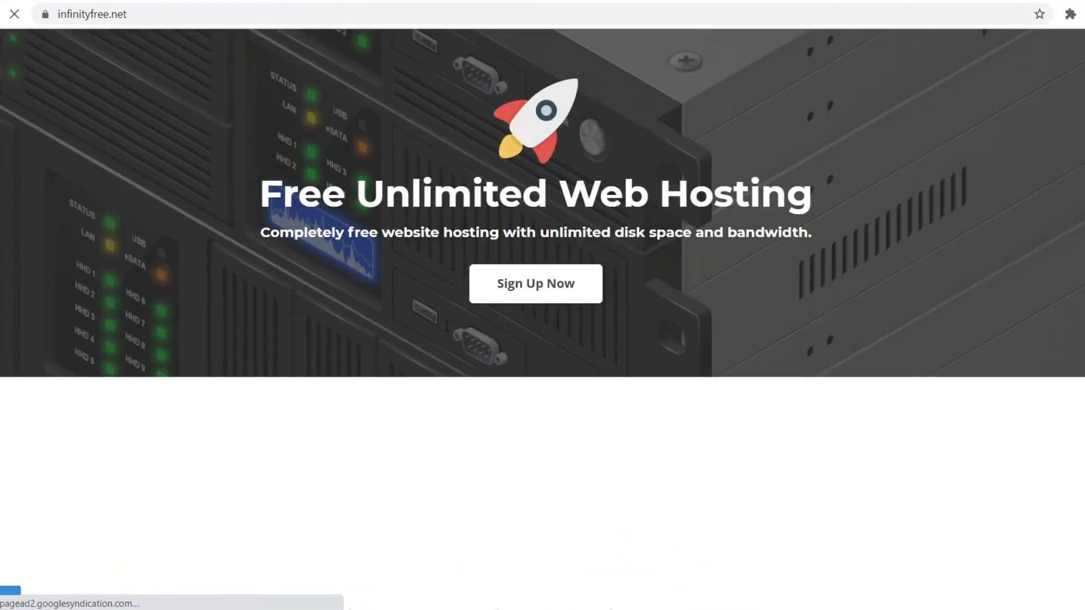
{"action": "scroll", "scroll_direction": "down", "scroll_amount": 3}
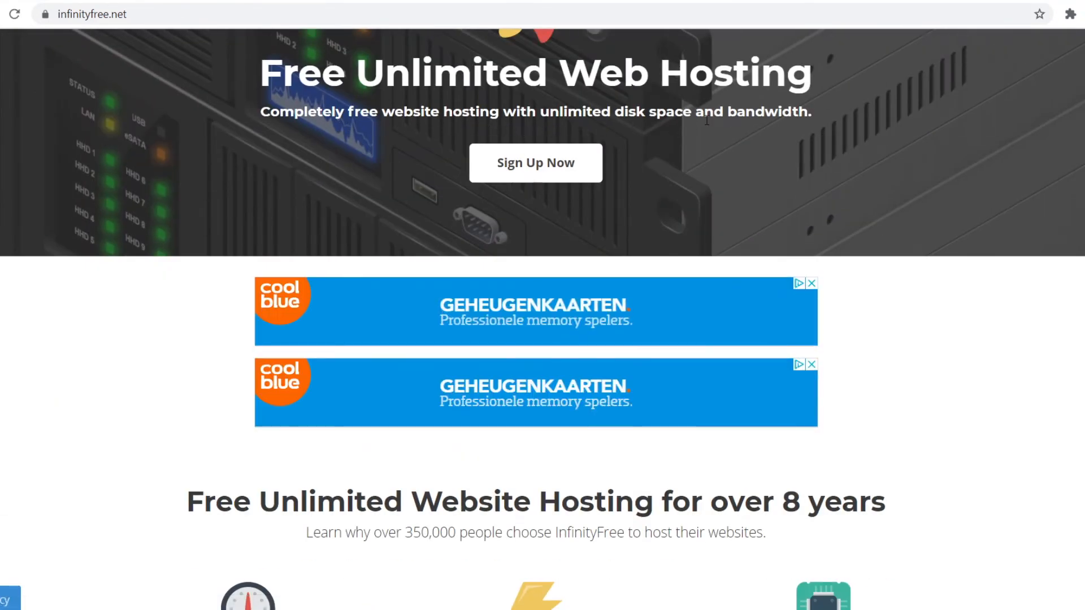
- Scroll through the six feature cards, from Fastest Free Hosting to Host Any Domain
{"action": "scroll", "scroll_direction": "down", "scroll_amount": 3}
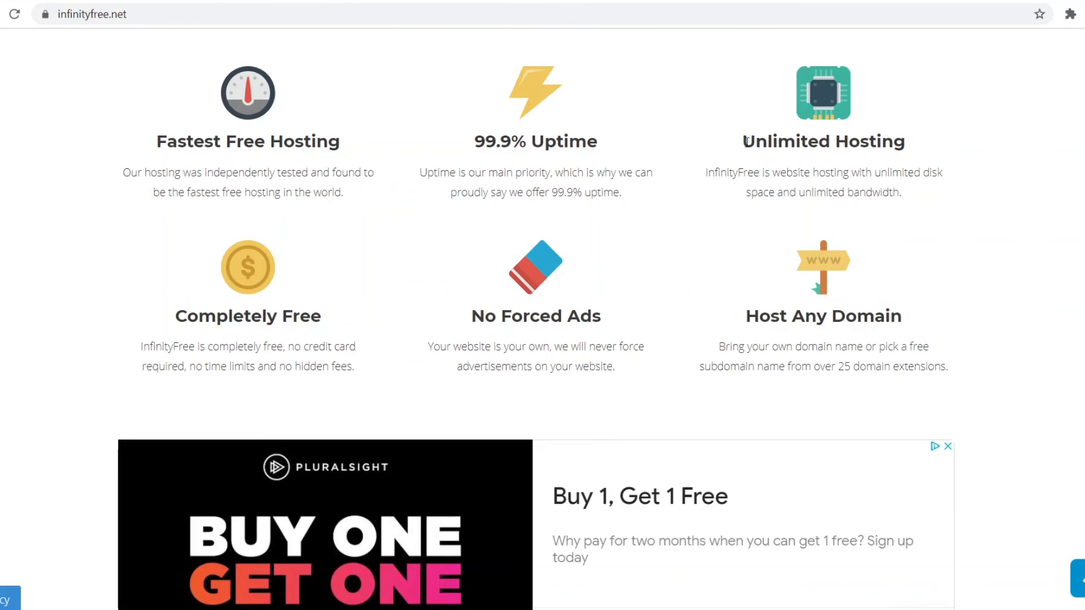
{"action": "scroll", "scroll_direction": "up", "scroll_amount": 3}
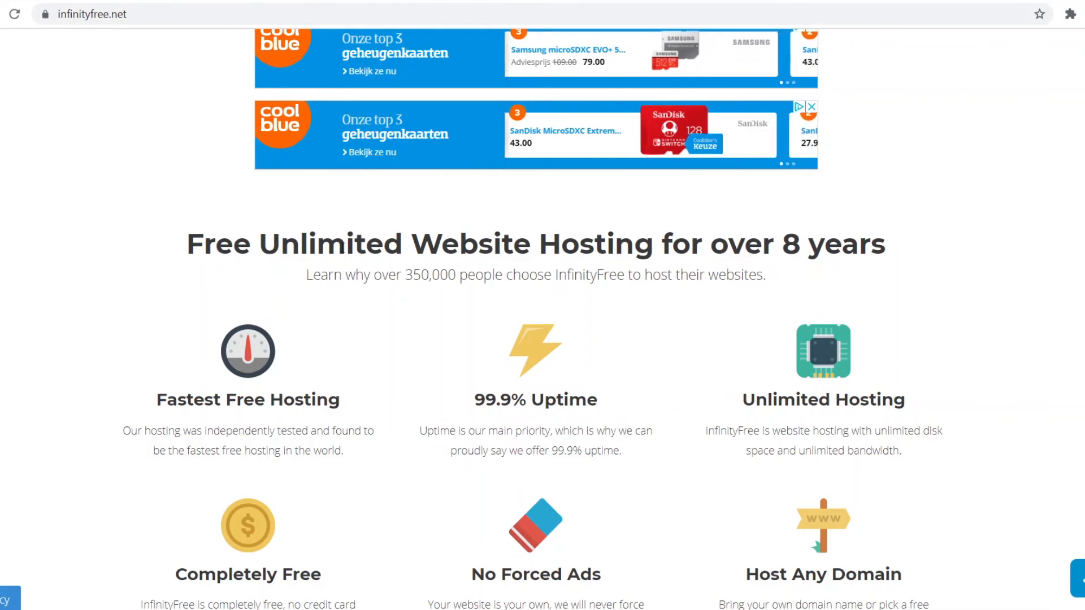
{"action": "scroll", "scroll_direction": "down", "scroll_amount": 3}
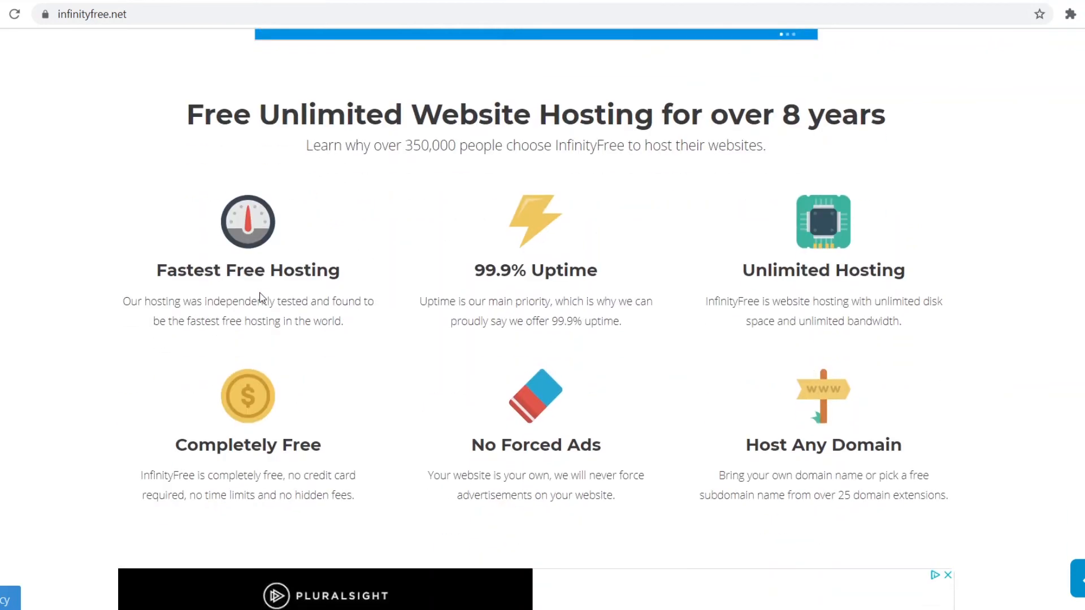
{"action": "mouse_move", "coordinate": [152, 266]}
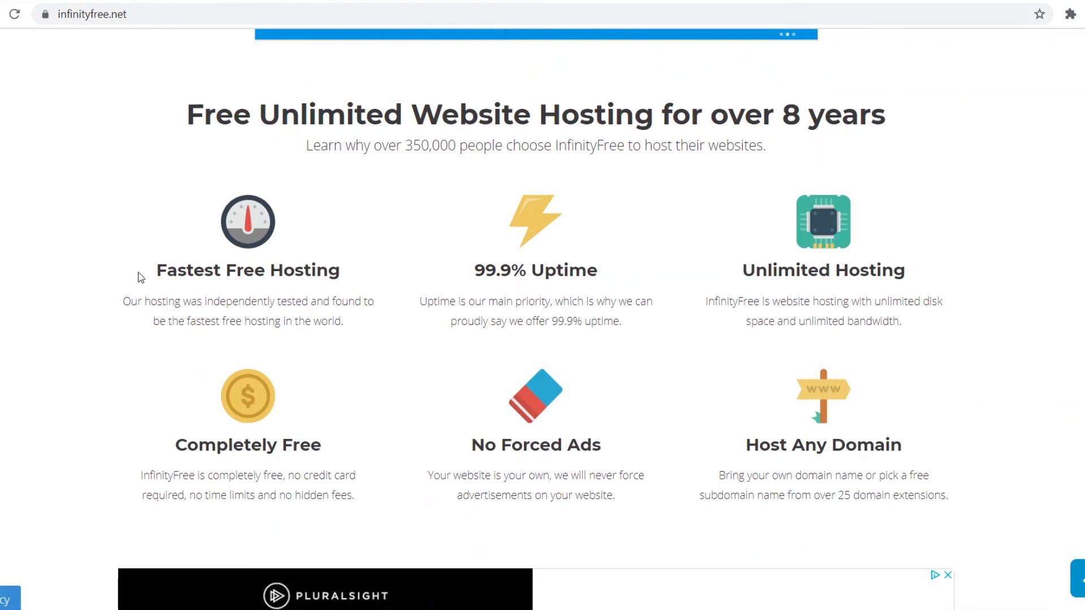
{"action": "mouse_move", "coordinate": [214, 296]}
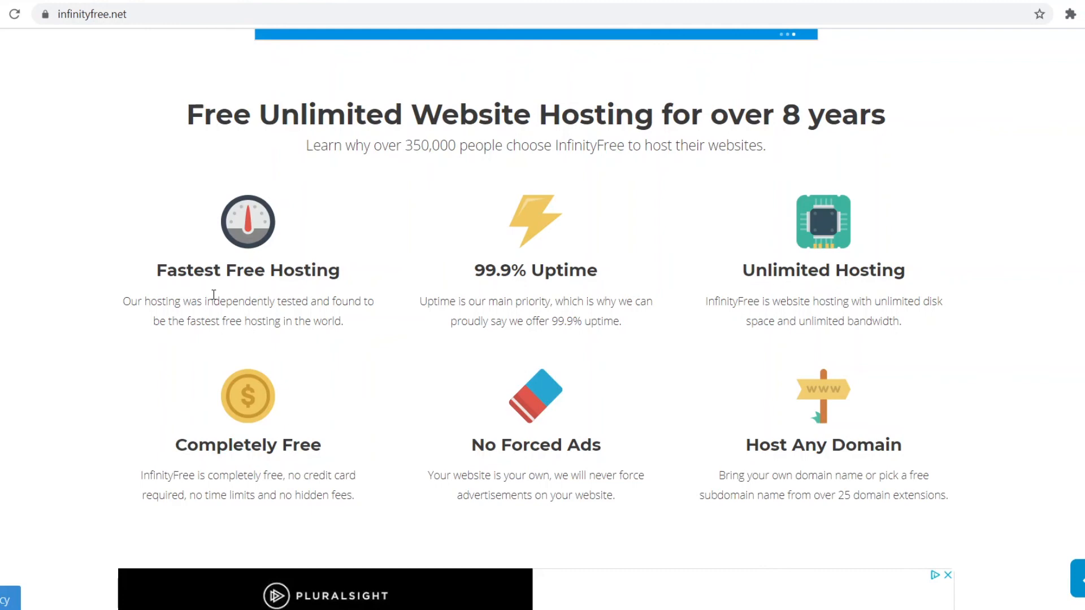
{"action": "mouse_move", "coordinate": [105, 311]}
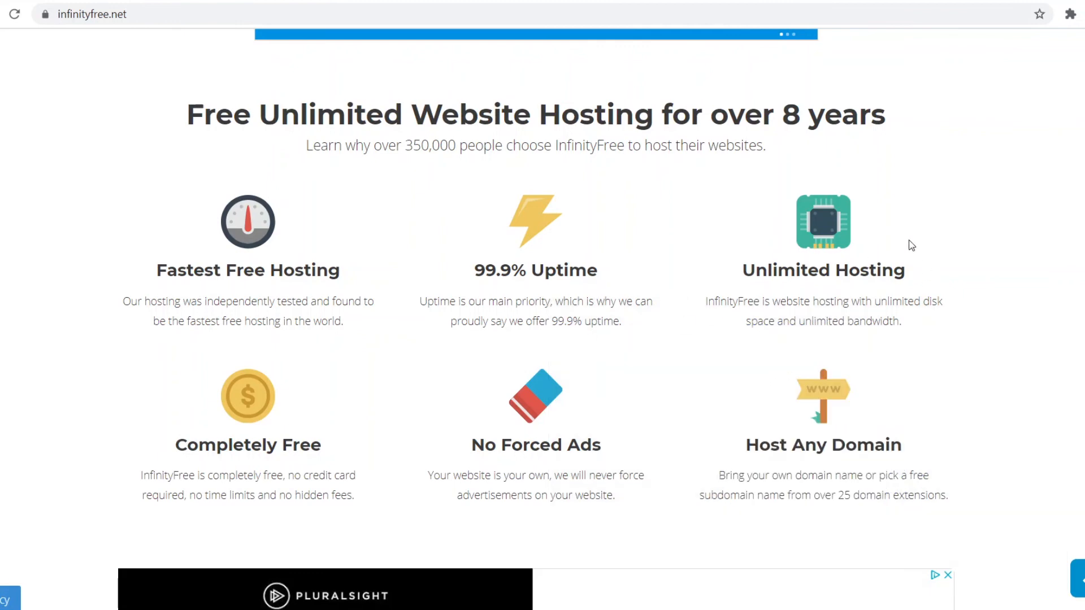
{"action": "mouse_move", "coordinate": [828, 303]}
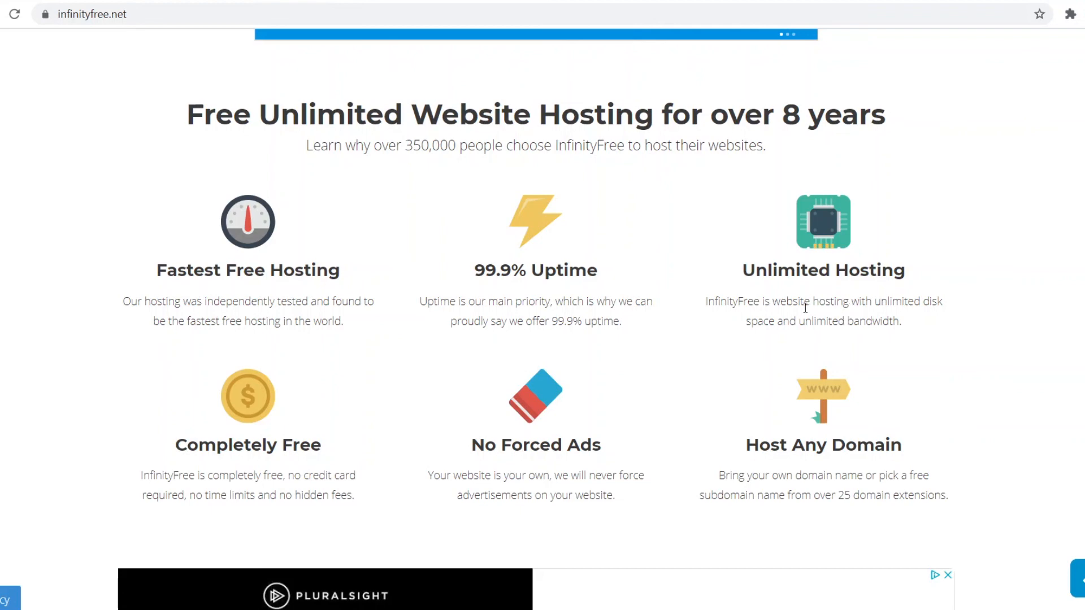
{"action": "mouse_move", "coordinate": [766, 314]}
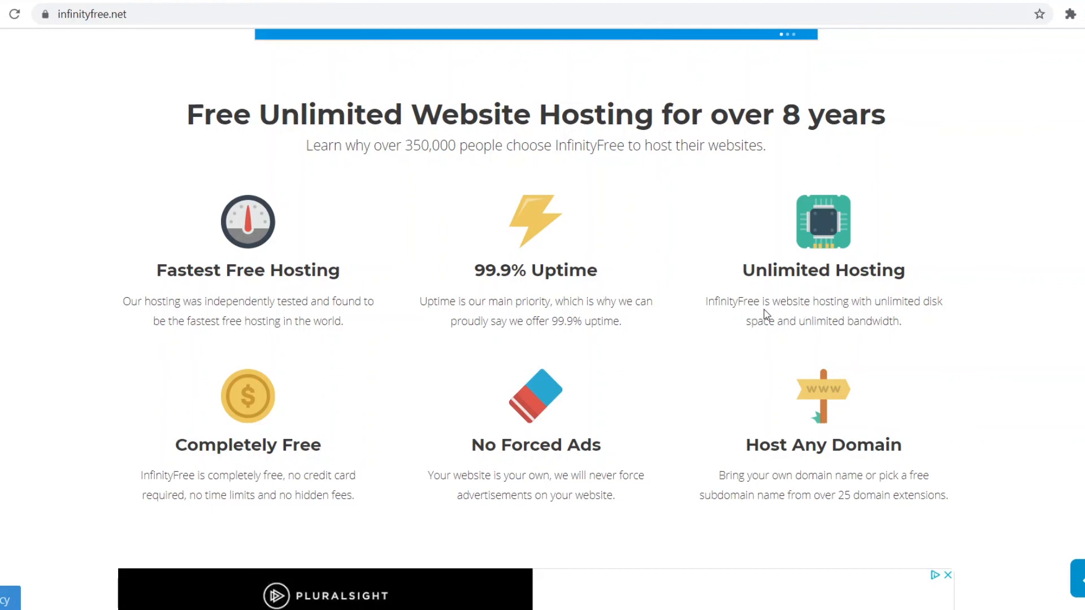
{"action": "mouse_move", "coordinate": [197, 462]}
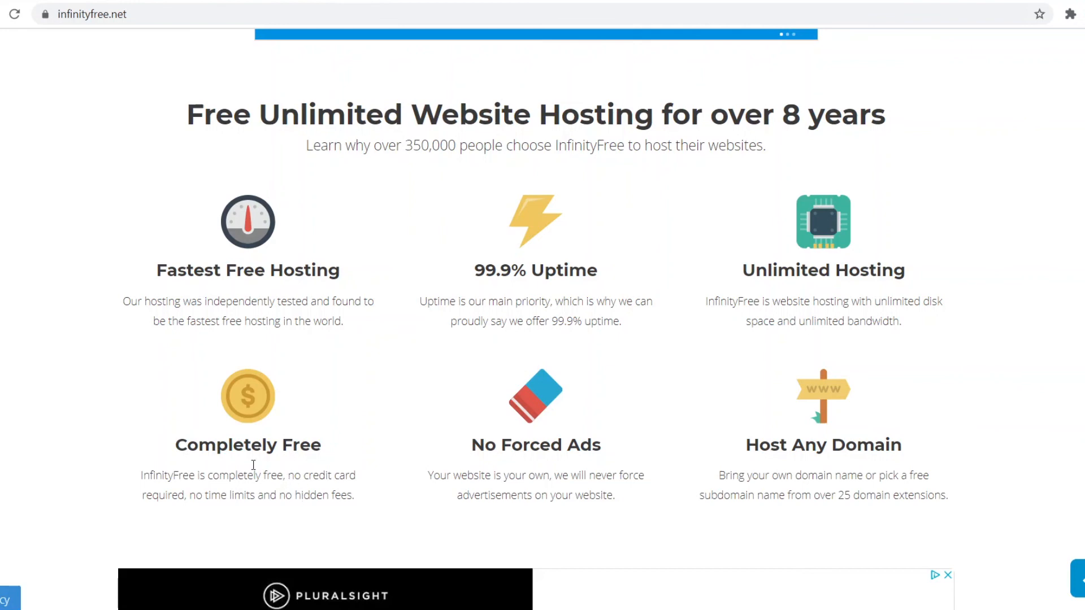
{"action": "mouse_move", "coordinate": [246, 475]}
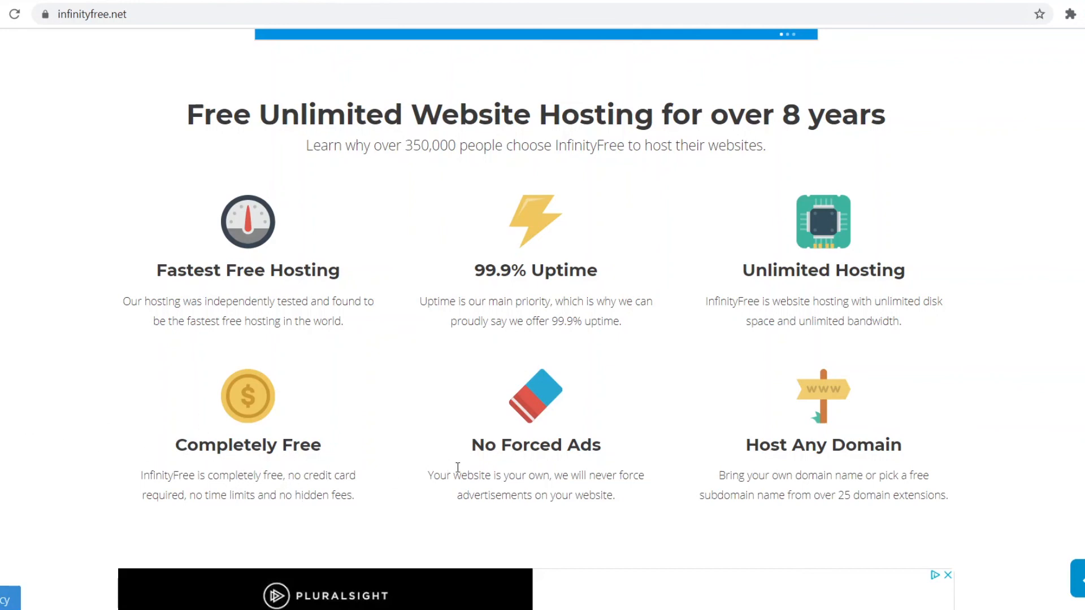
{"action": "mouse_move", "coordinate": [454, 506]}
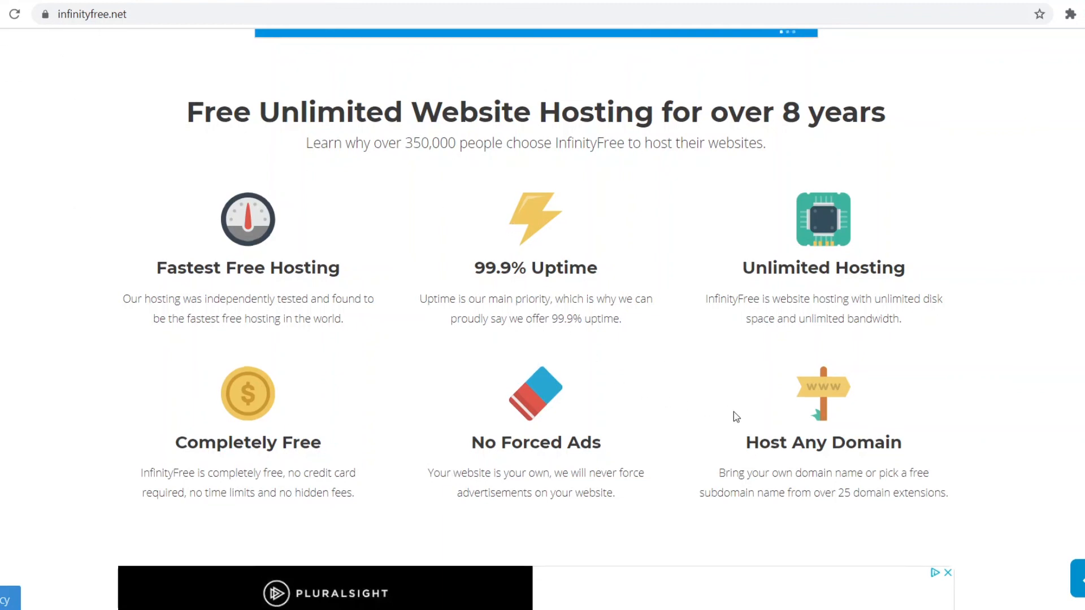
{"action": "scroll", "scroll_direction": "down", "scroll_amount": 3}
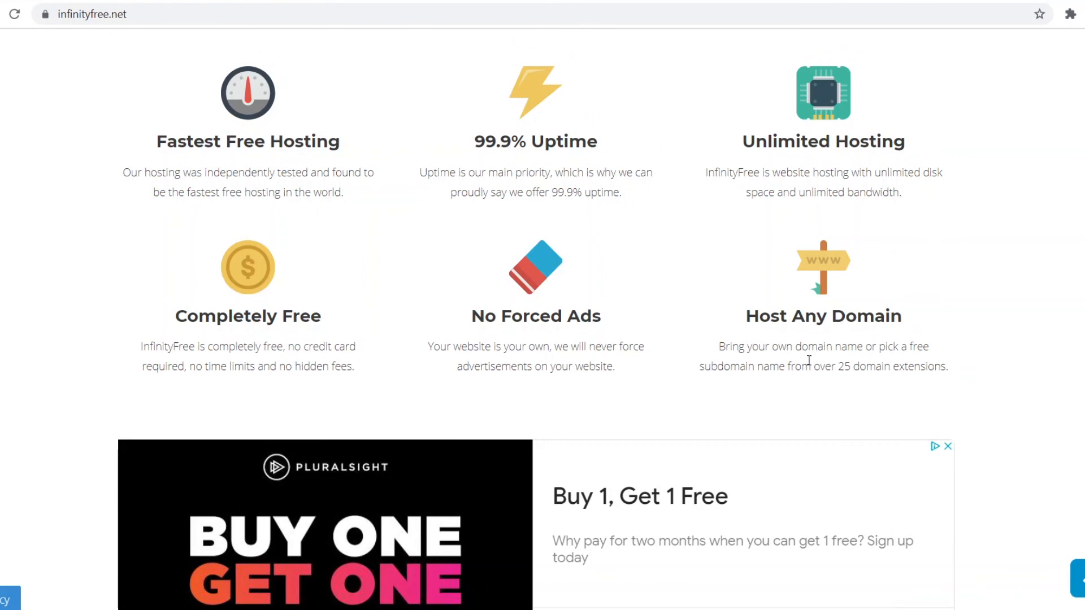
- Scroll past Softaculous and Free Hosting Features to the FAQ answers
{"action": "scroll", "scroll_direction": "down", "scroll_amount": 3}
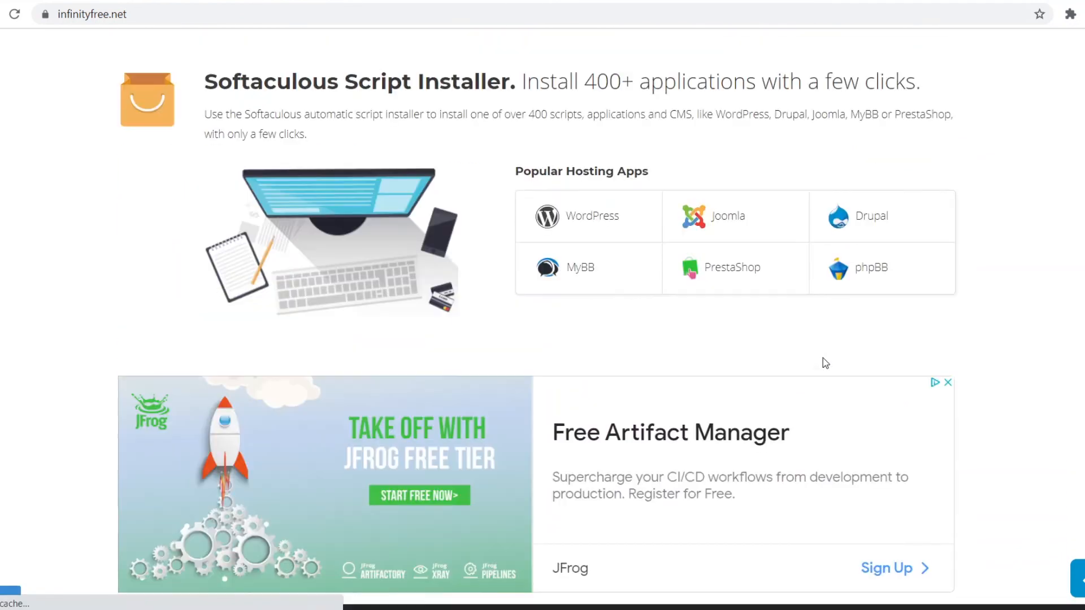
{"action": "mouse_move", "coordinate": [724, 205]}
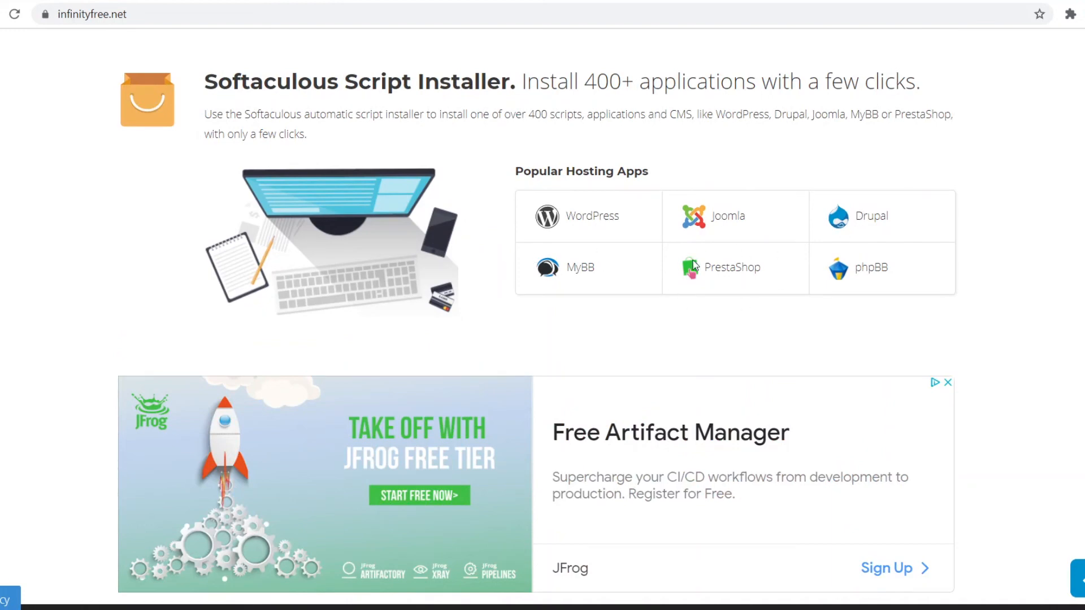
{"action": "scroll", "scroll_direction": "down", "scroll_amount": 3}
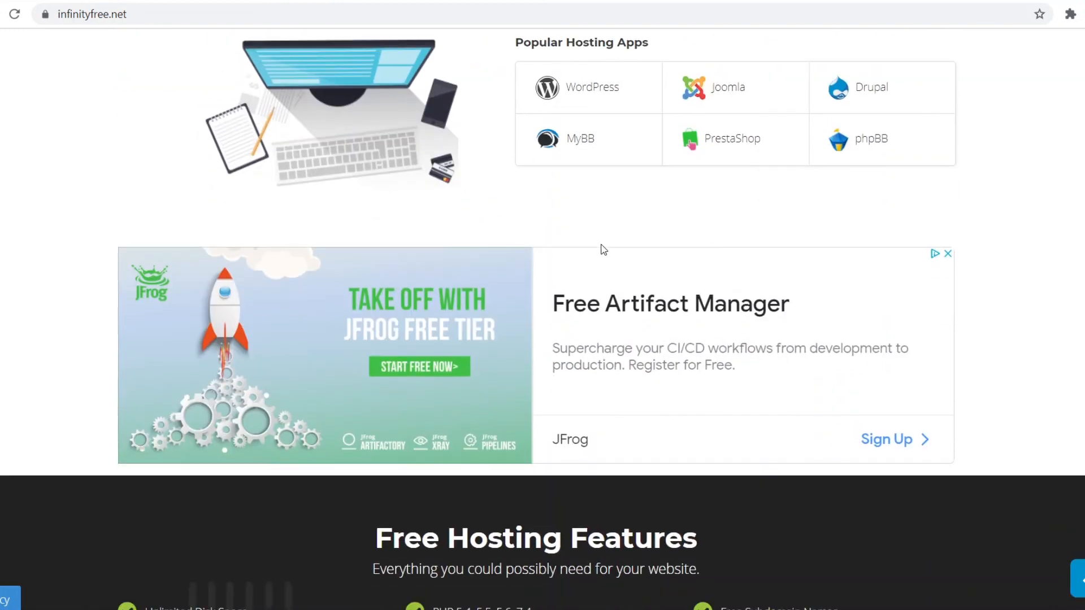
{"action": "scroll", "scroll_direction": "down", "scroll_amount": 3}
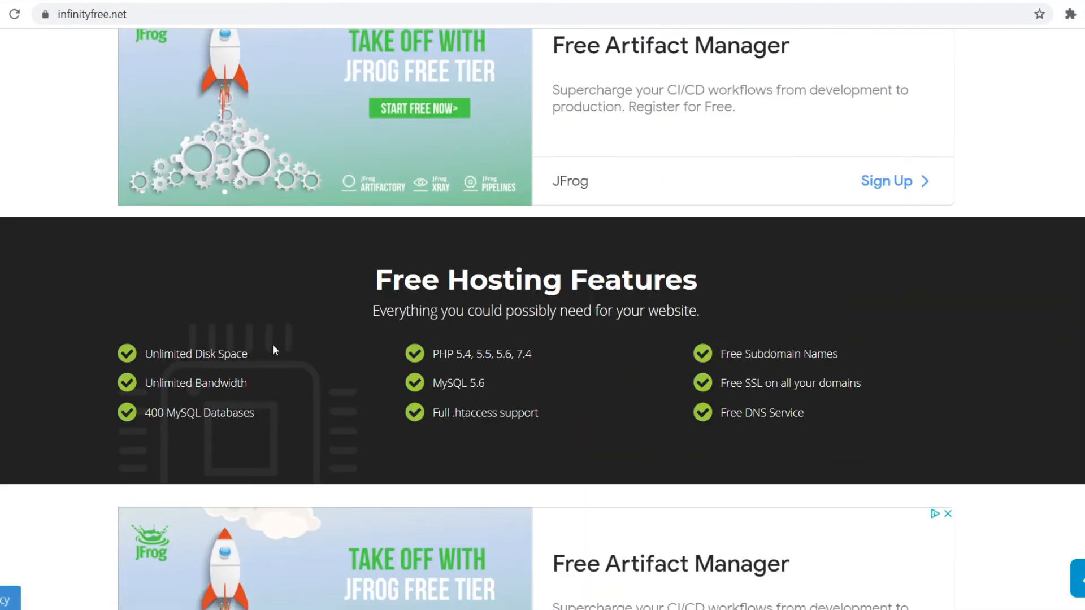
{"action": "mouse_move", "coordinate": [518, 425]}
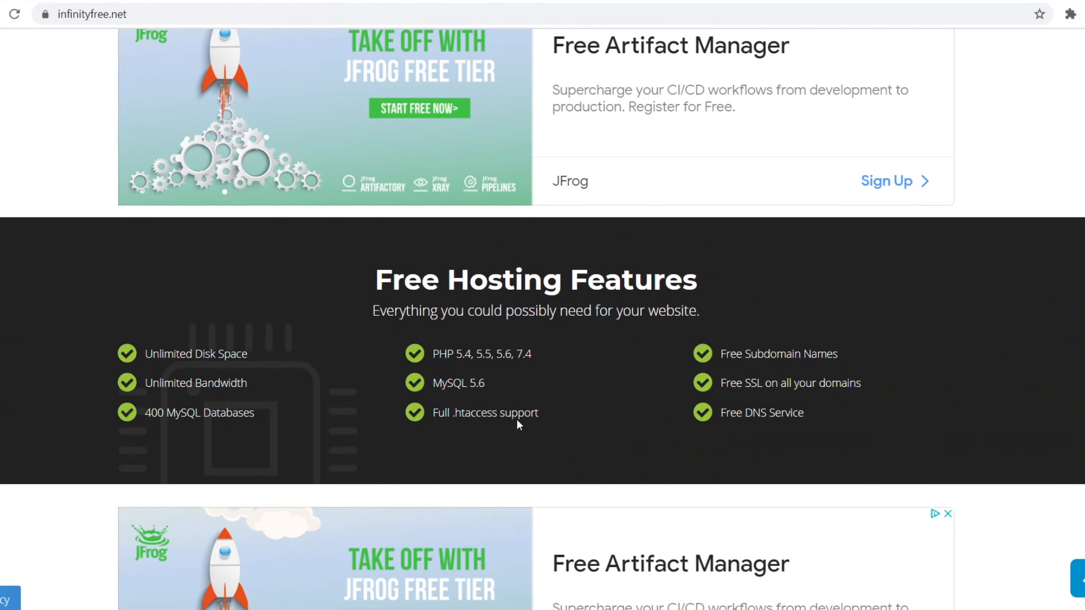
{"action": "mouse_move", "coordinate": [432, 340]}
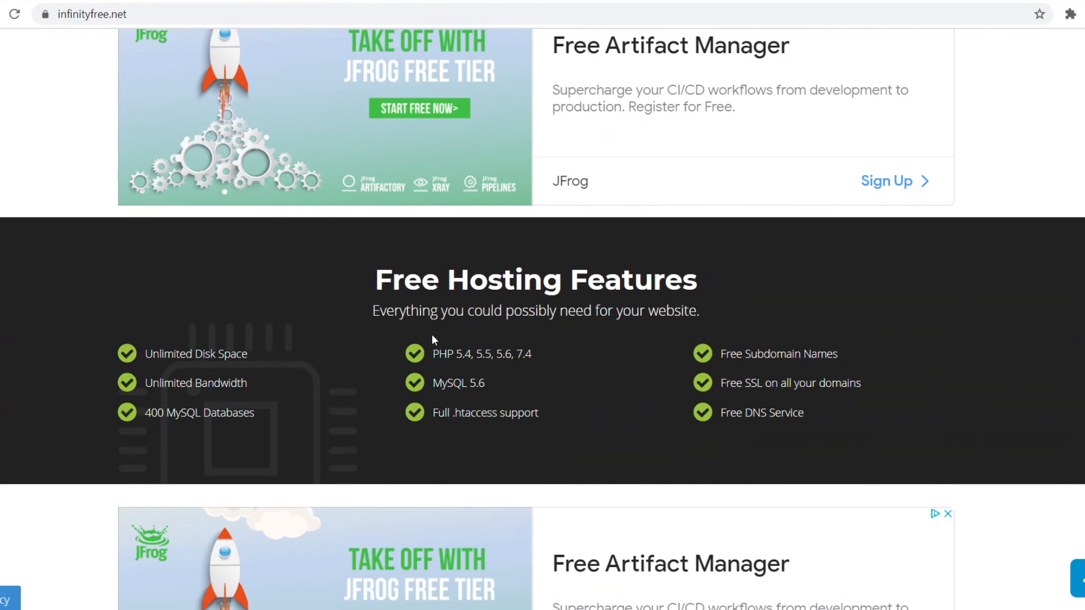
{"action": "scroll", "scroll_direction": "down", "scroll_amount": 3}
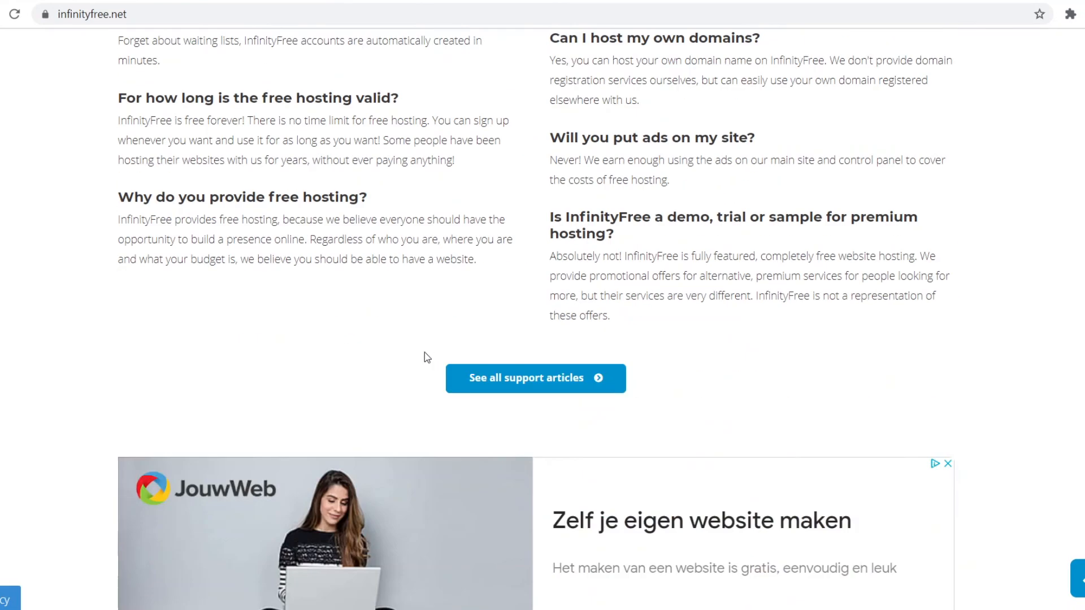
{"action": "scroll", "scroll_direction": "up", "scroll_amount": 3}
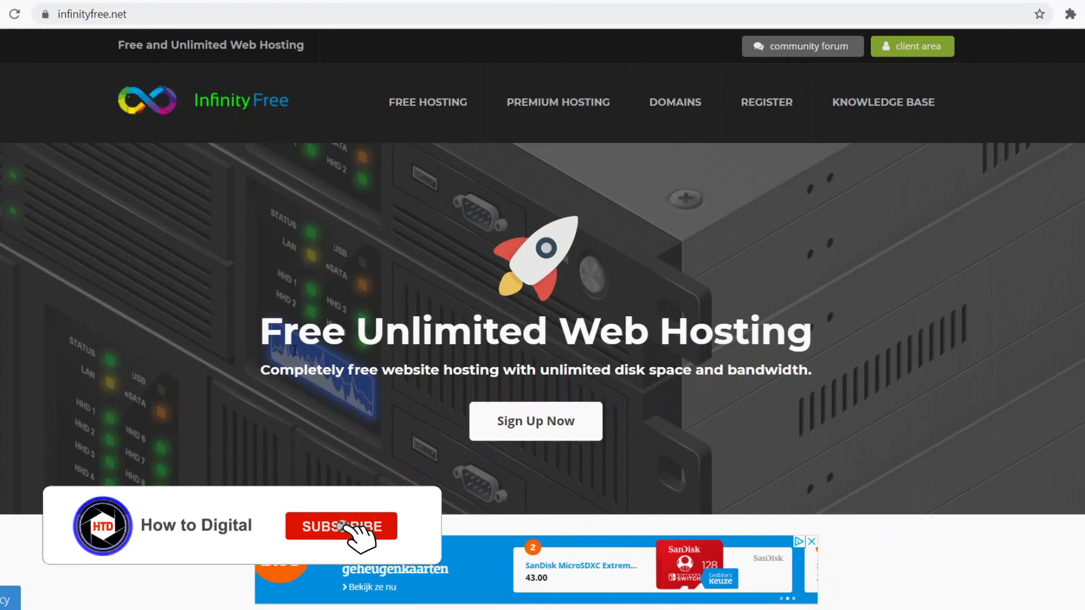
- Return to the homepage hero with the Free Unlimited Web Hosting Sign Up Now offer
{"action": "left_click", "coordinate": [340, 527]}
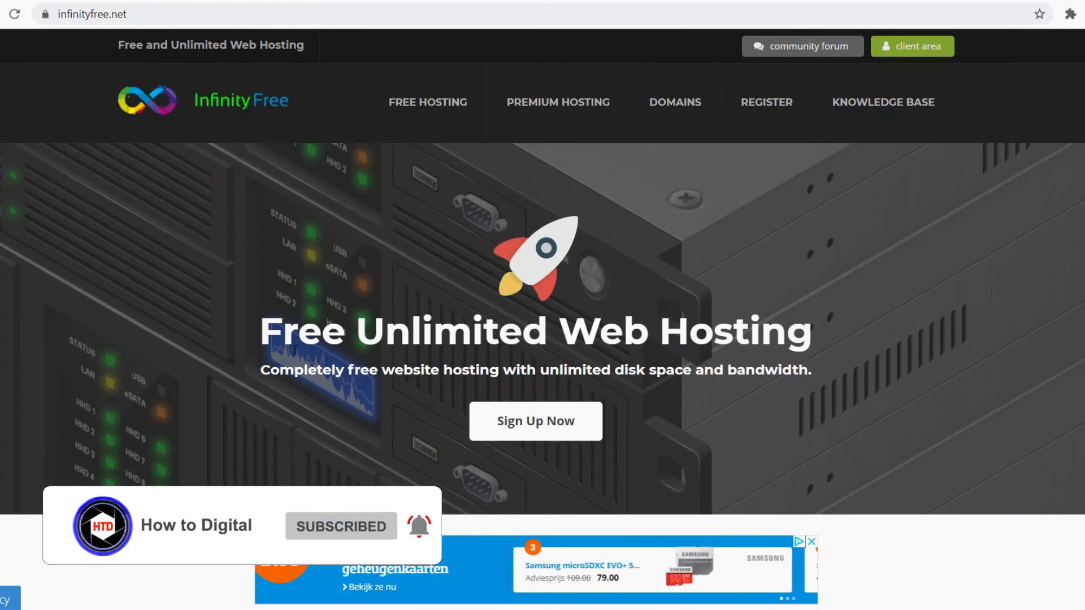